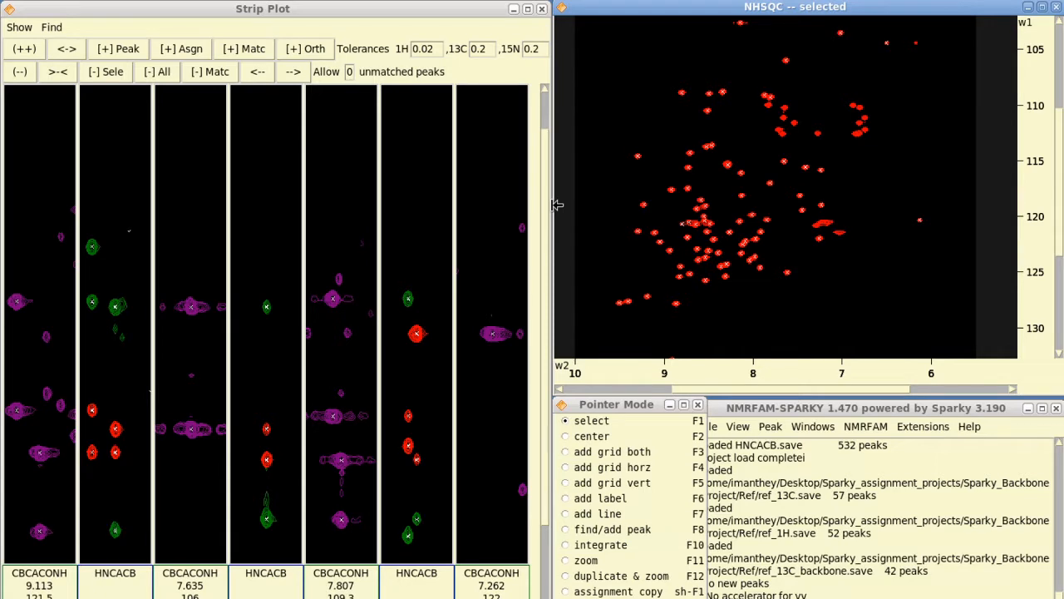
mouse_move(951, 42)
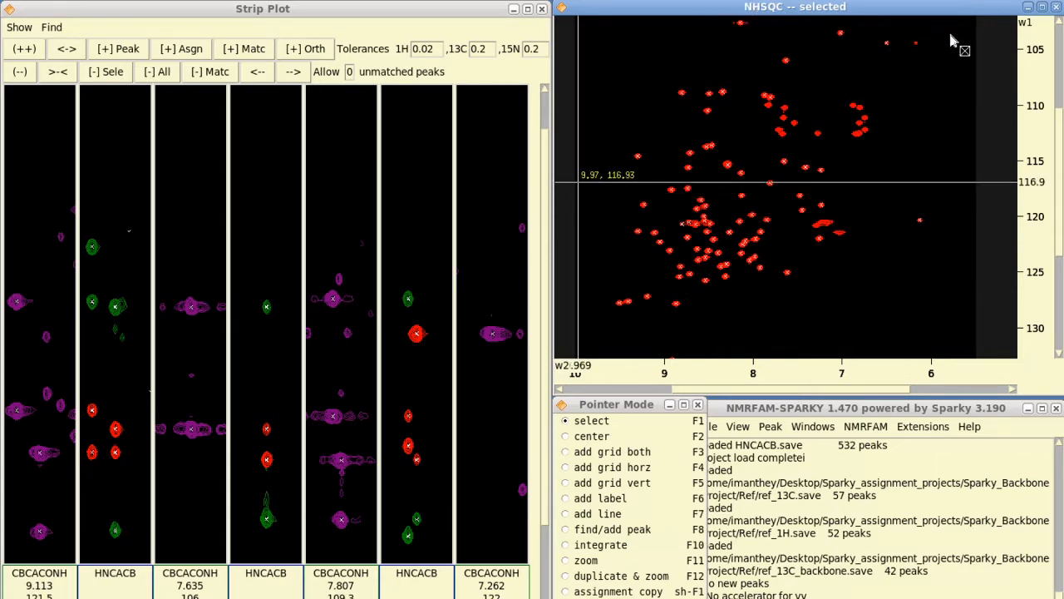
mouse_move(602, 272)
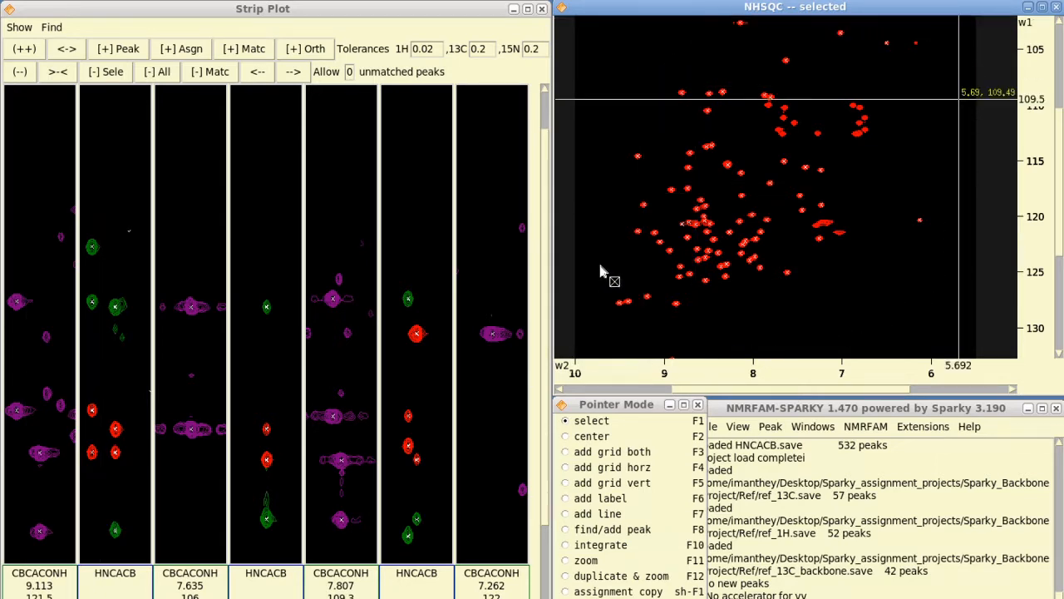
mouse_move(625, 232)
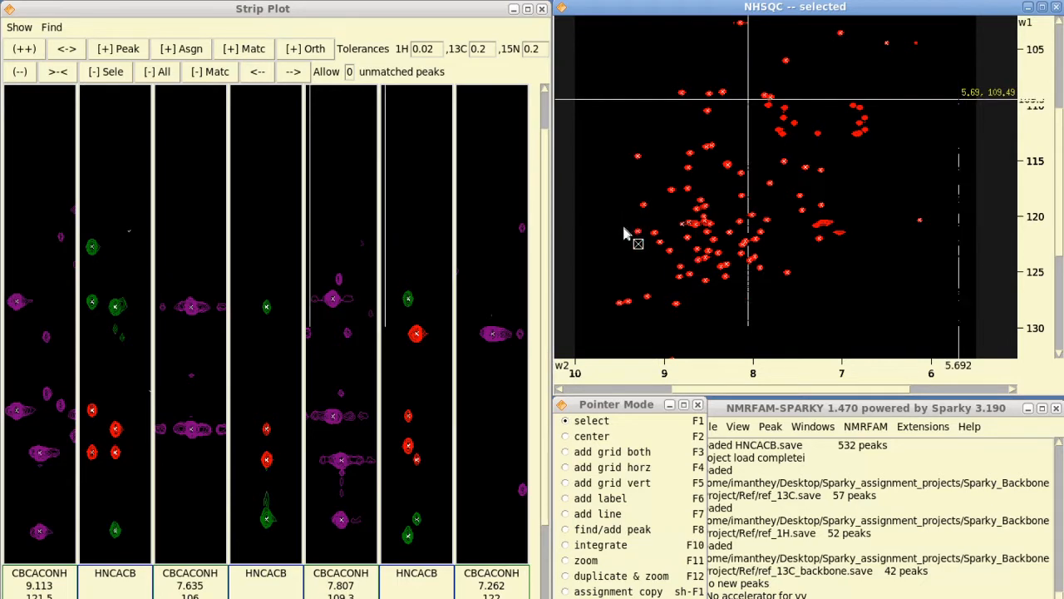
mouse_move(739, 113)
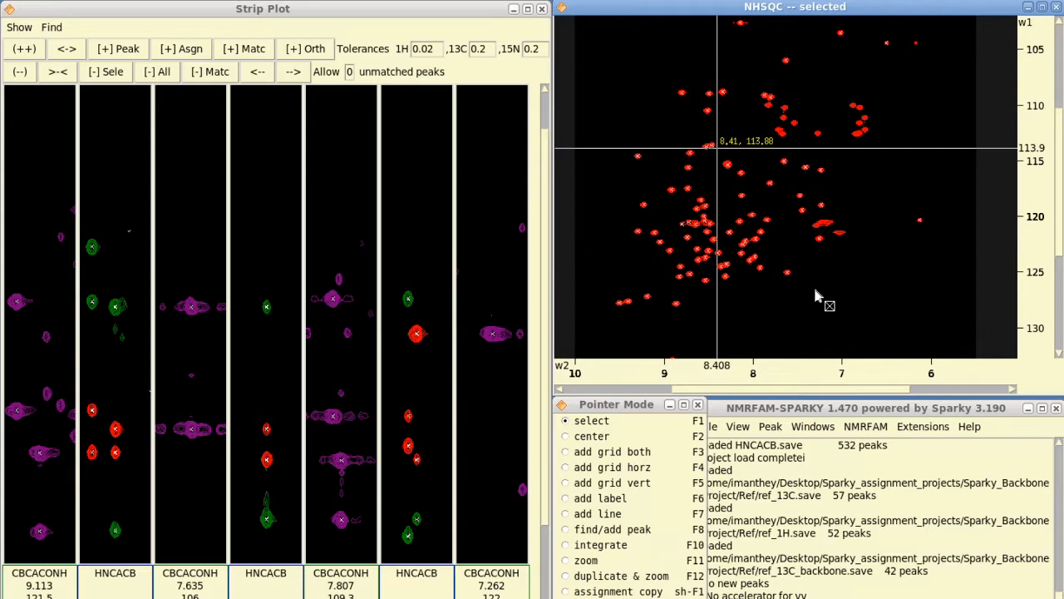
mouse_move(656, 299)
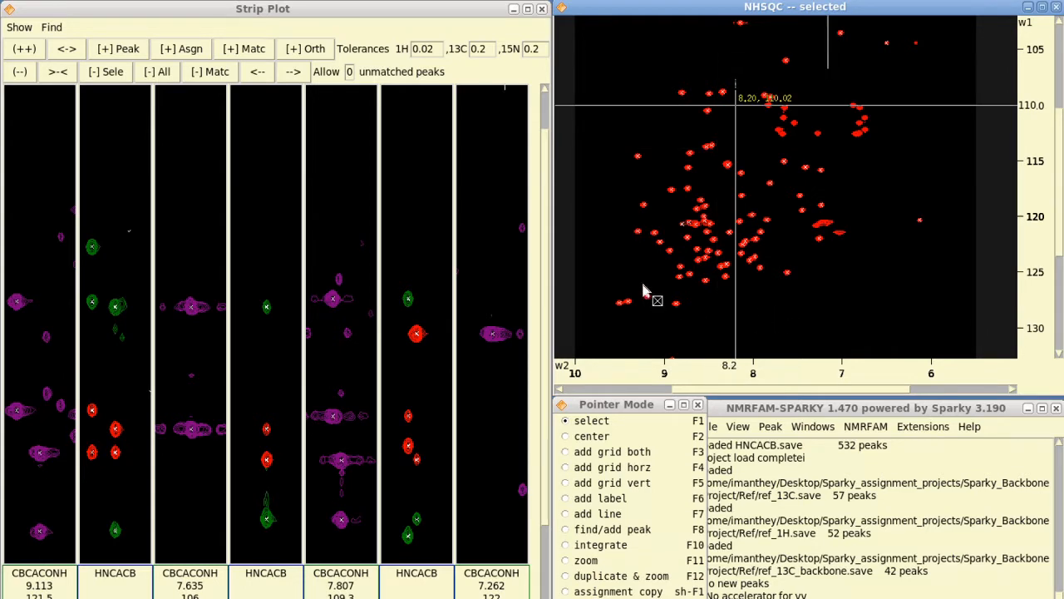
mouse_move(628, 191)
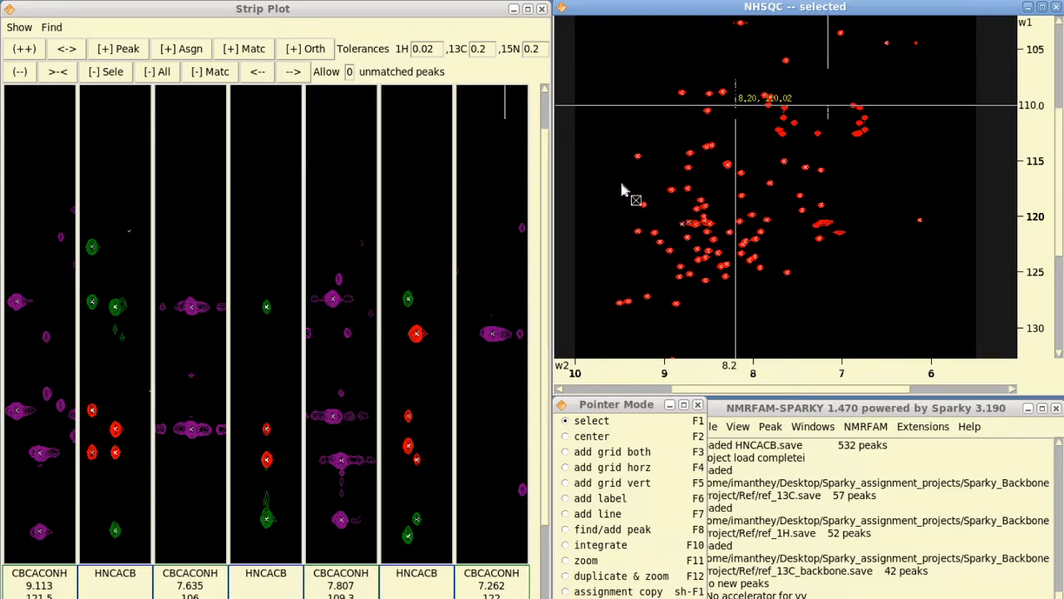
mouse_move(65, 274)
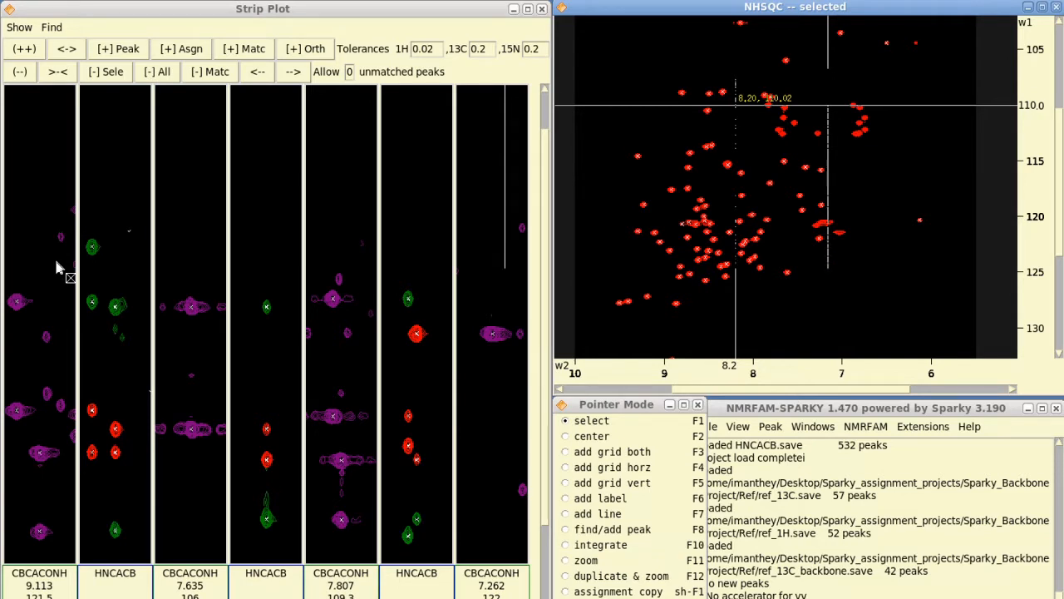
mouse_move(708, 309)
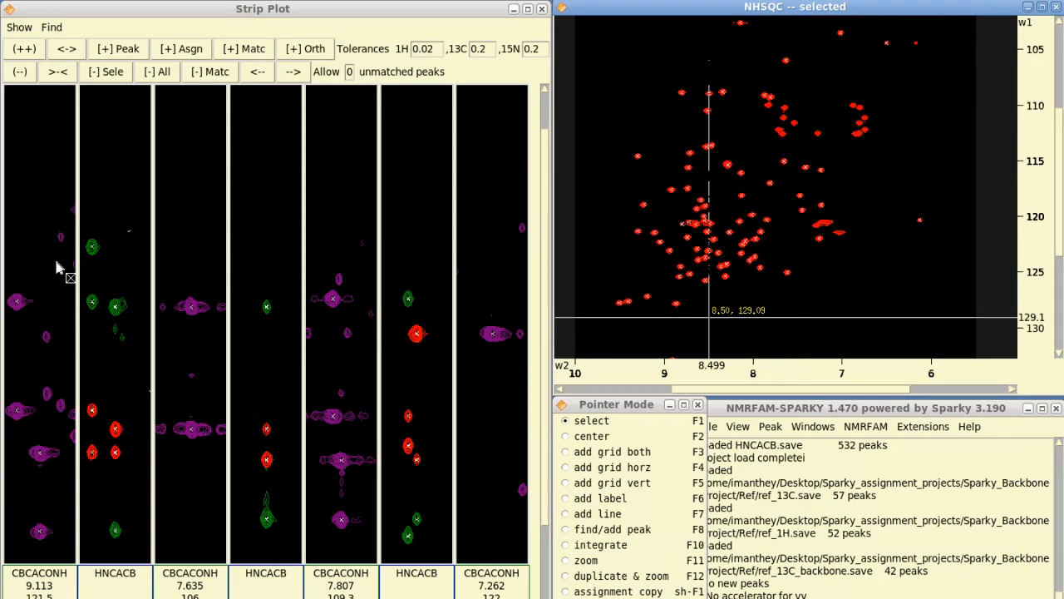
mouse_move(174, 136)
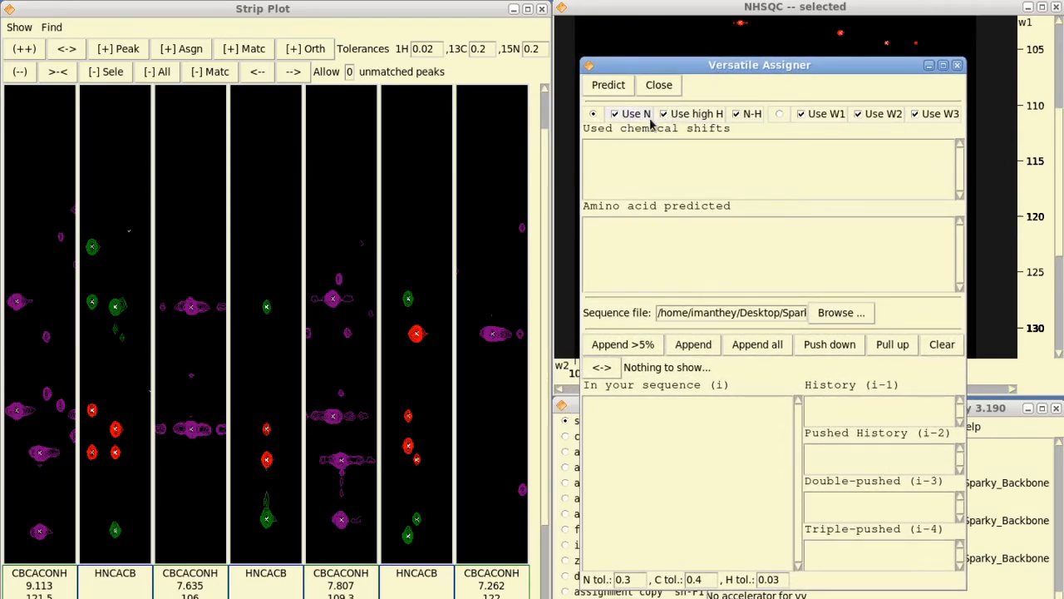
mouse_move(728, 123)
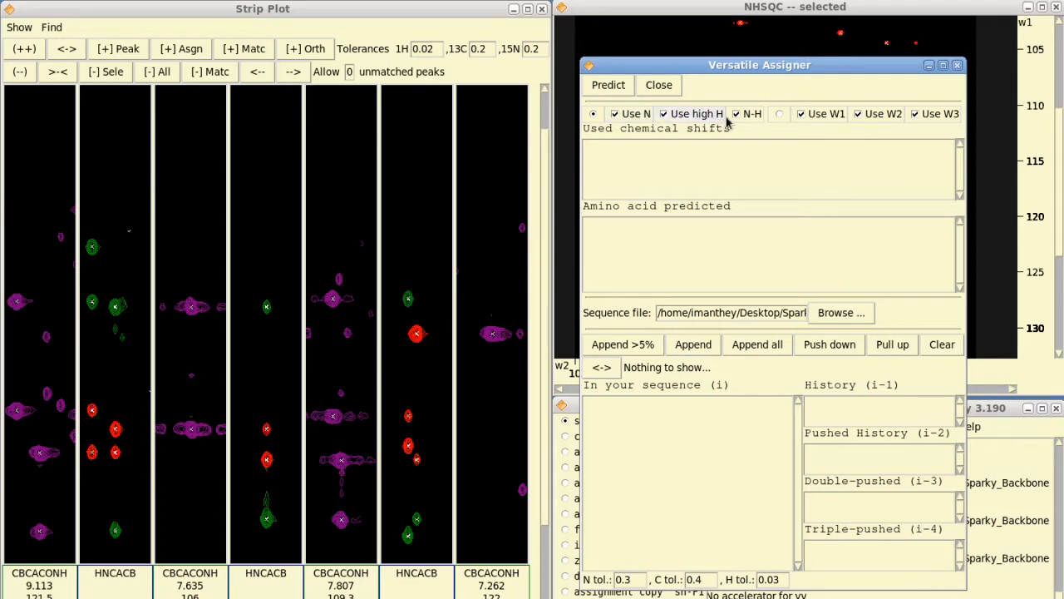
- Uncheck Use high H and Use N so prediction uses only W1, W2 and W3 shifts
click(663, 113)
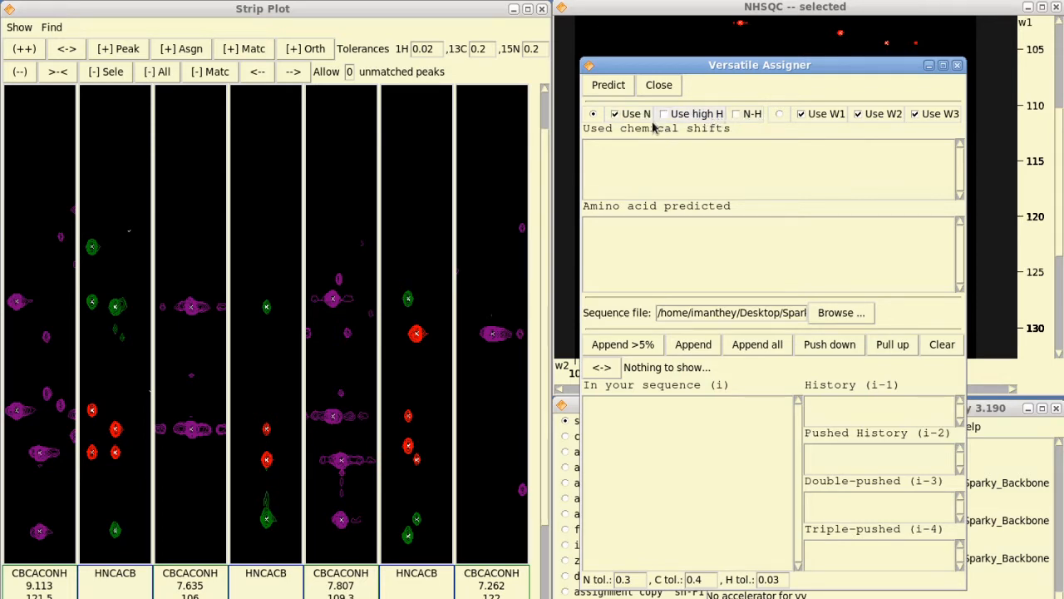
click(615, 113)
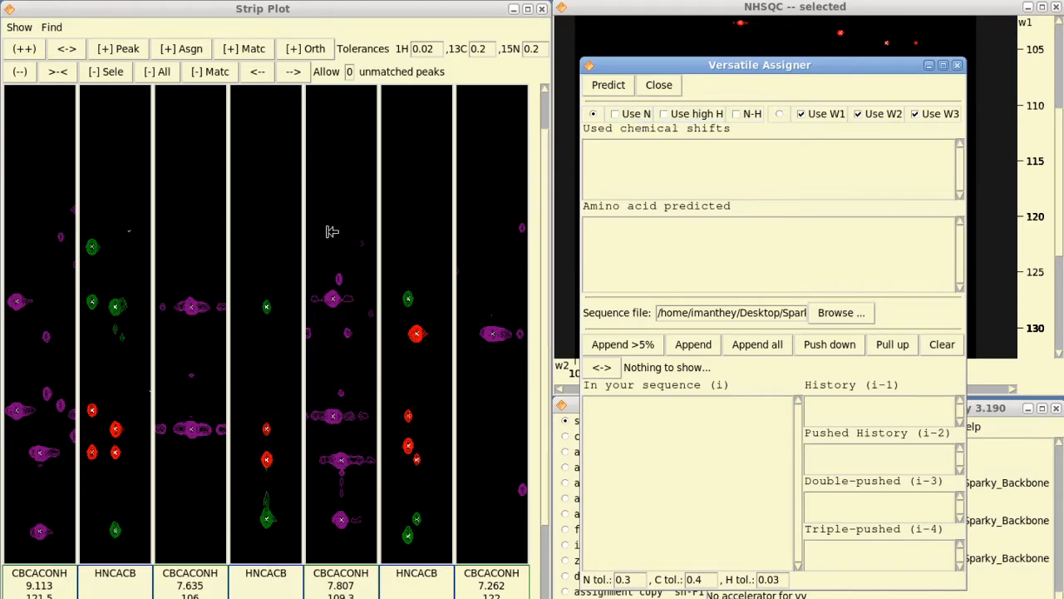
mouse_move(117, 269)
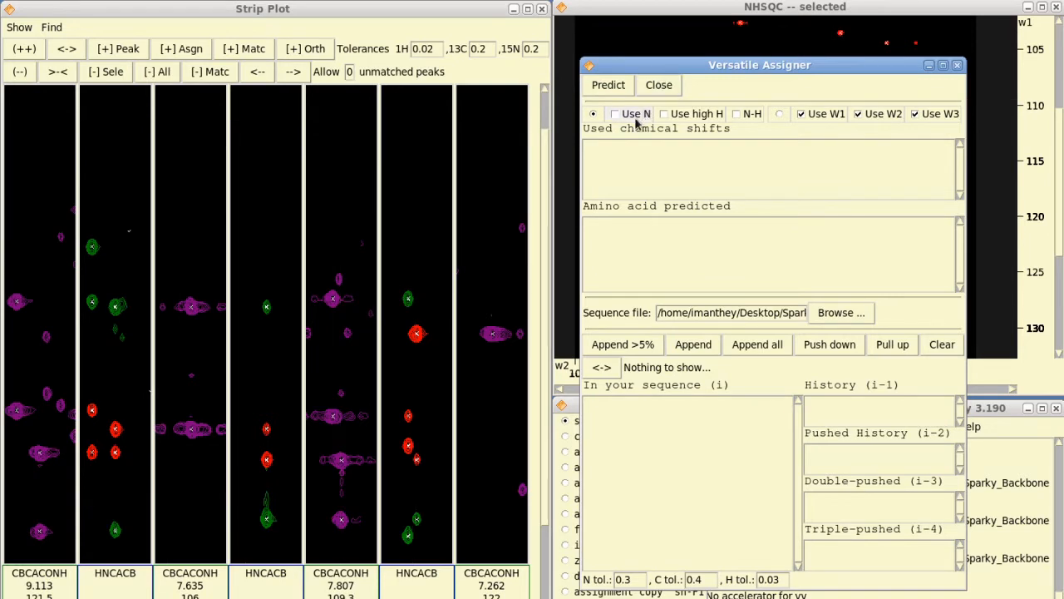
mouse_move(801, 293)
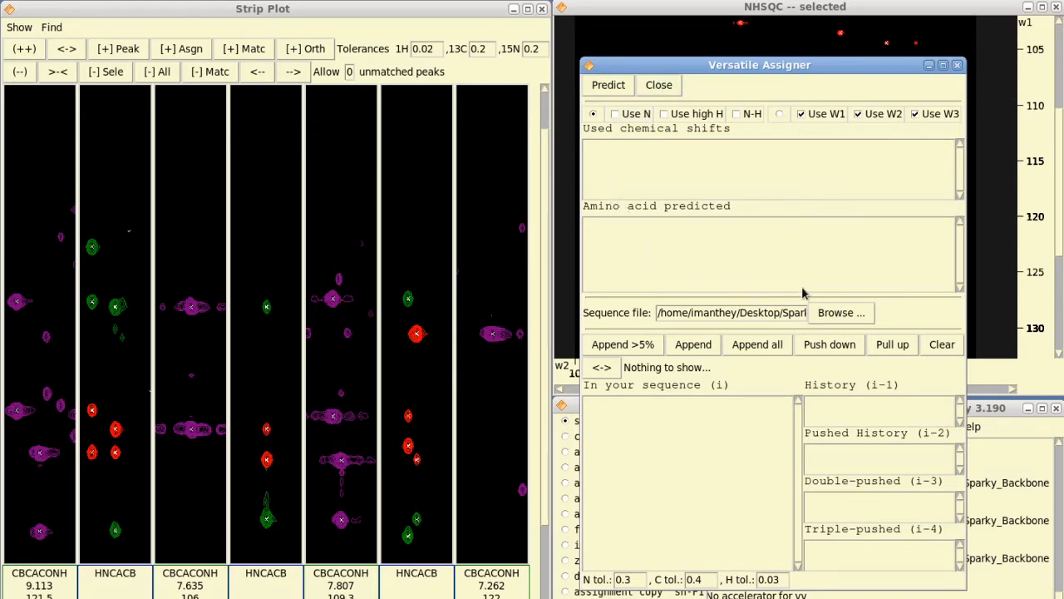
mouse_move(602, 323)
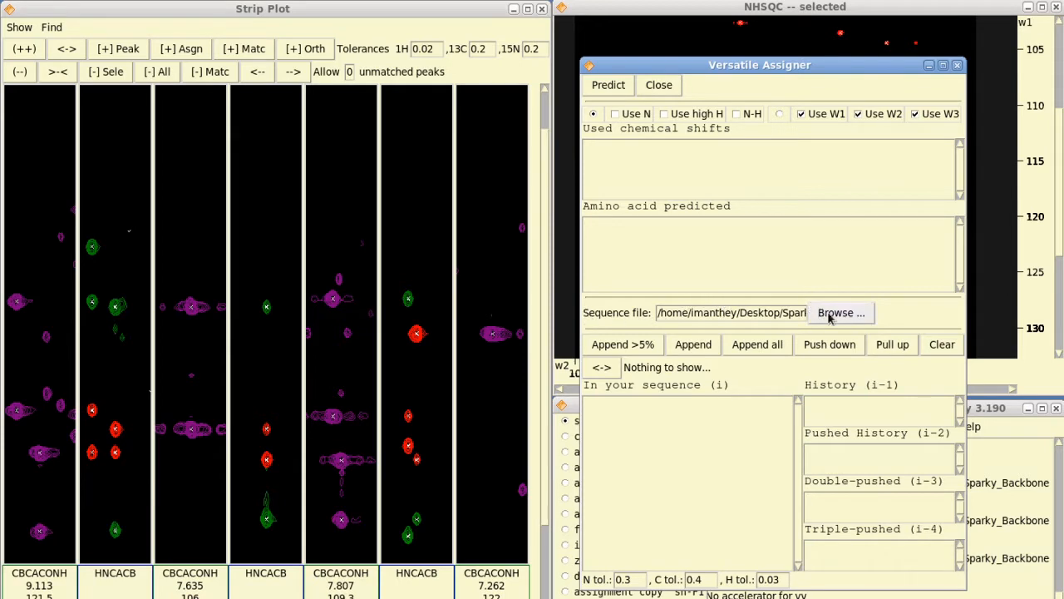
click(841, 312)
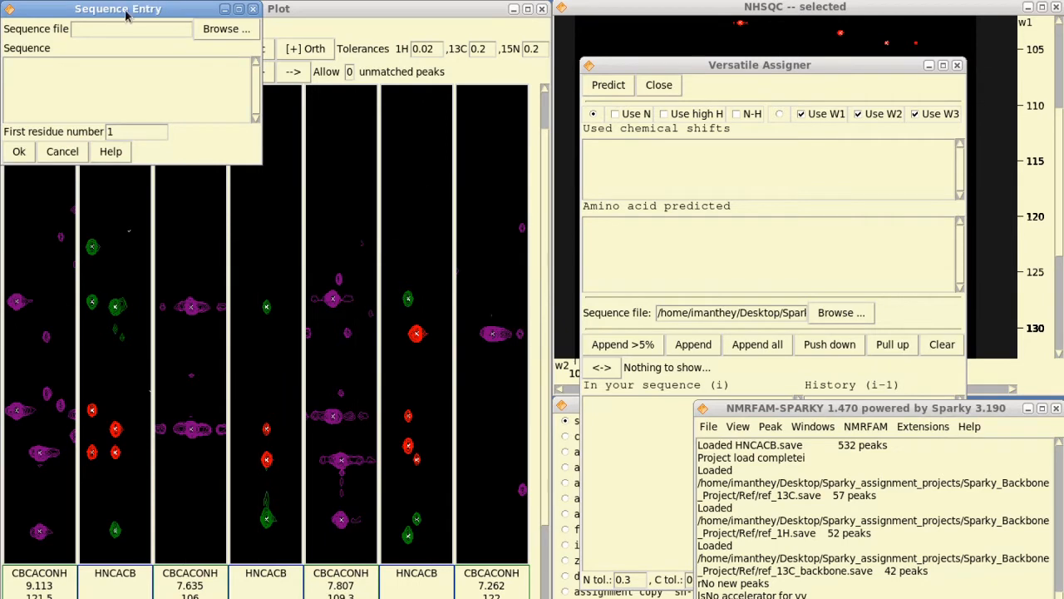
drag(117, 8, 457, 106)
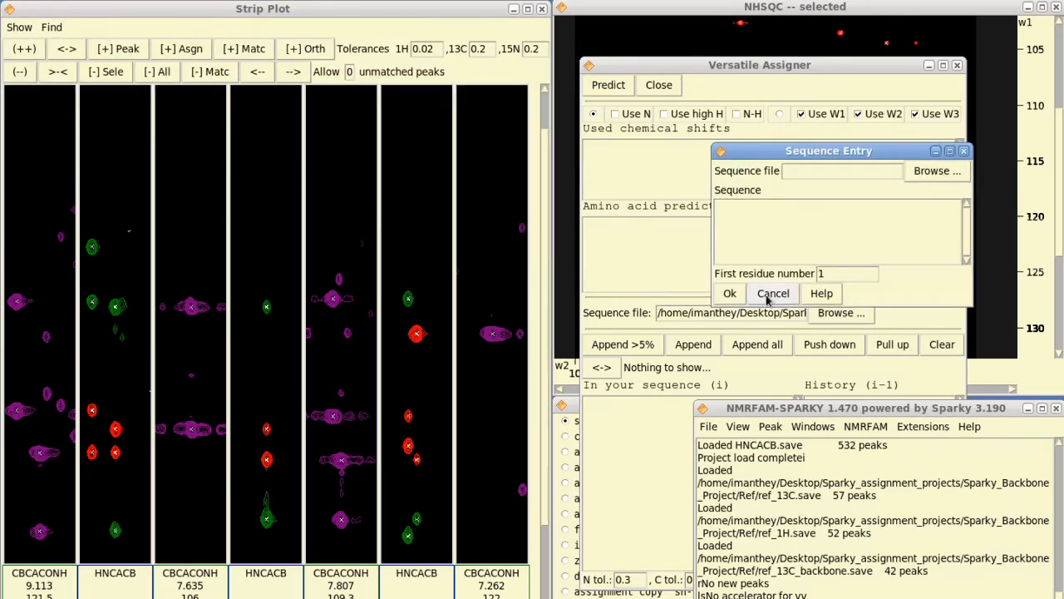
click(772, 293)
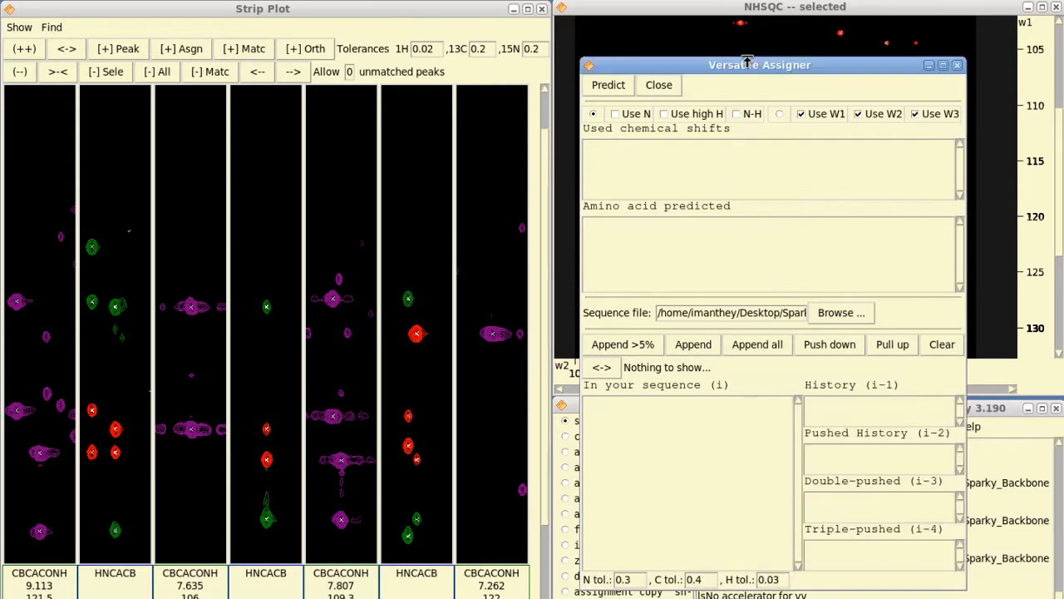
mouse_move(636, 316)
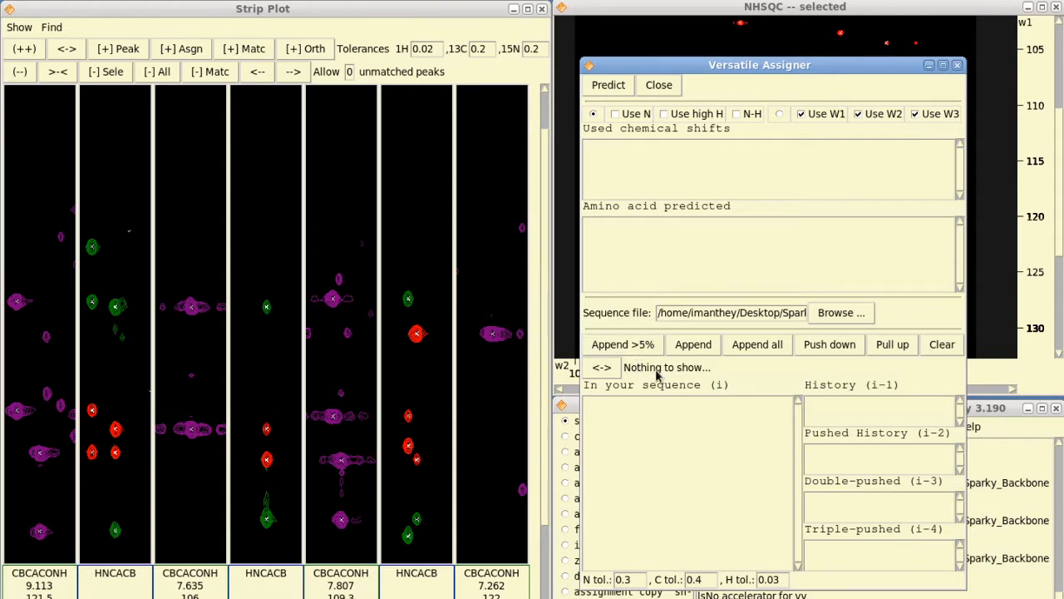
mouse_move(657, 376)
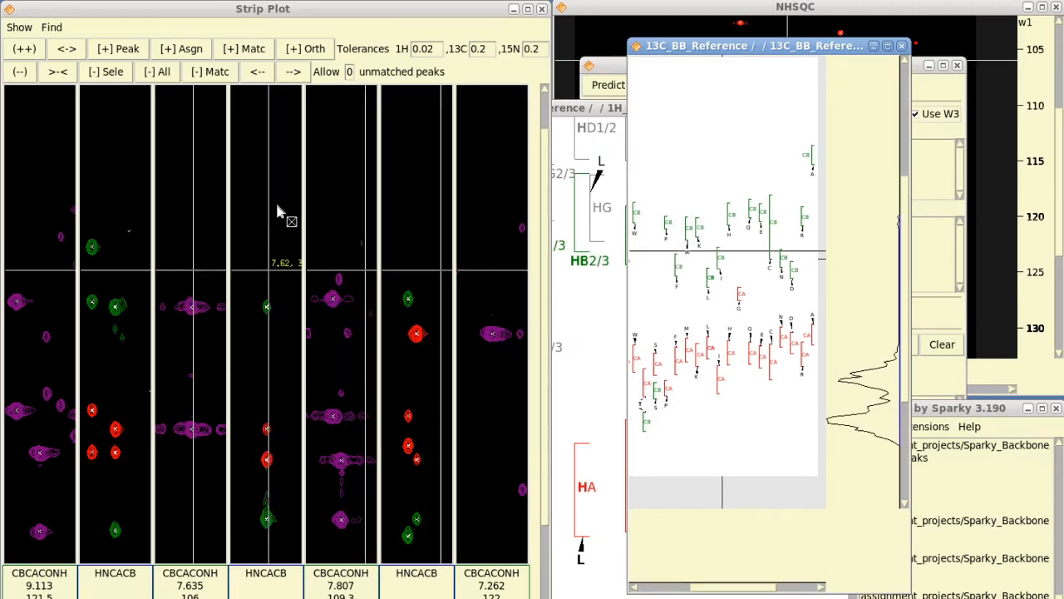
mouse_move(264, 446)
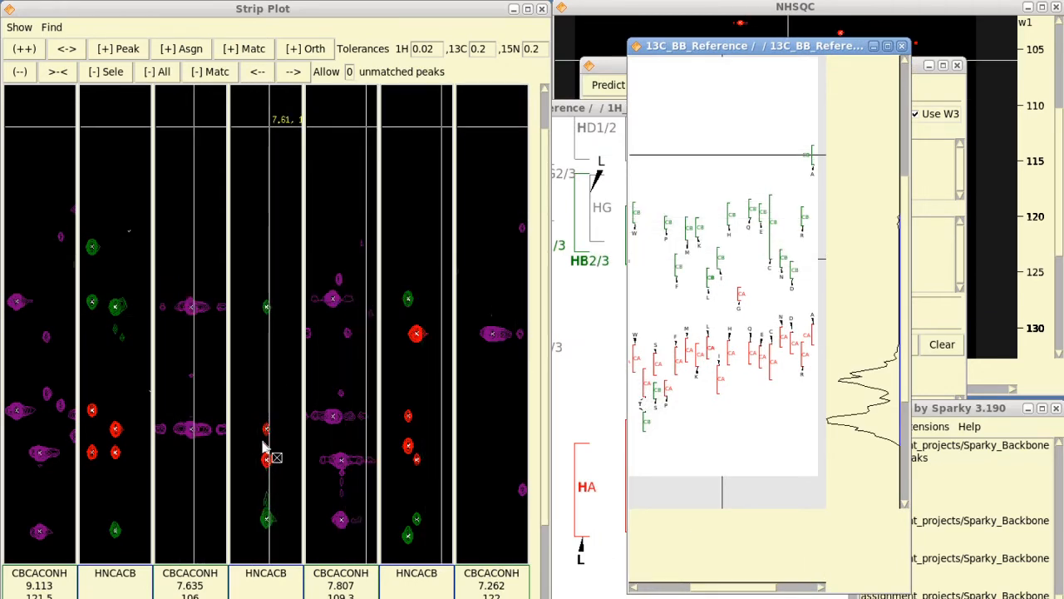
mouse_move(286, 199)
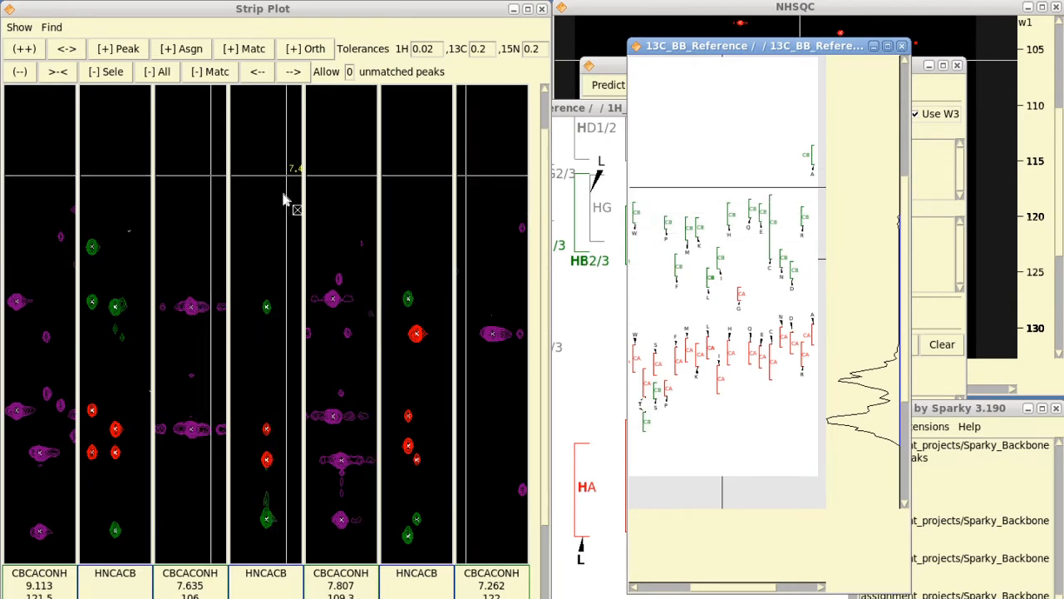
mouse_move(276, 200)
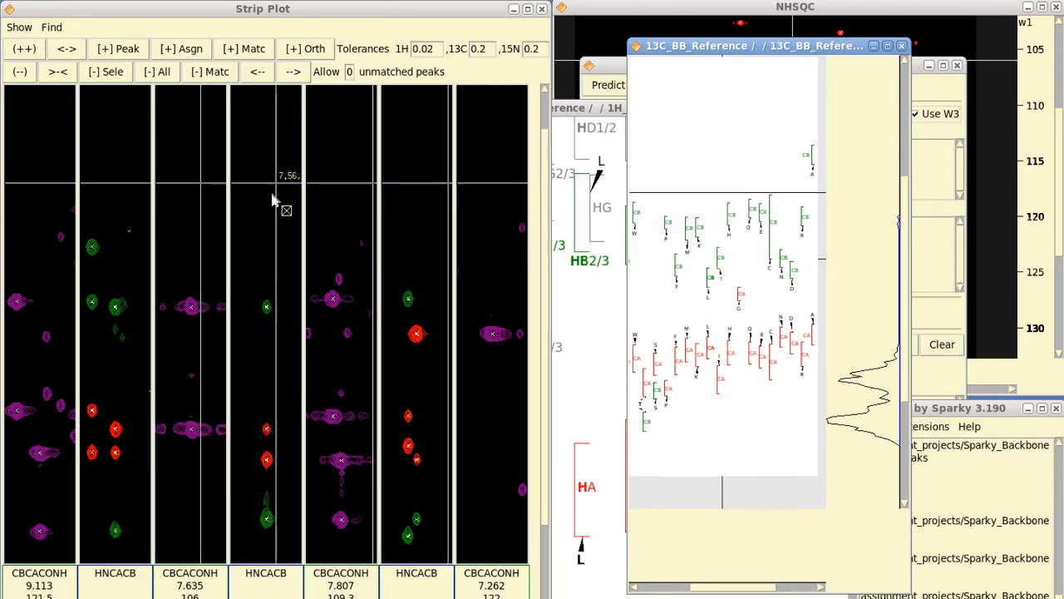
mouse_move(413, 336)
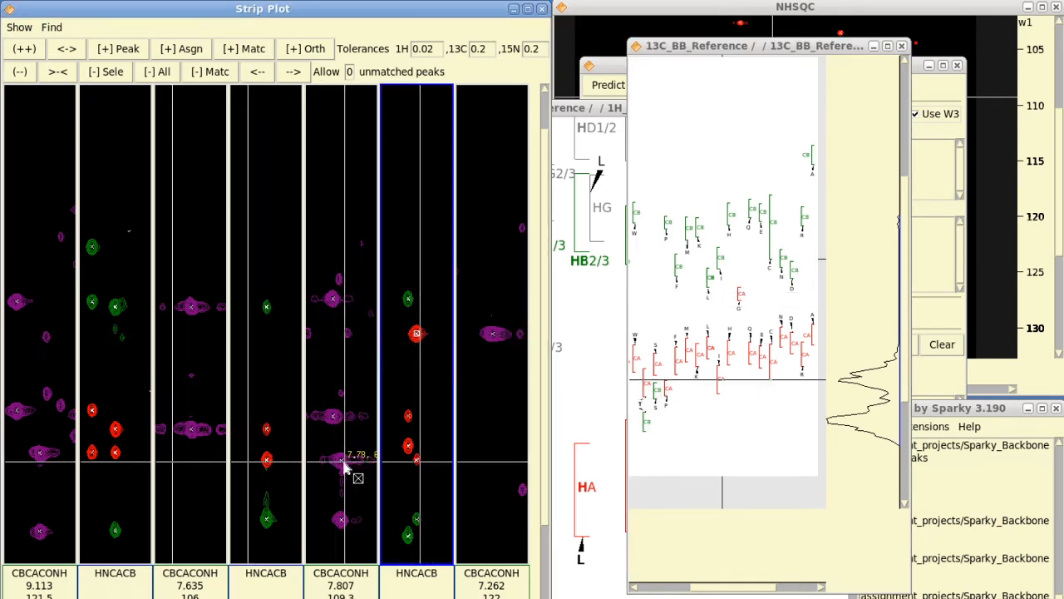
mouse_move(346, 524)
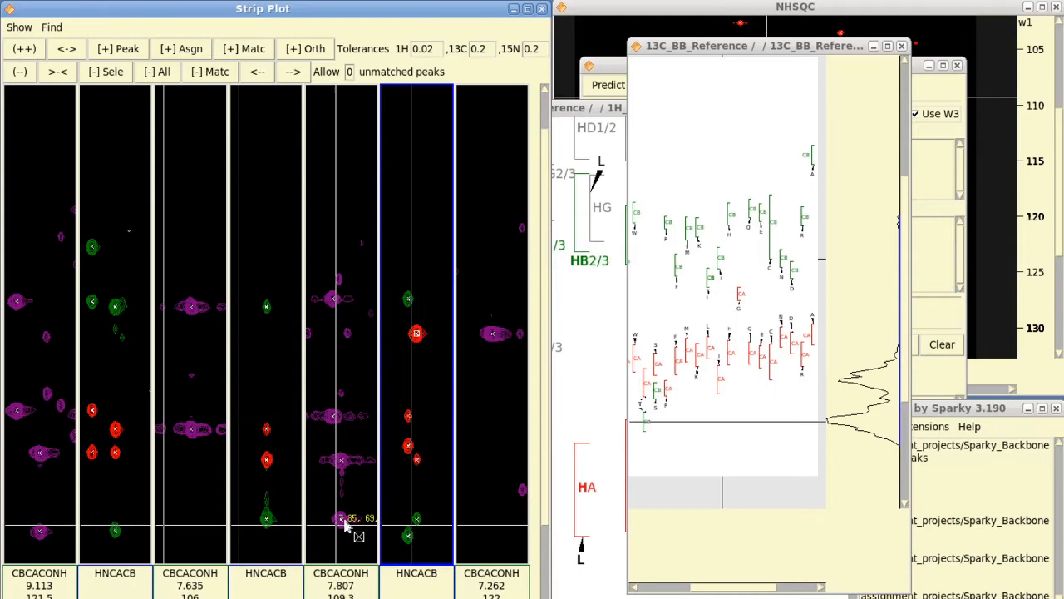
mouse_move(441, 349)
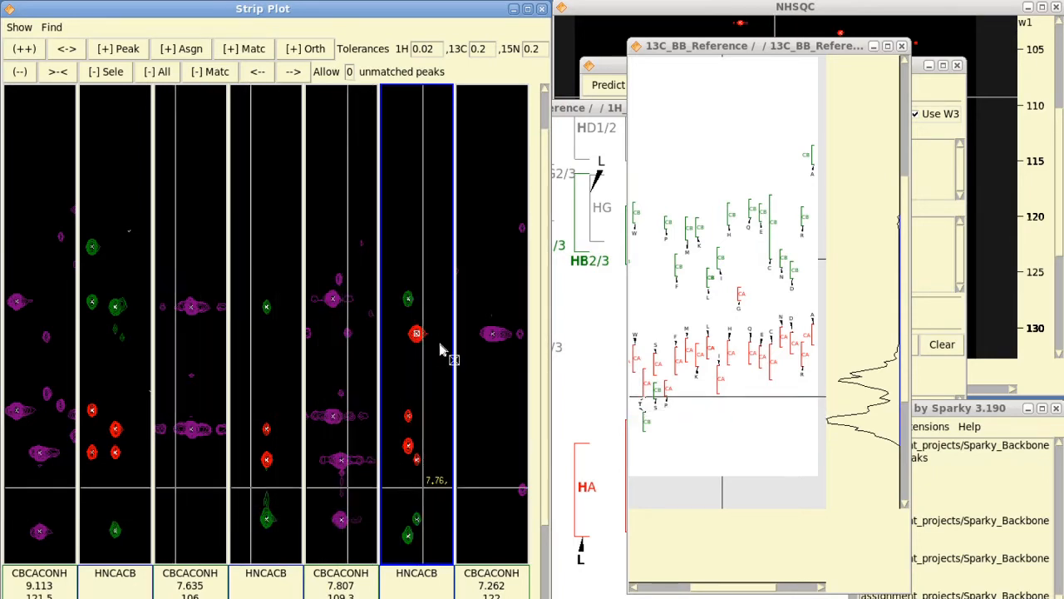
mouse_move(416, 336)
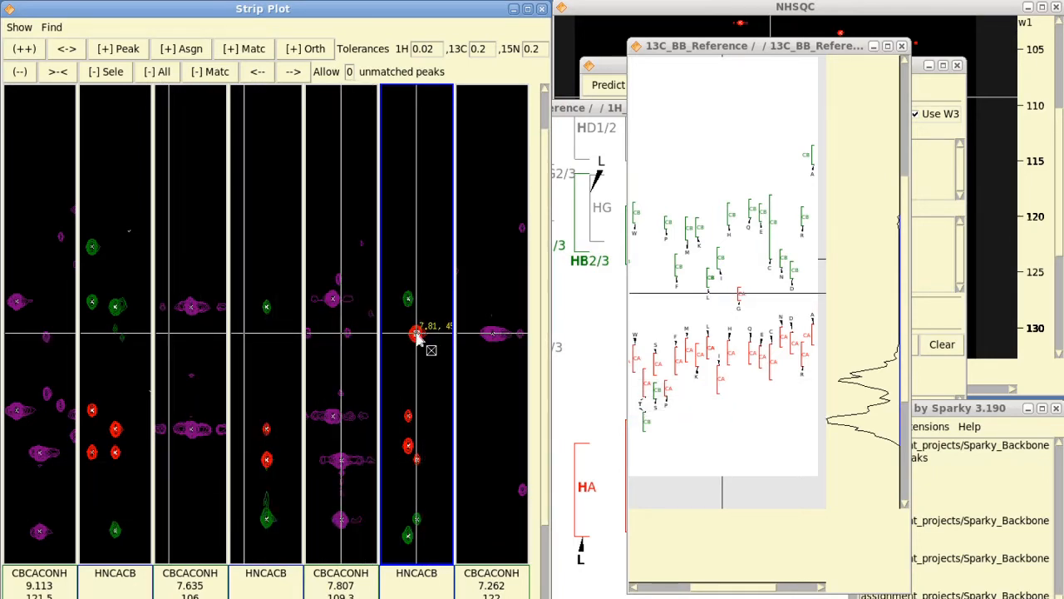
mouse_move(415, 335)
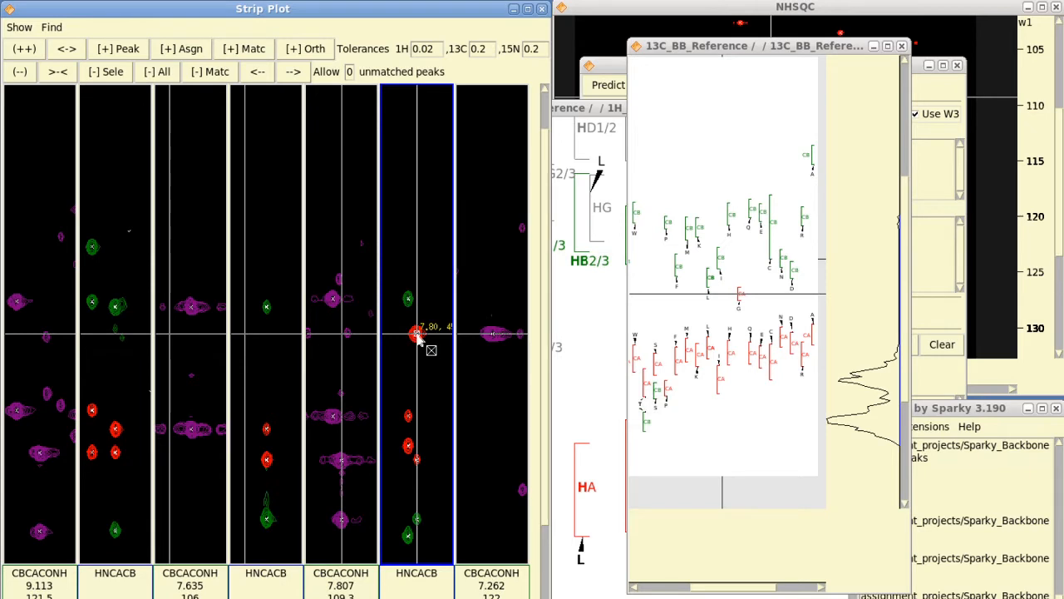
mouse_move(744, 300)
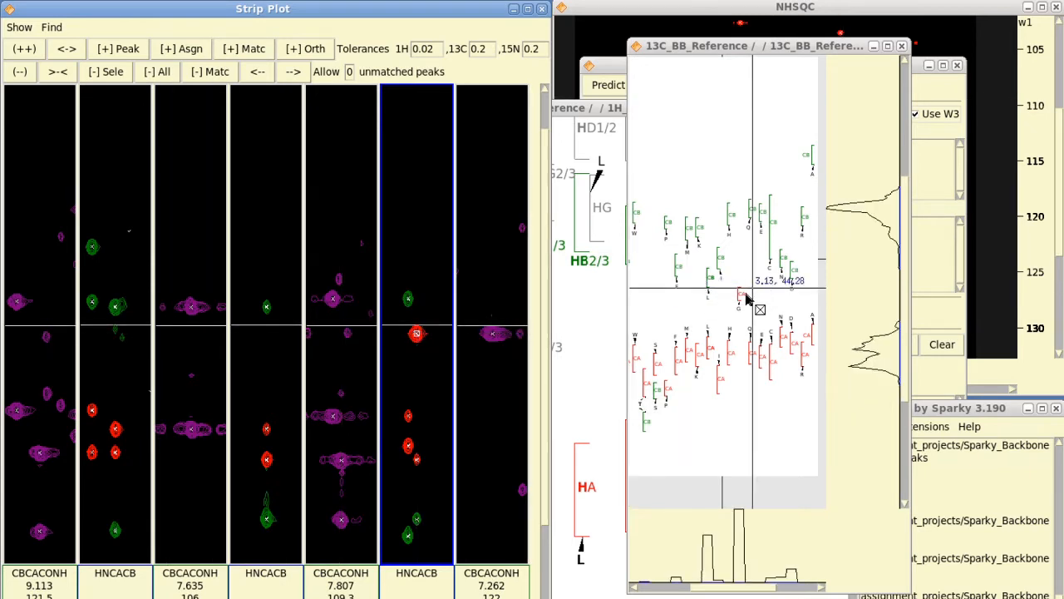
mouse_move(735, 291)
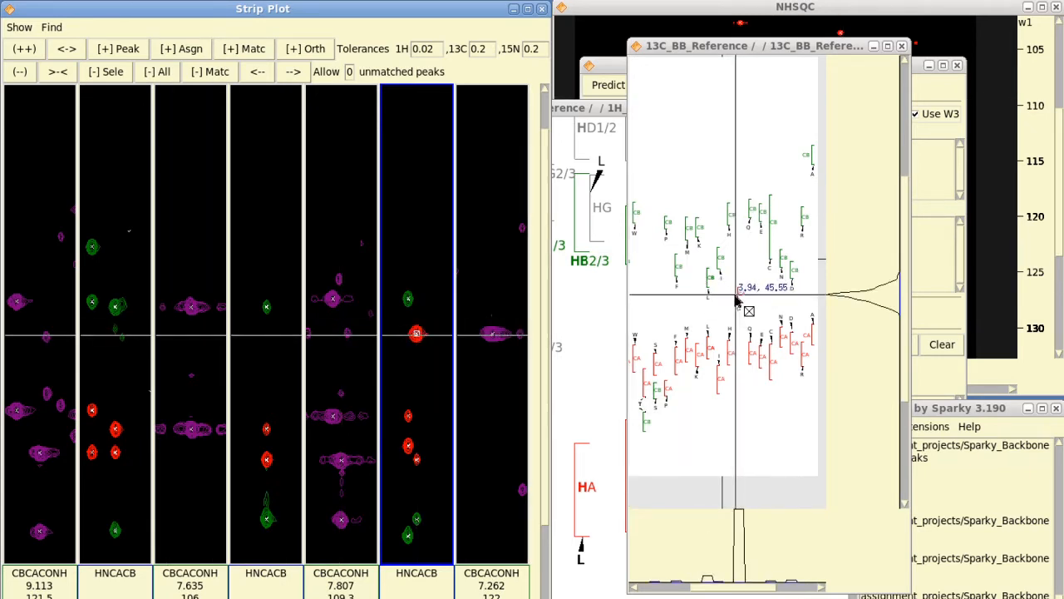
mouse_move(739, 300)
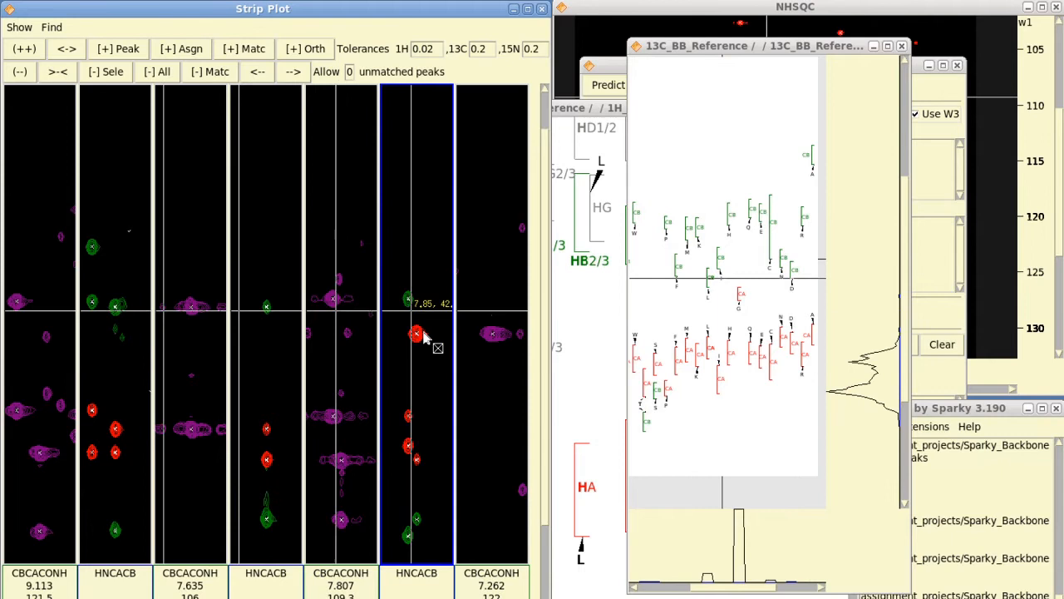
mouse_move(416, 334)
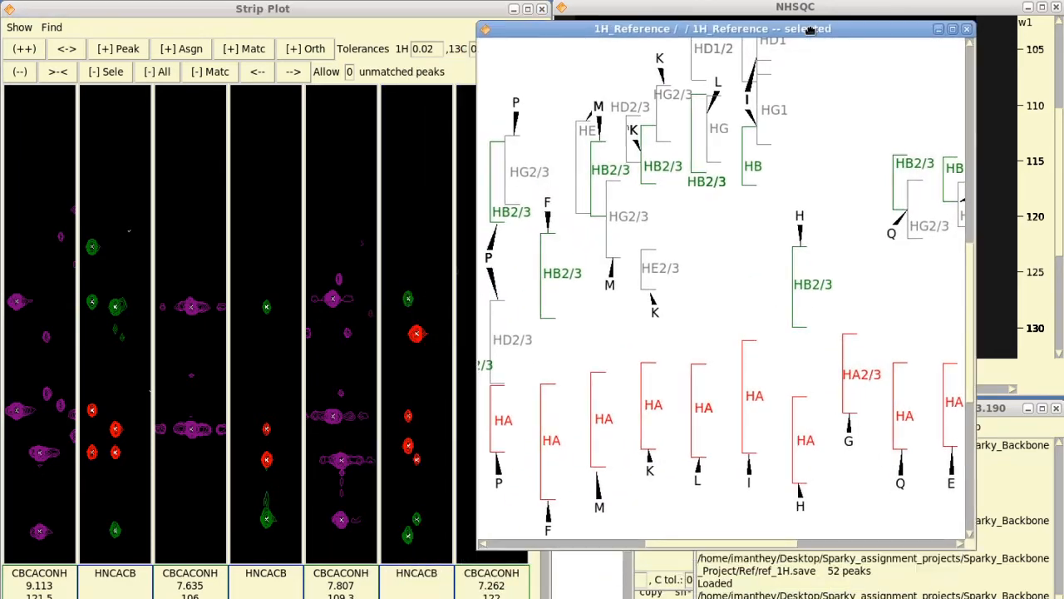
mouse_move(788, 110)
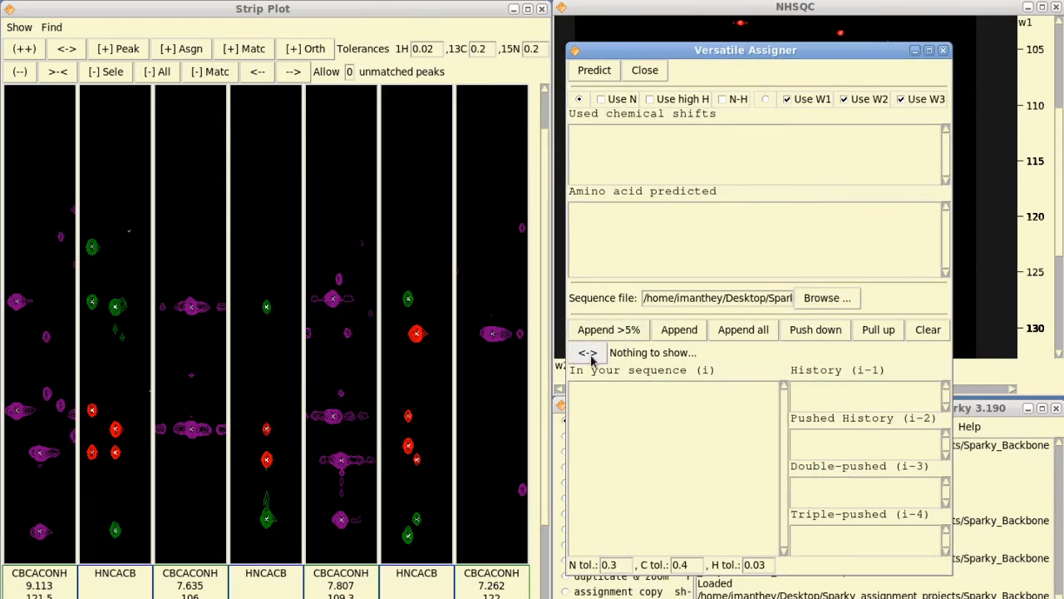
- Toggle the <-> matching button, ending with one-way (->) sequence matching
click(588, 352)
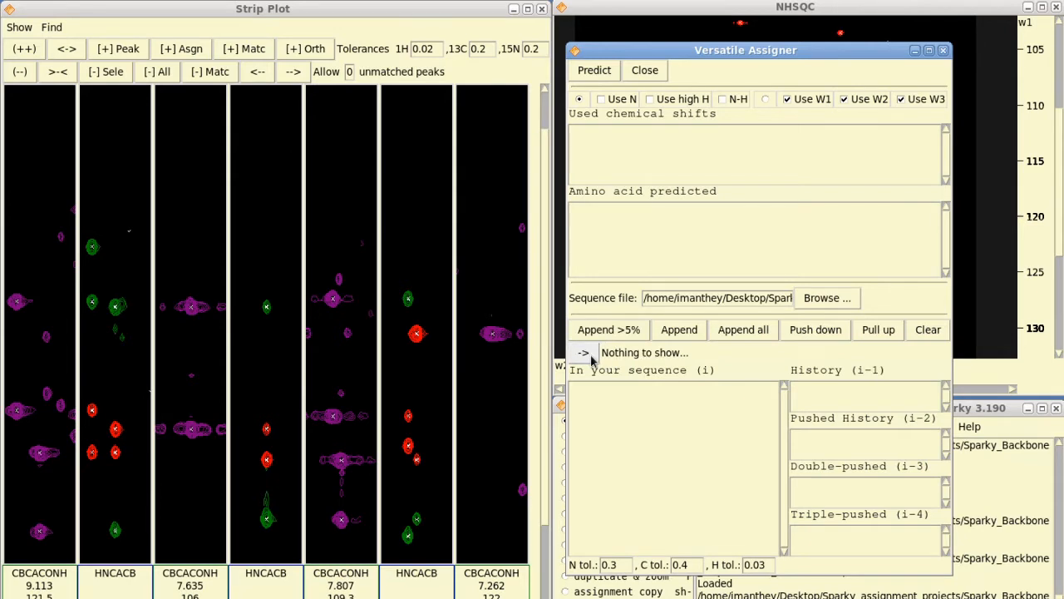
click(584, 353)
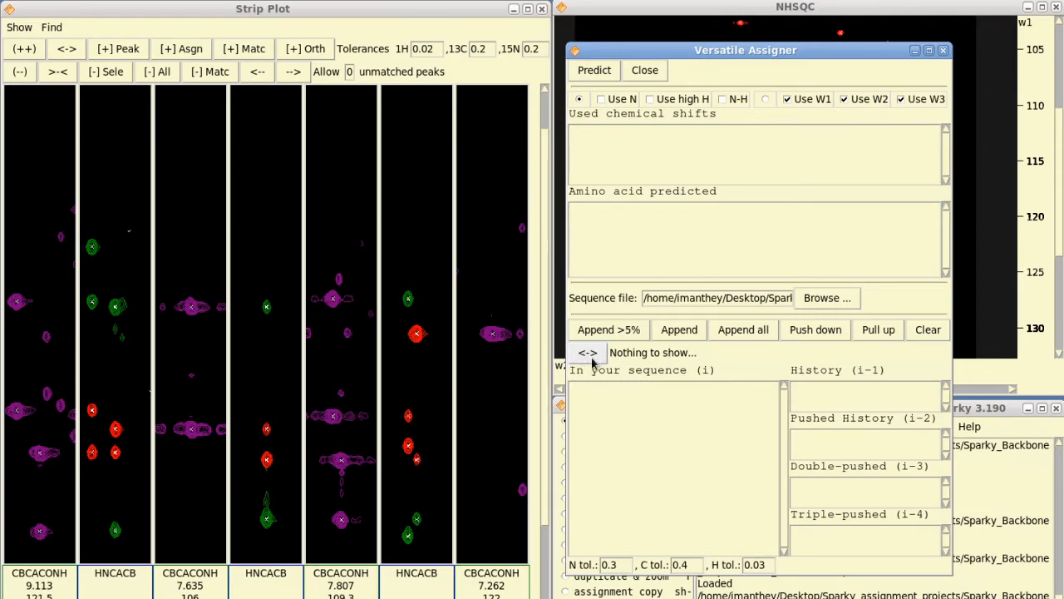
click(587, 353)
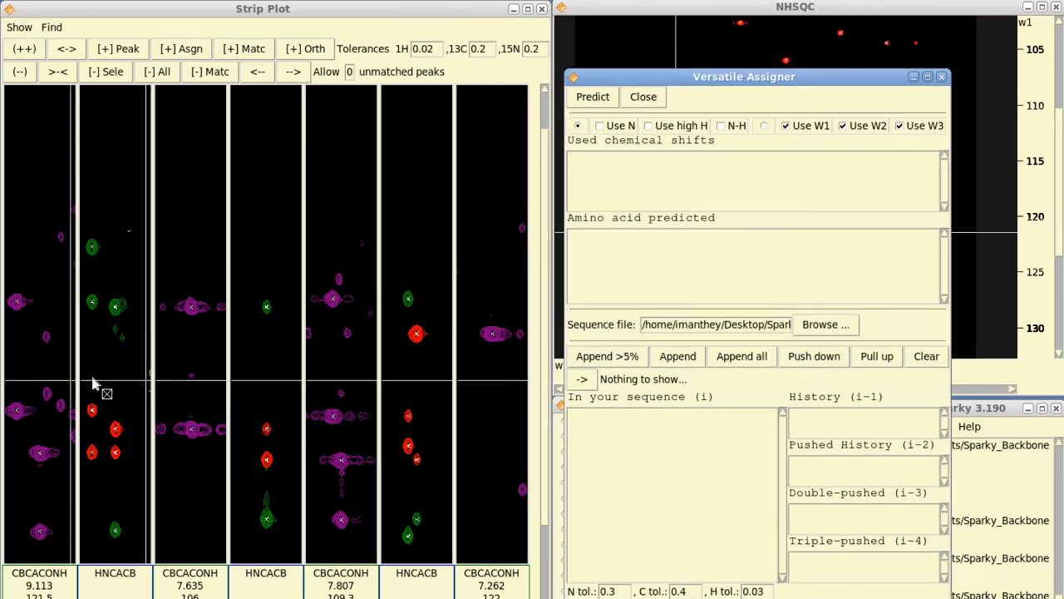
mouse_move(120, 463)
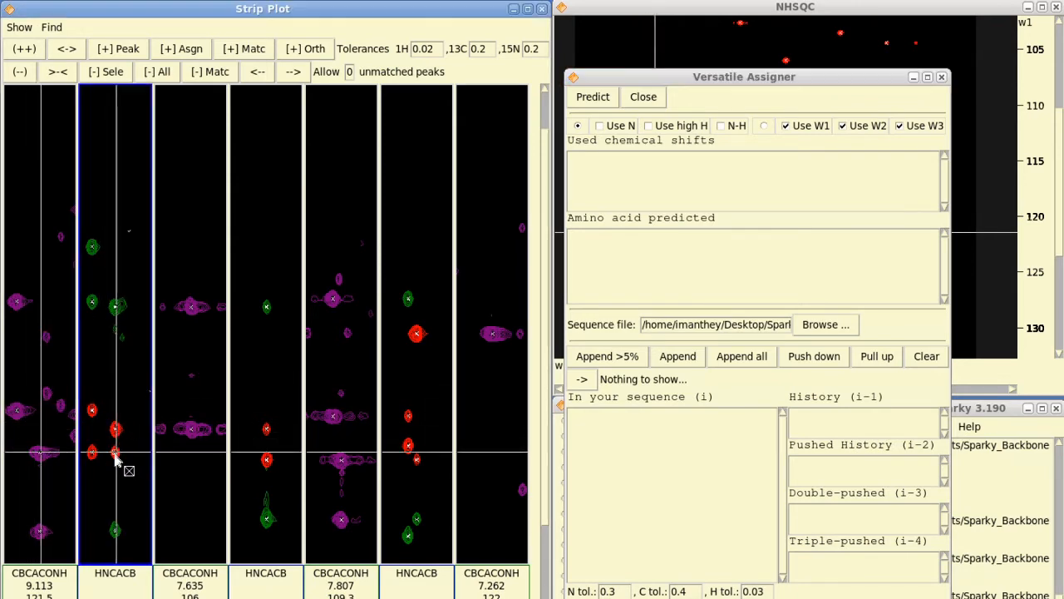
mouse_move(141, 512)
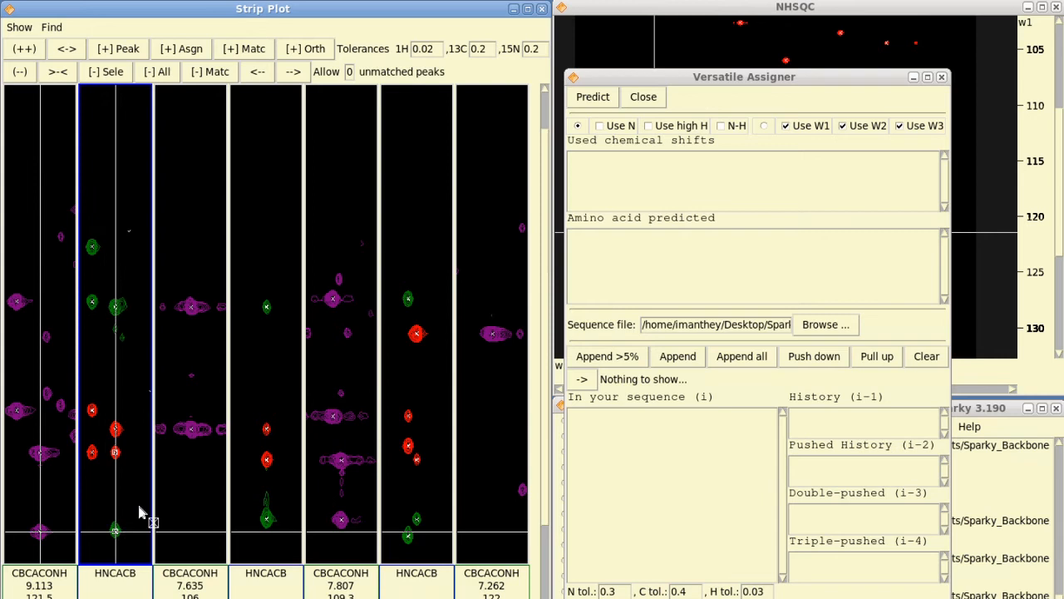
- Add the HNCACB strip's lower green peak to the selection for threonine prediction
click(591, 96)
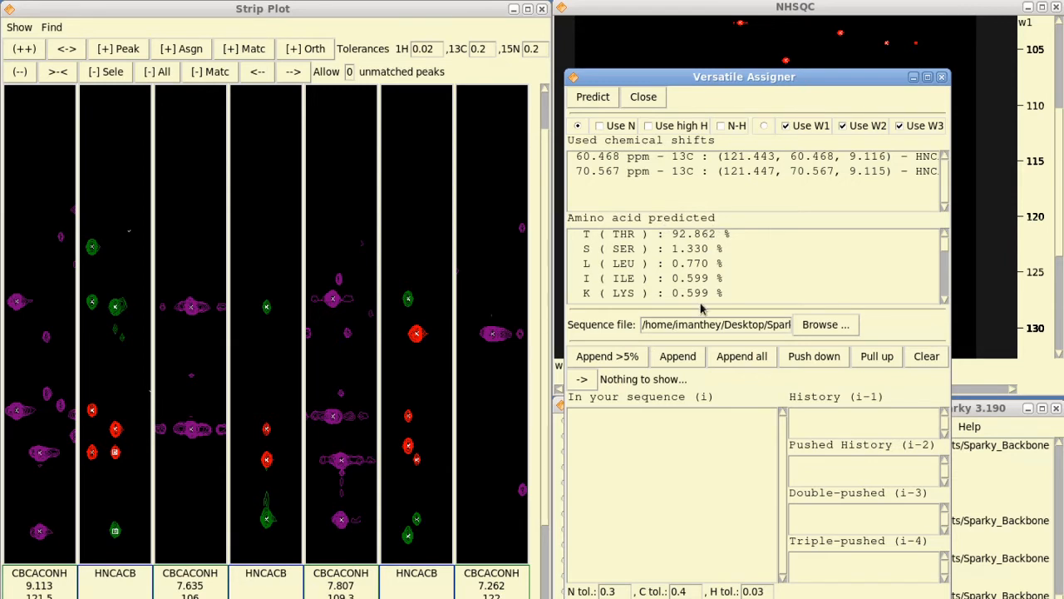
mouse_move(679, 250)
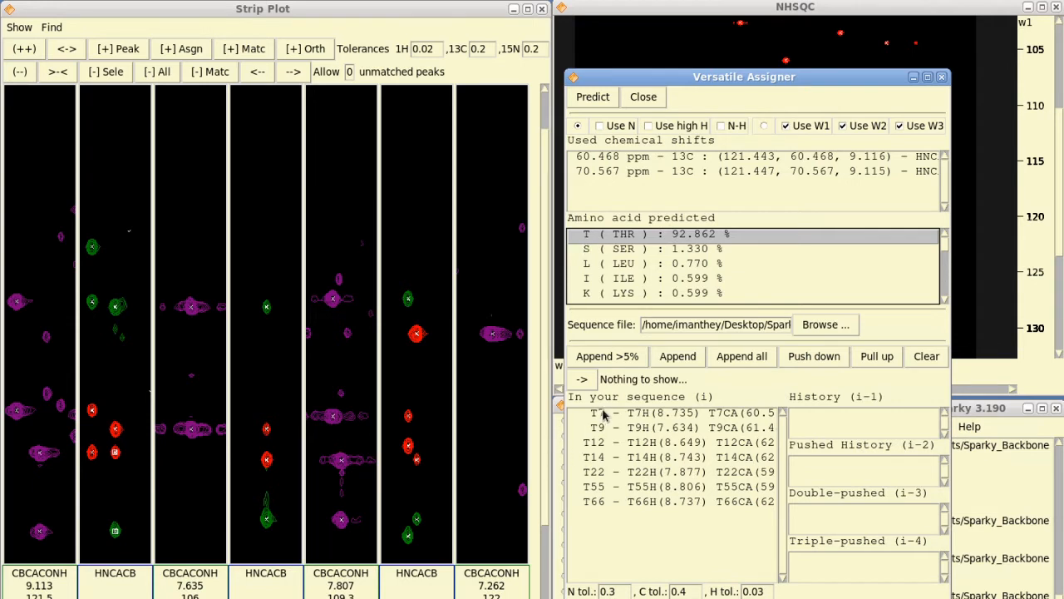
mouse_move(680, 396)
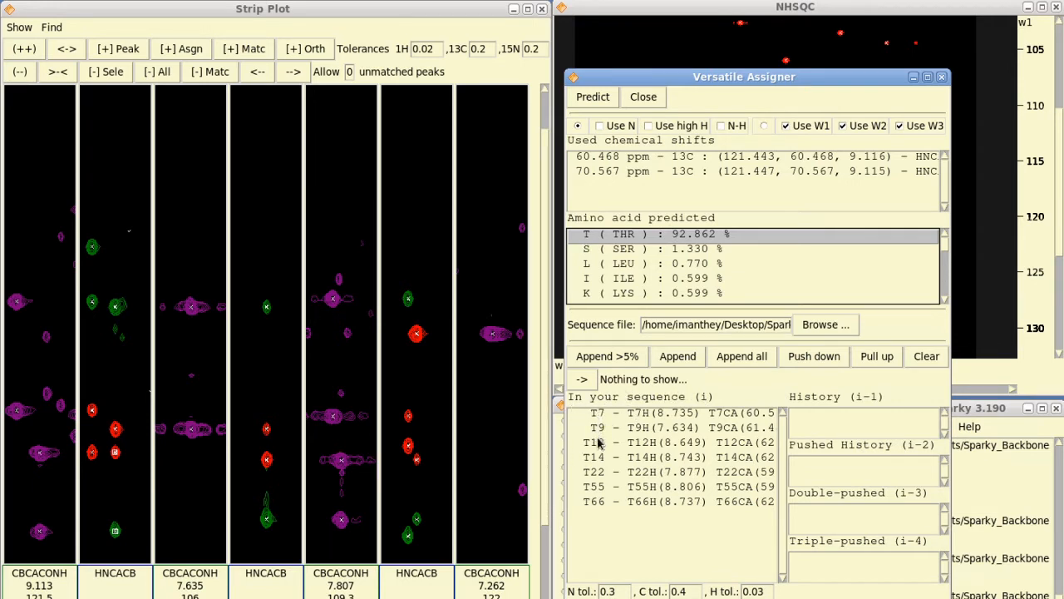
mouse_move(595, 514)
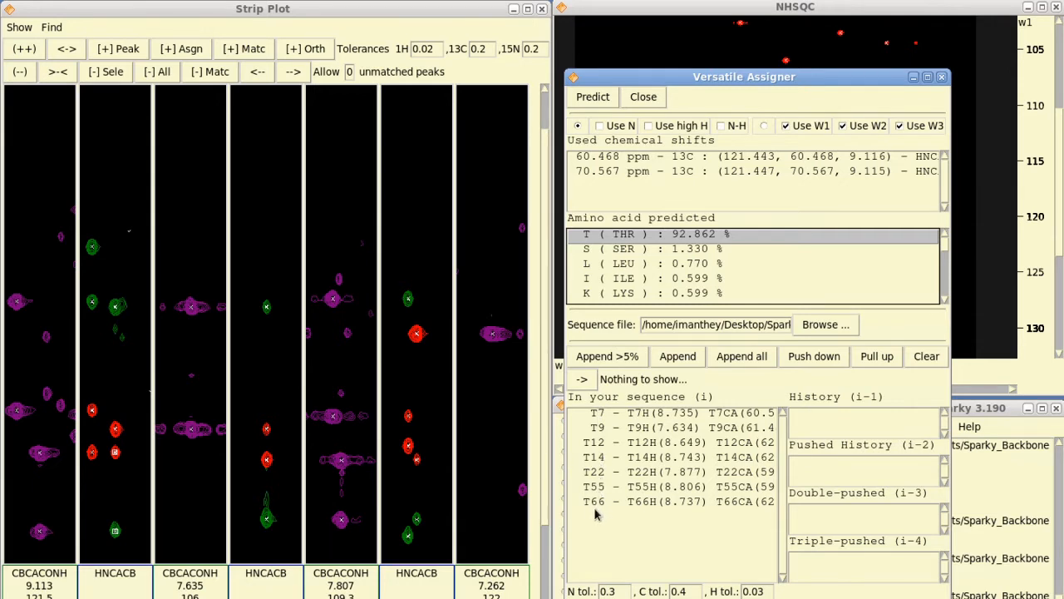
mouse_move(592, 509)
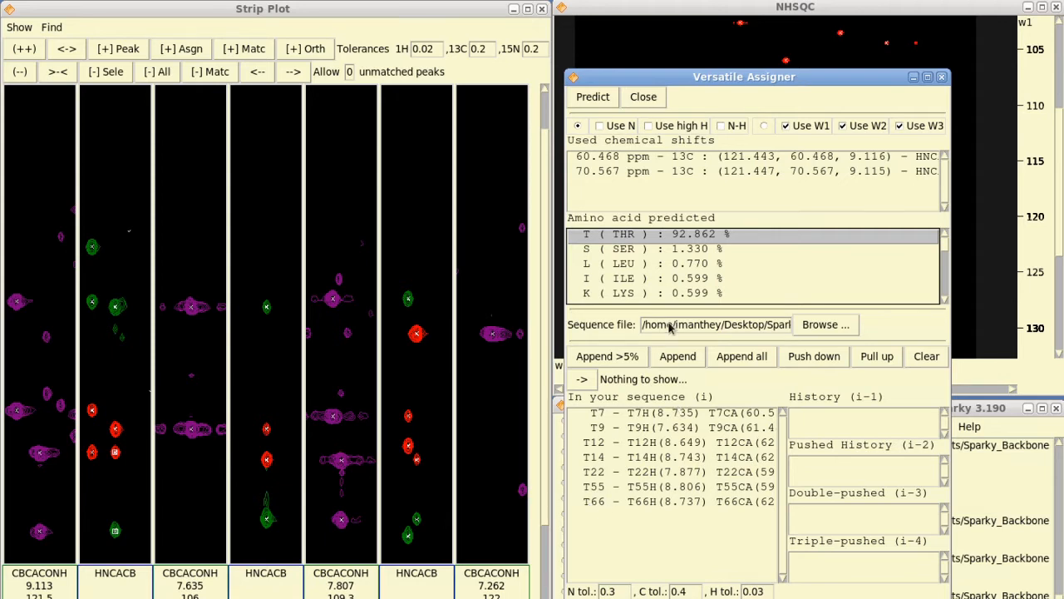
mouse_move(835, 316)
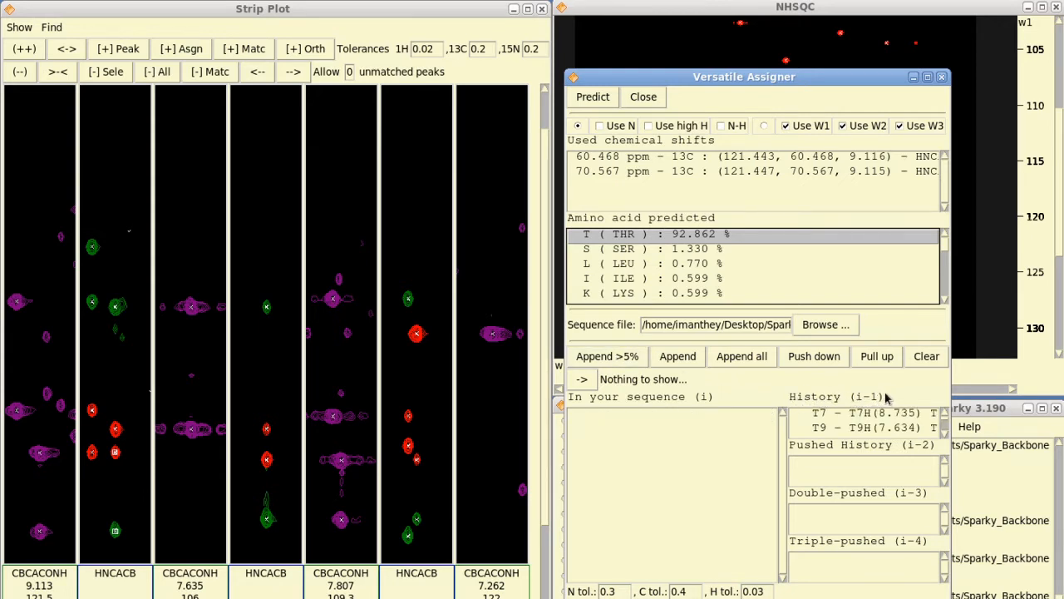
mouse_move(276, 314)
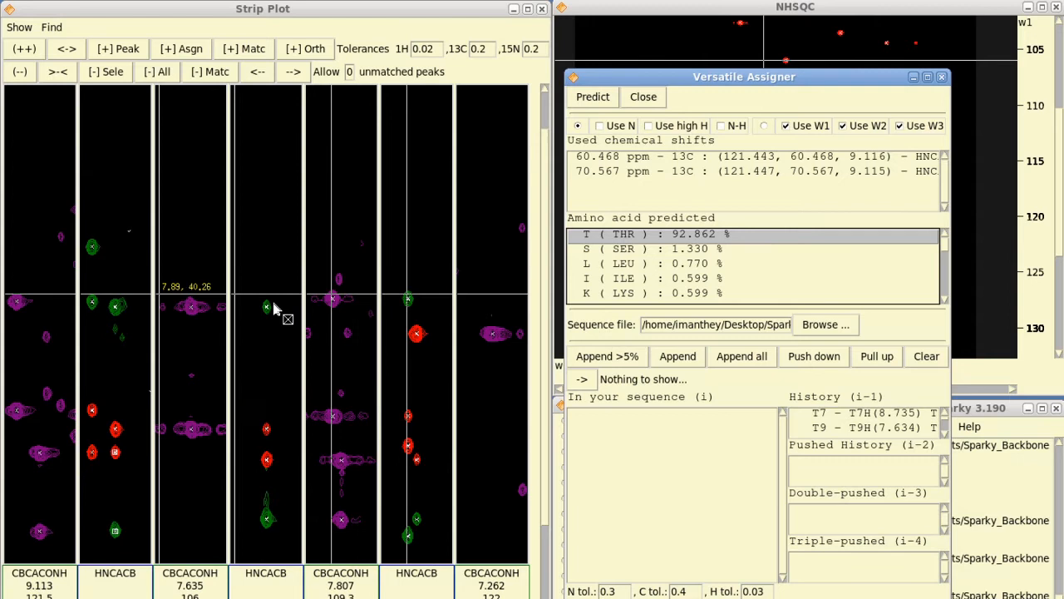
mouse_move(268, 314)
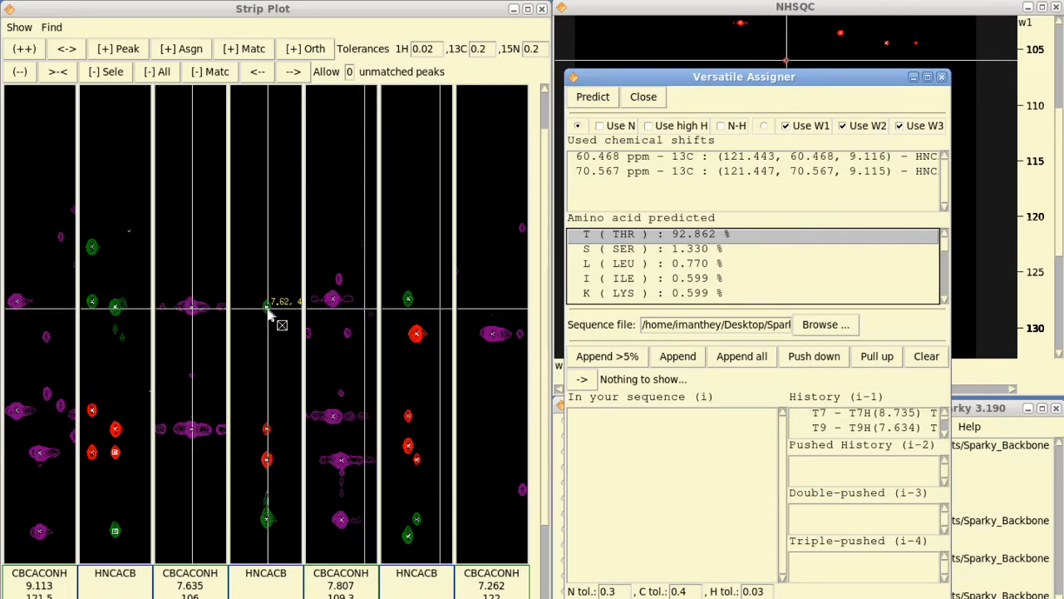
mouse_move(268, 463)
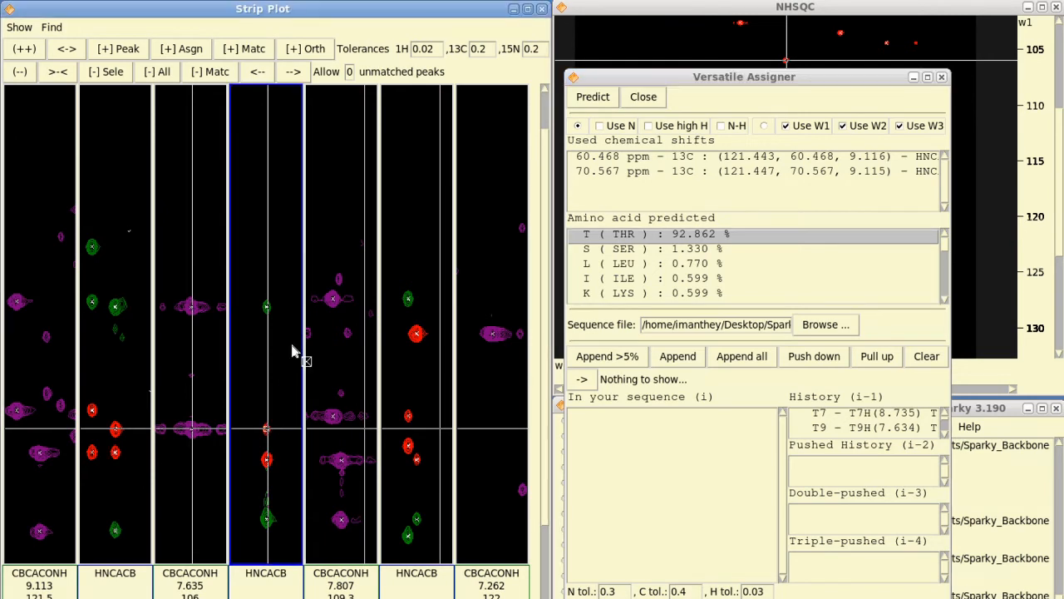
mouse_move(270, 312)
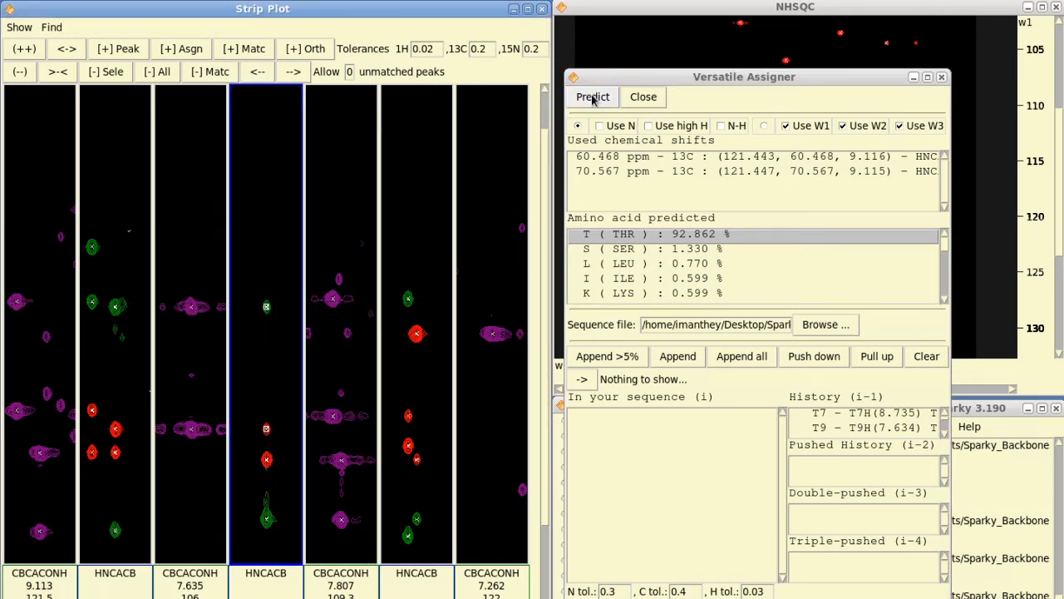
- Predict leucine at about 66% and list its T7-L8, T14-L15, T55-L56, T66-L67 matches
click(591, 97)
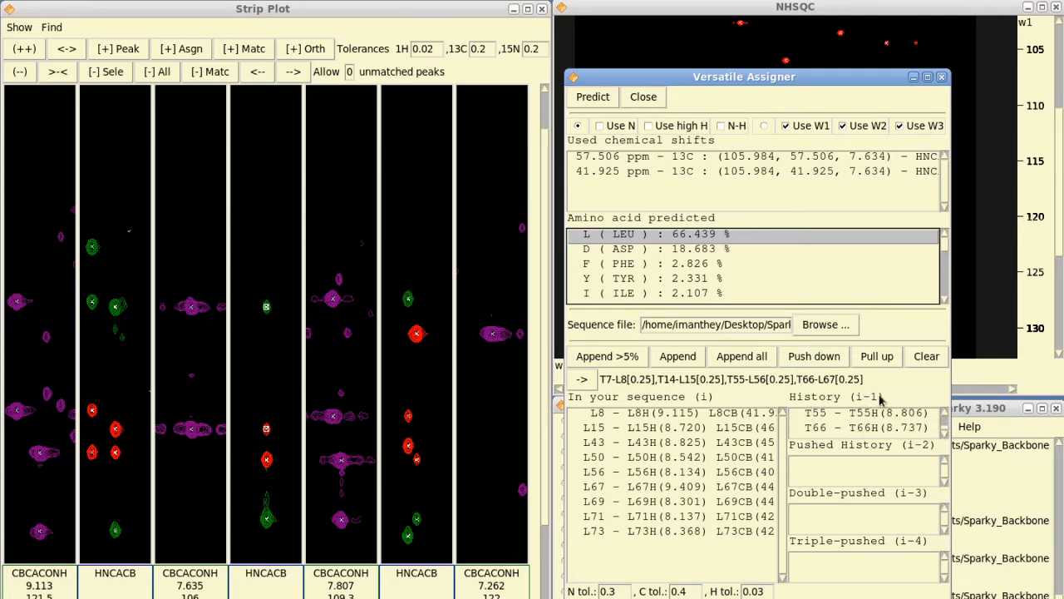
mouse_move(616, 396)
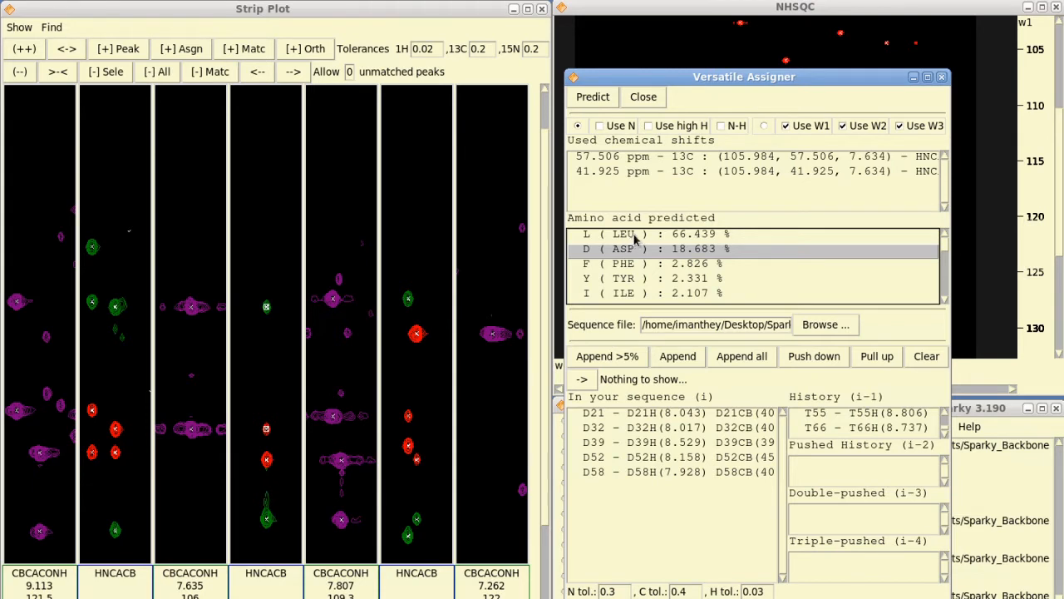
mouse_move(674, 379)
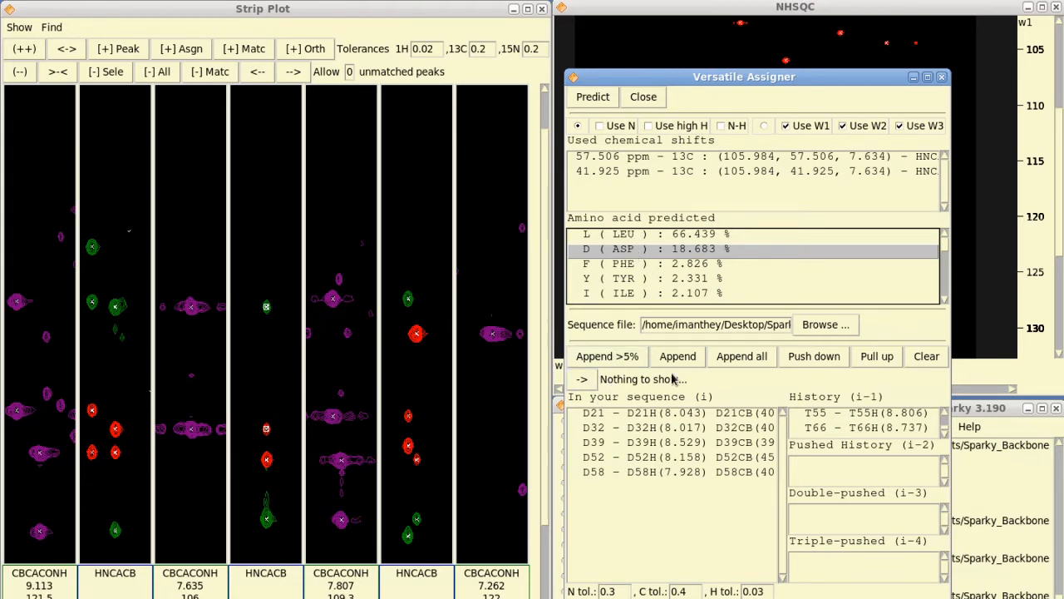
click(657, 233)
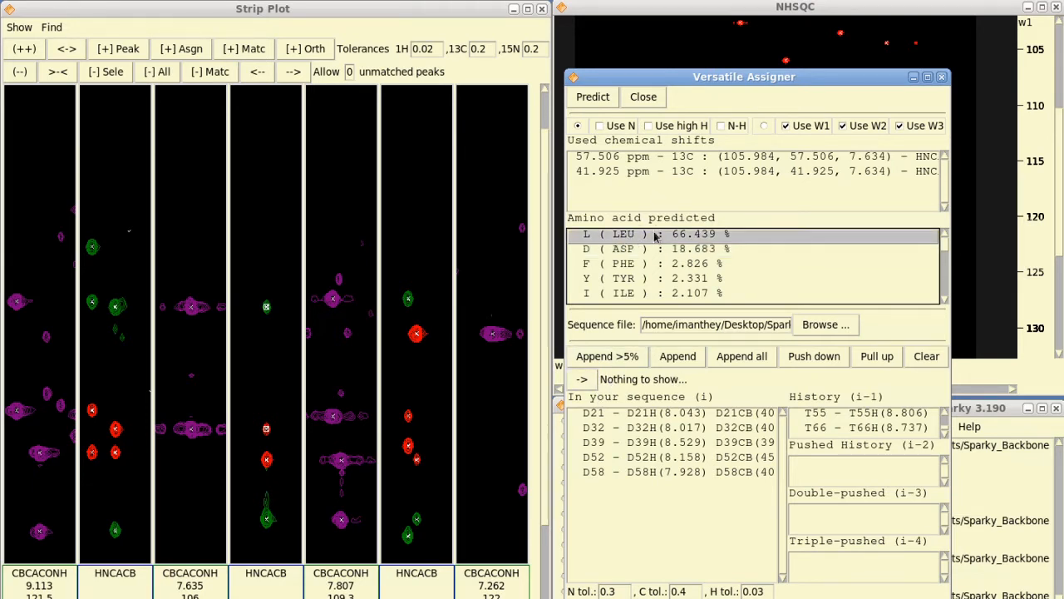
click(607, 356)
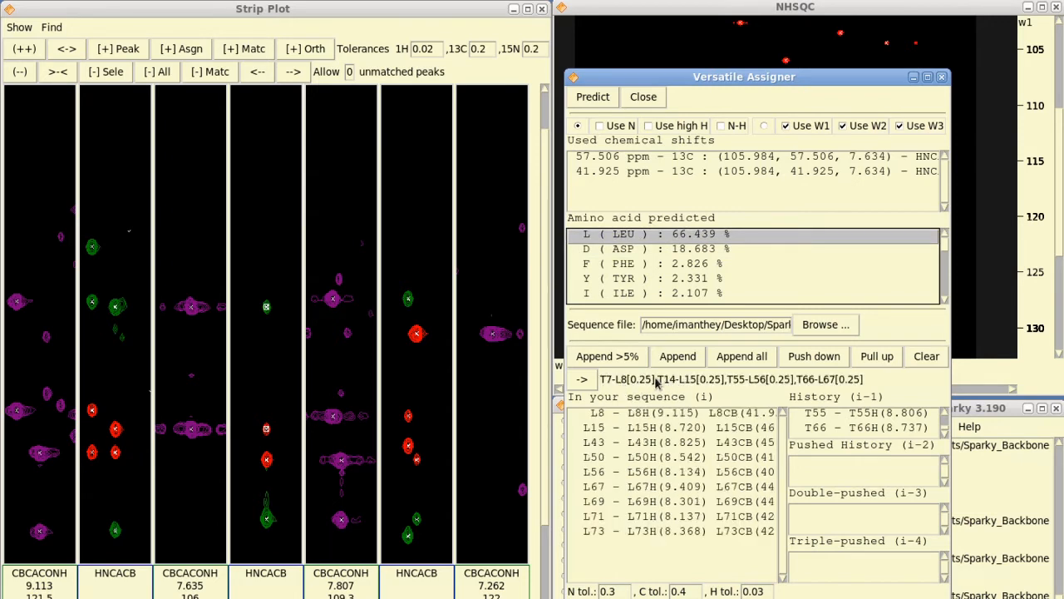
mouse_move(823, 385)
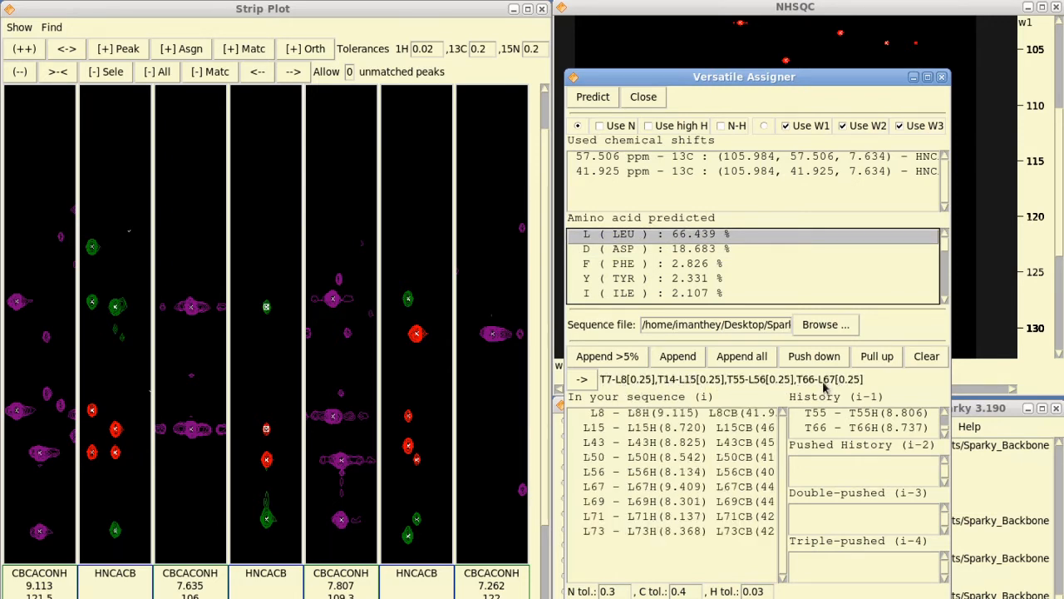
mouse_move(669, 389)
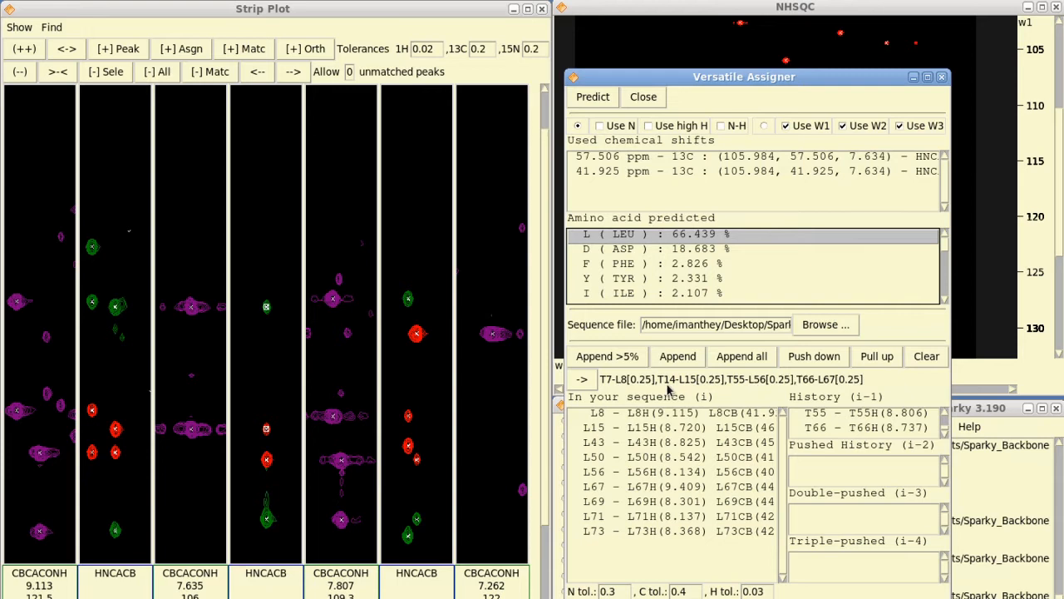
mouse_move(838, 381)
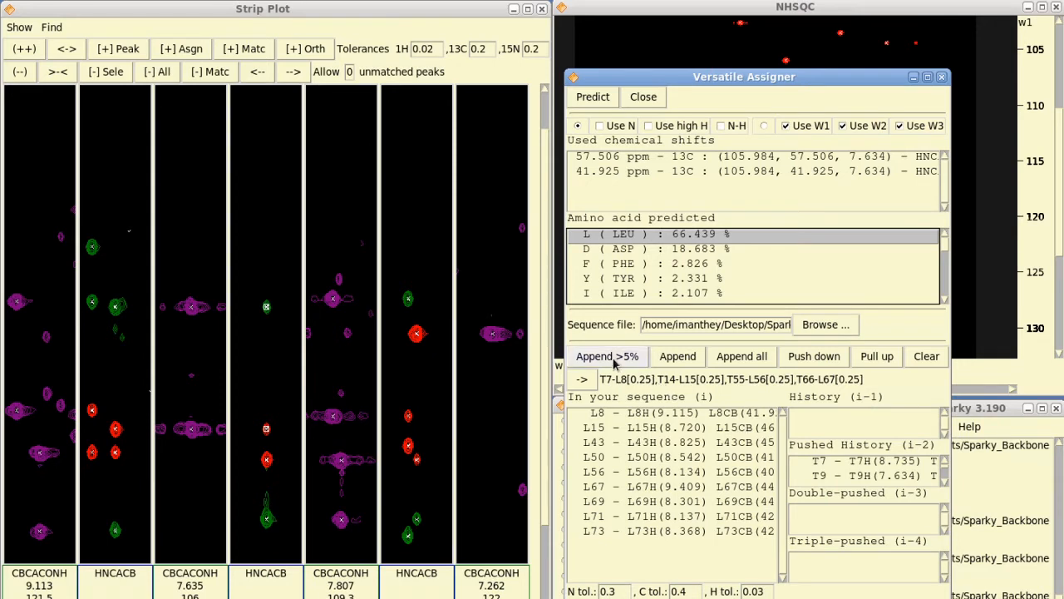
- Append the >5% leucine candidates L8 and L15 to i-1 history and predict the next residue
click(607, 355)
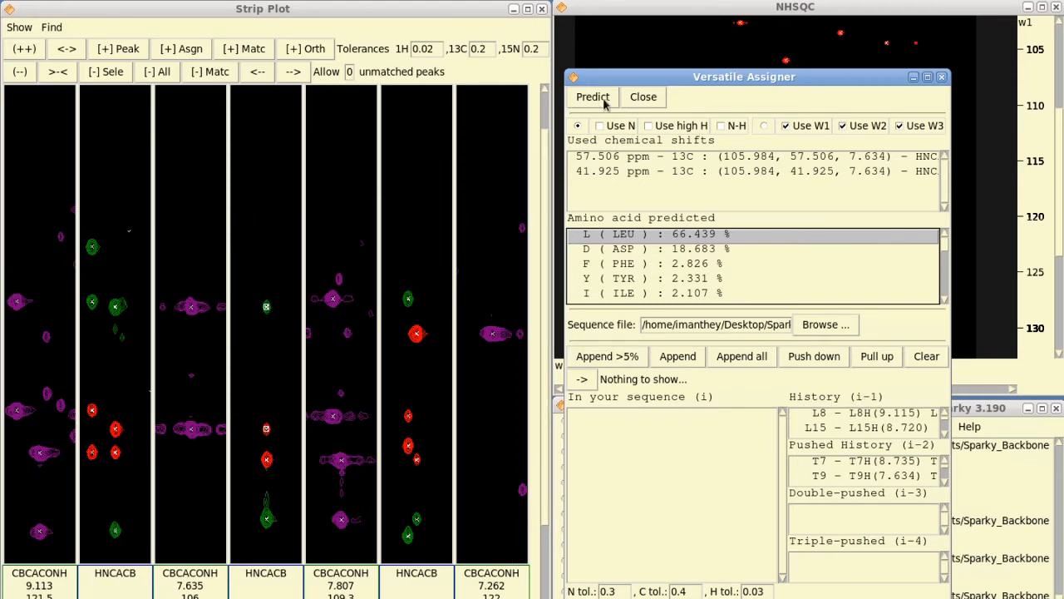
mouse_move(416, 416)
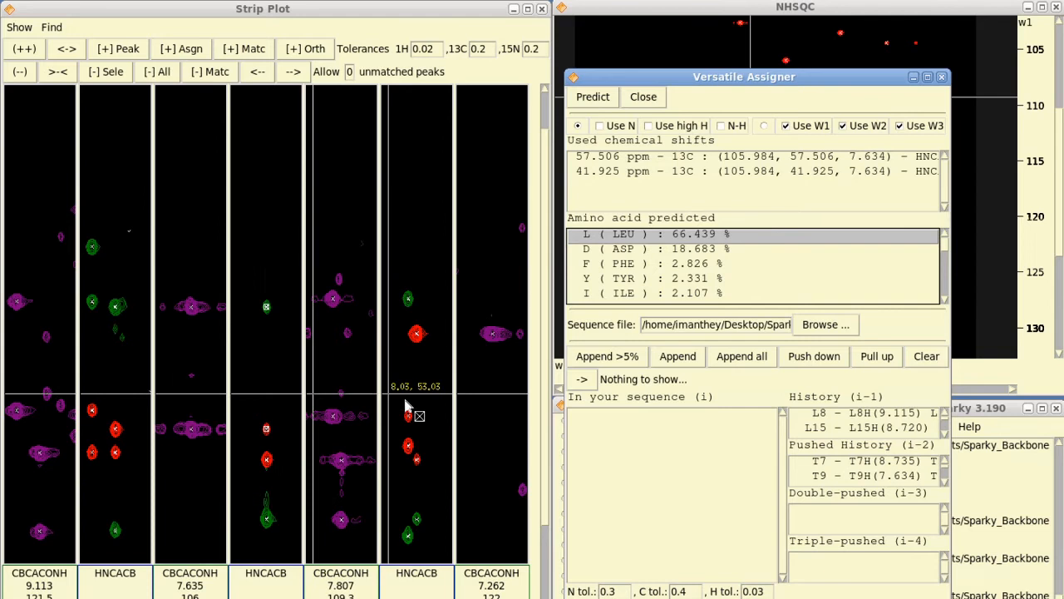
mouse_move(418, 464)
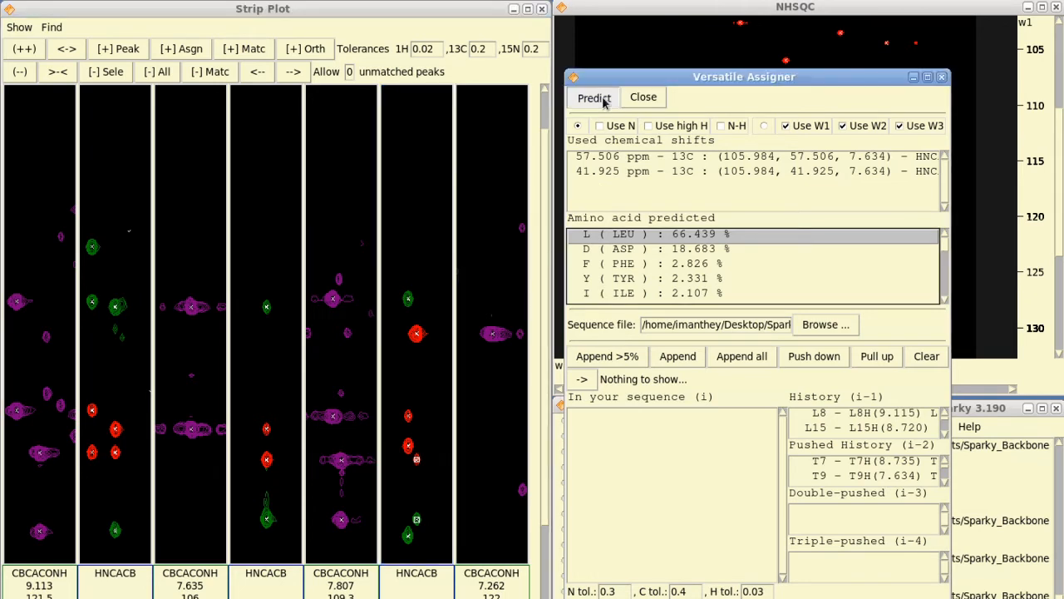
click(592, 96)
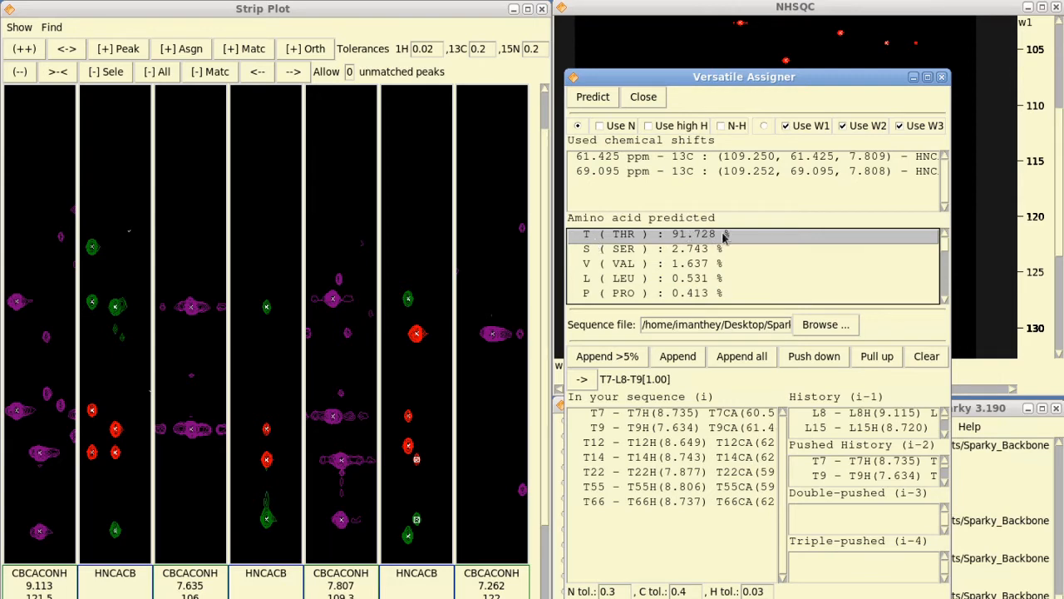
mouse_move(612, 390)
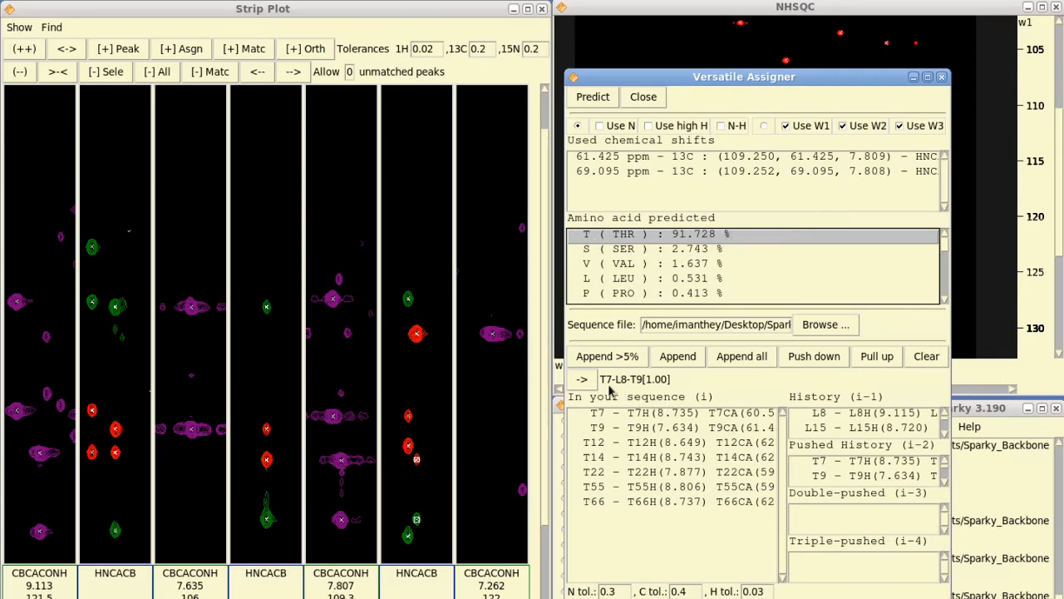
mouse_move(623, 386)
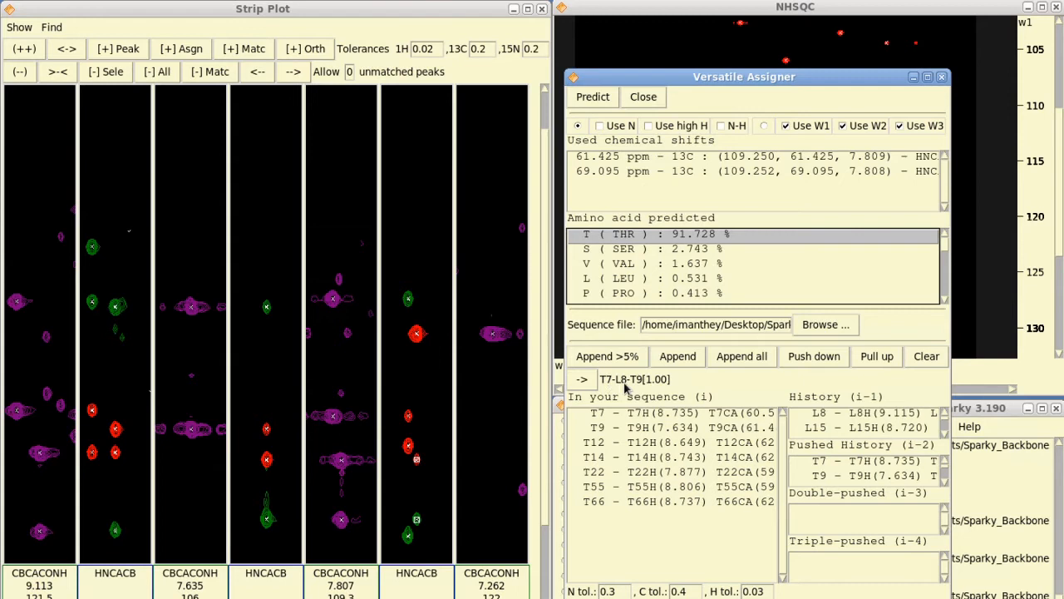
mouse_move(616, 384)
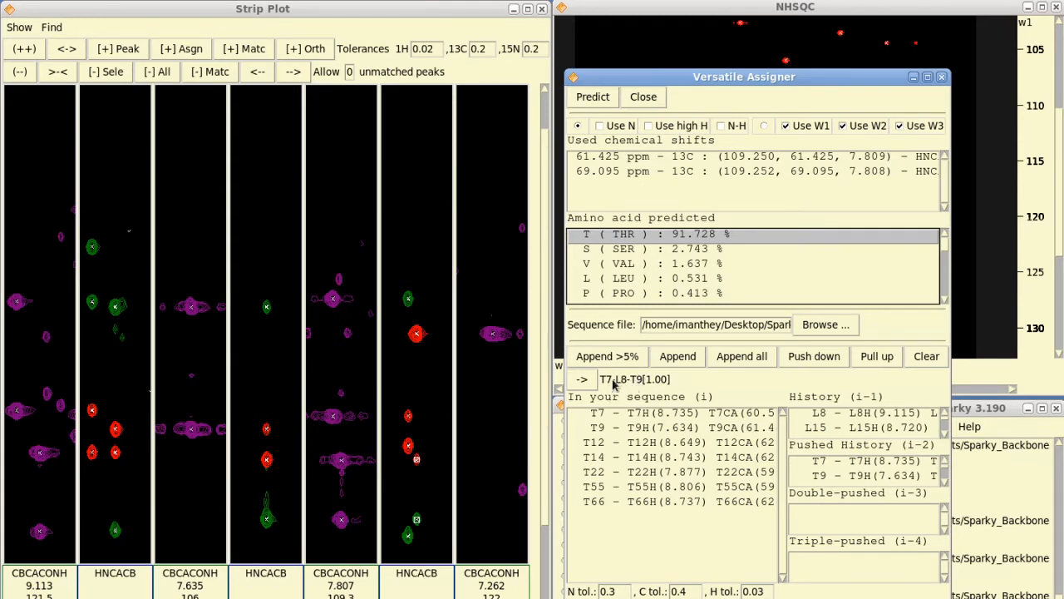
mouse_move(605, 391)
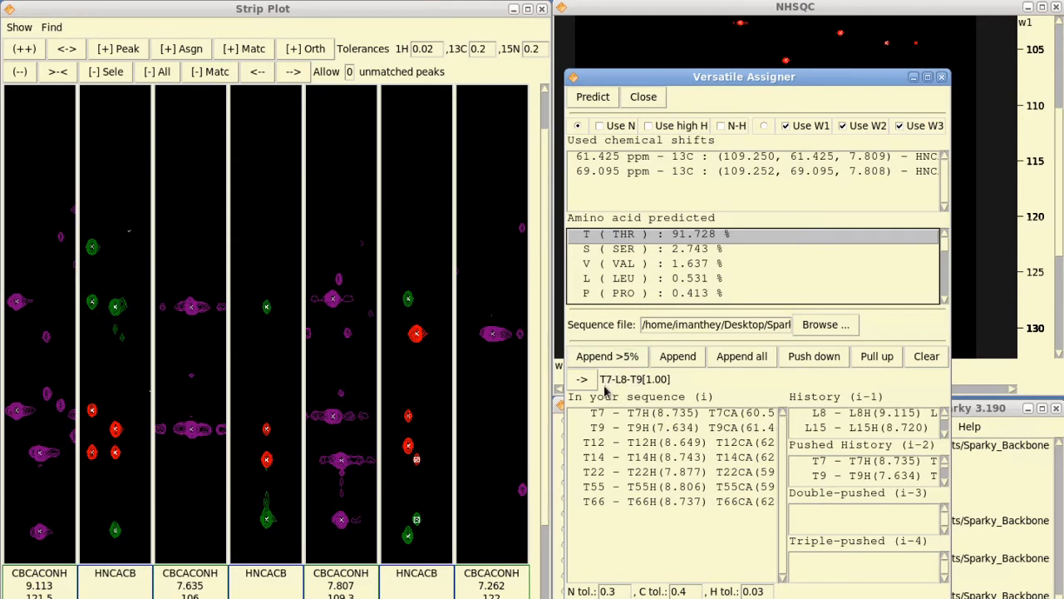
mouse_move(609, 384)
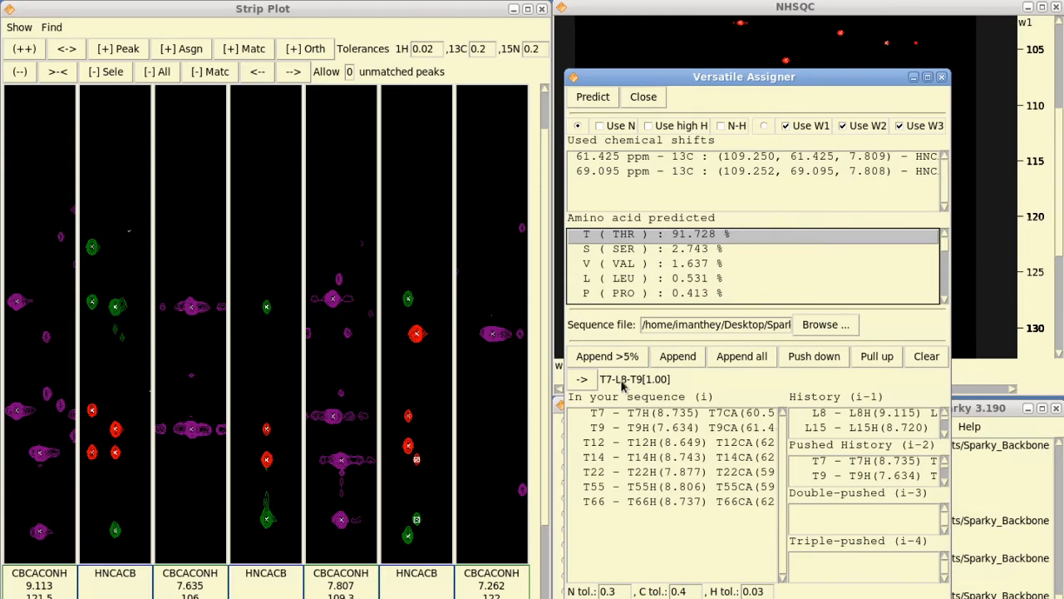
mouse_move(612, 385)
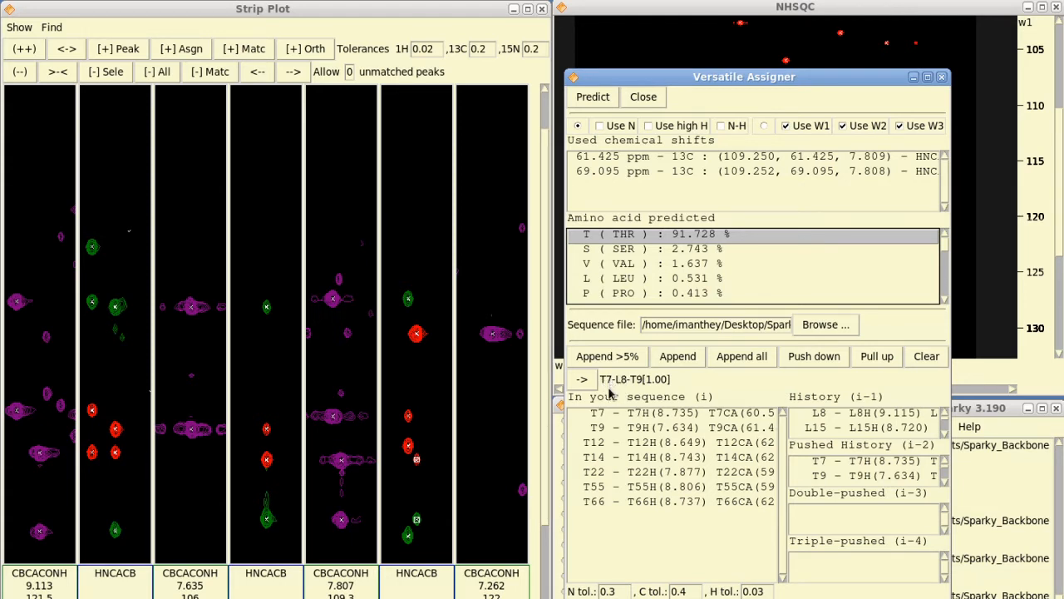
mouse_move(619, 390)
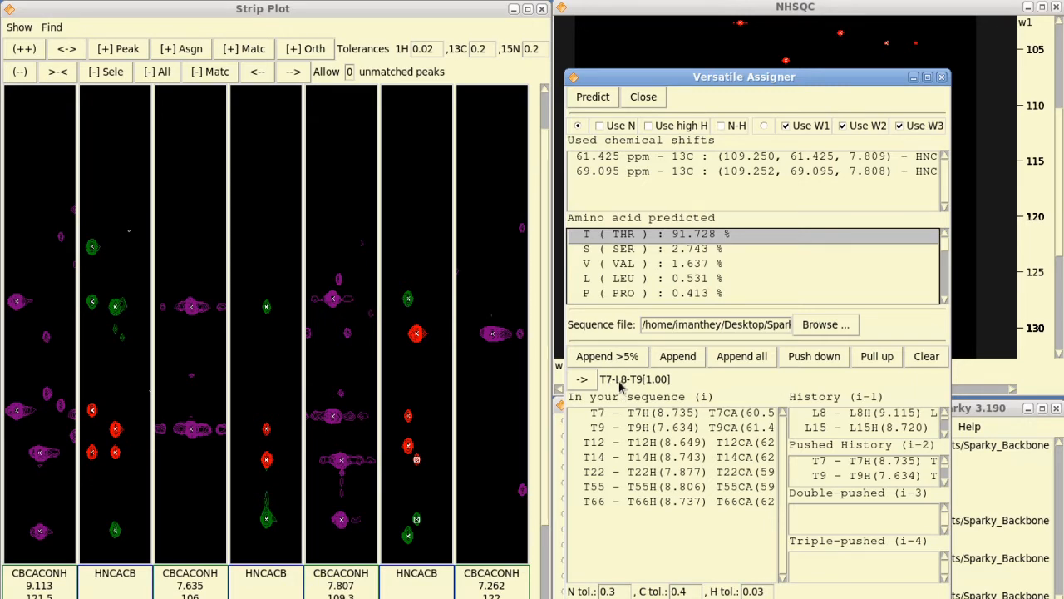
mouse_move(630, 386)
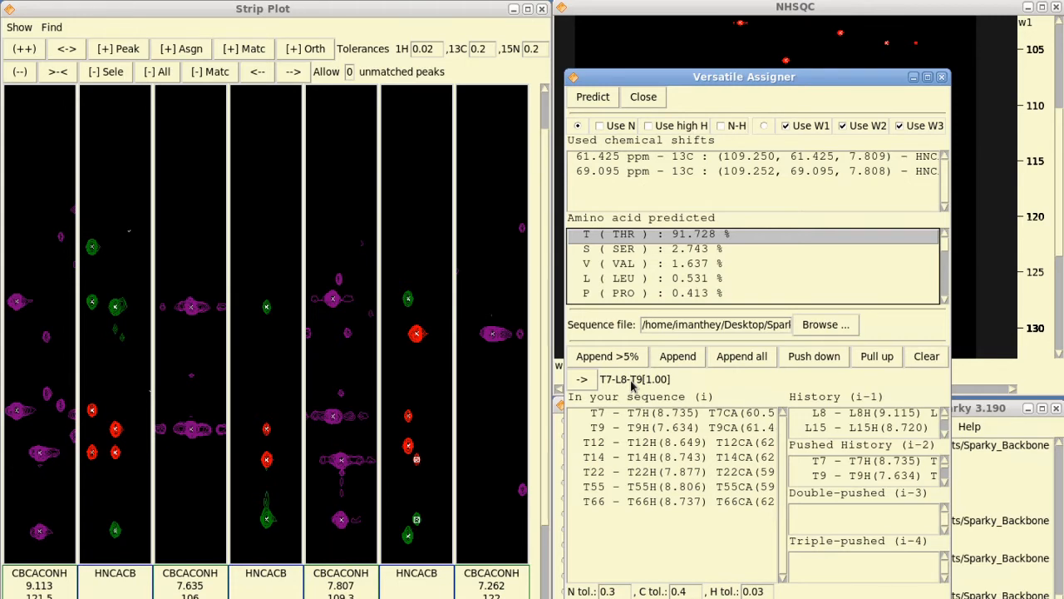
mouse_move(621, 384)
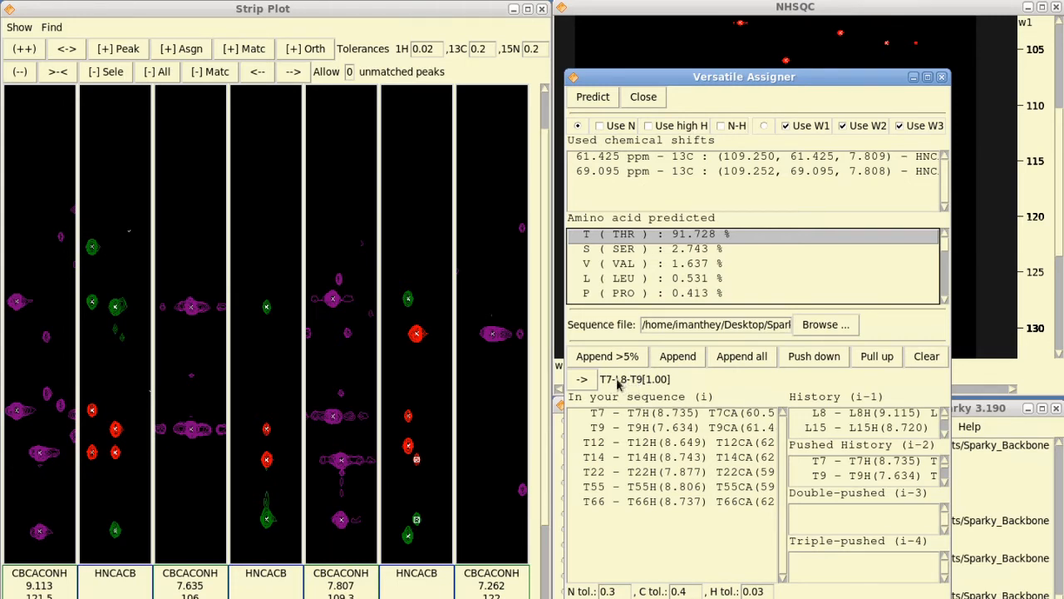
mouse_move(624, 381)
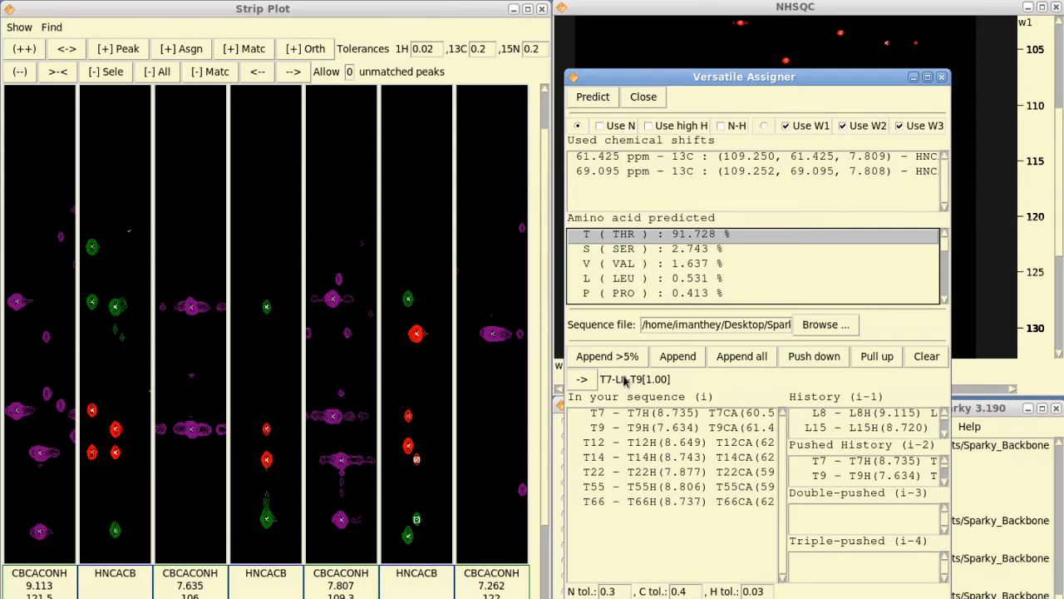
mouse_move(622, 382)
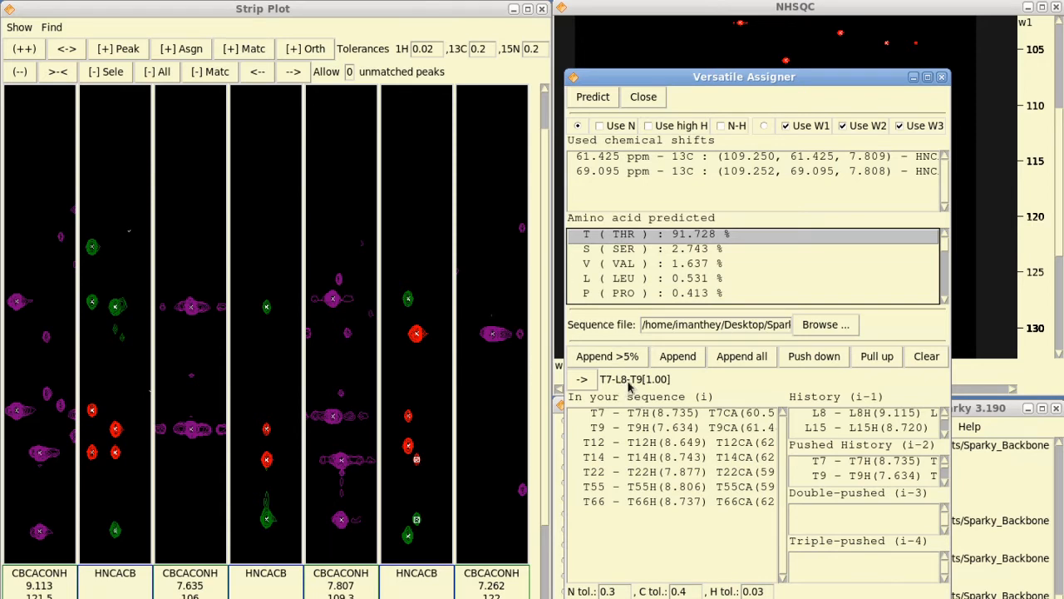
mouse_move(908, 386)
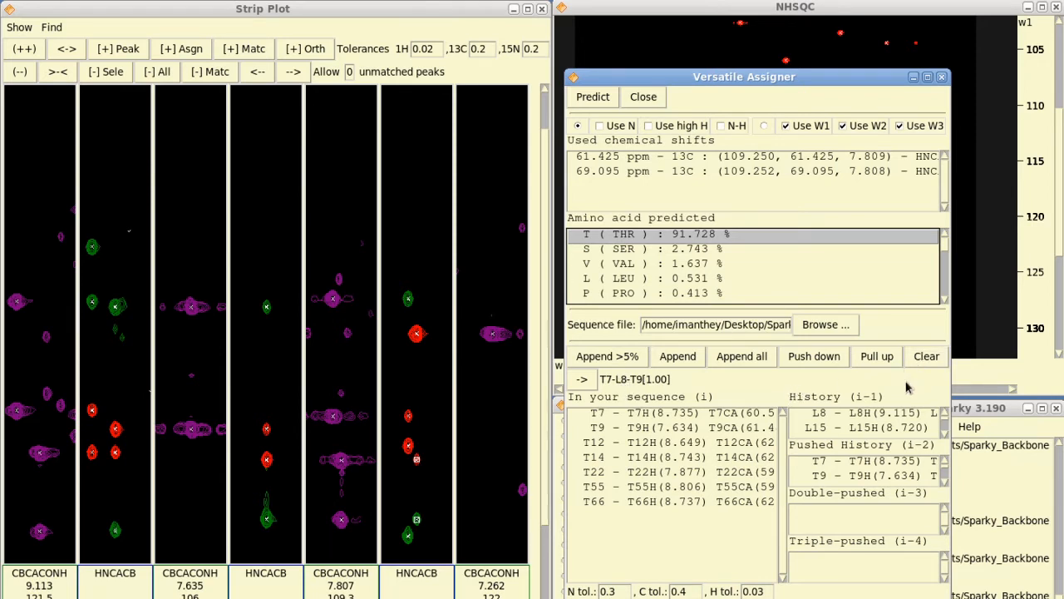
mouse_move(926, 356)
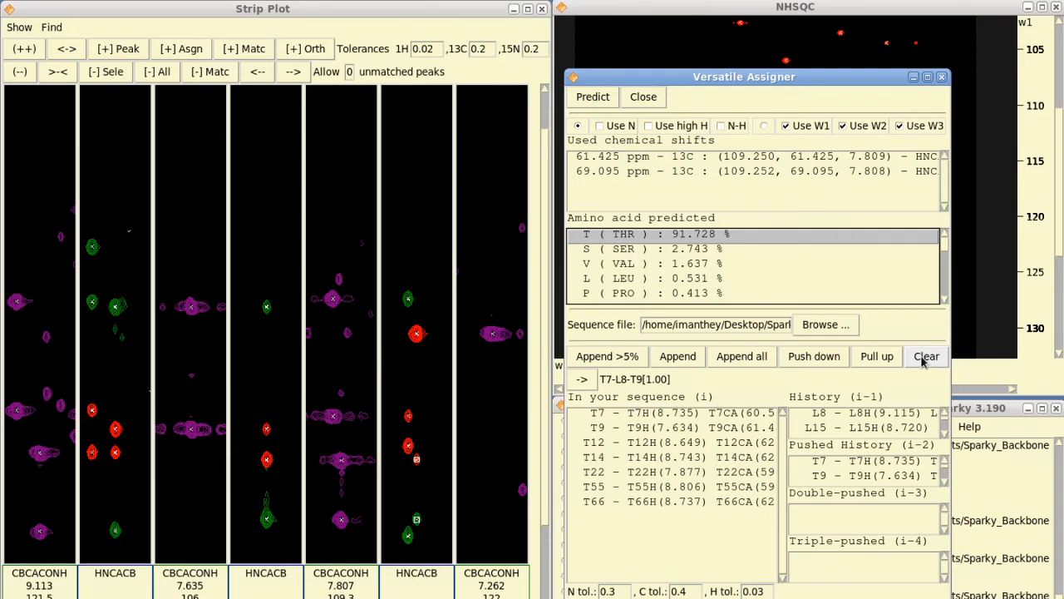
- Clear the candidate and history lists, leaving T7 and T9 in History (i-1)
click(924, 356)
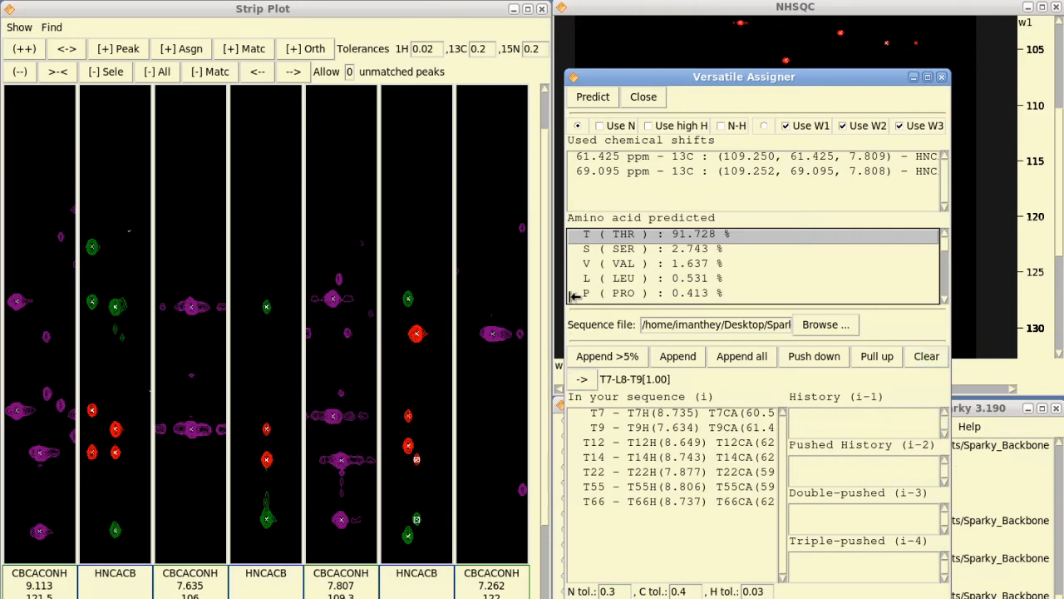
mouse_move(688, 203)
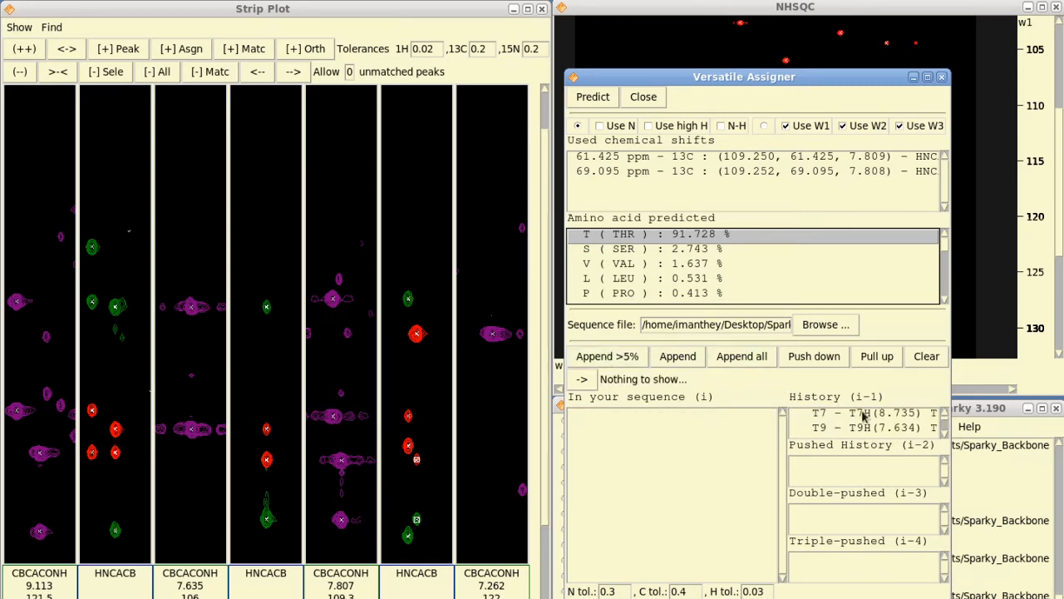
mouse_move(419, 359)
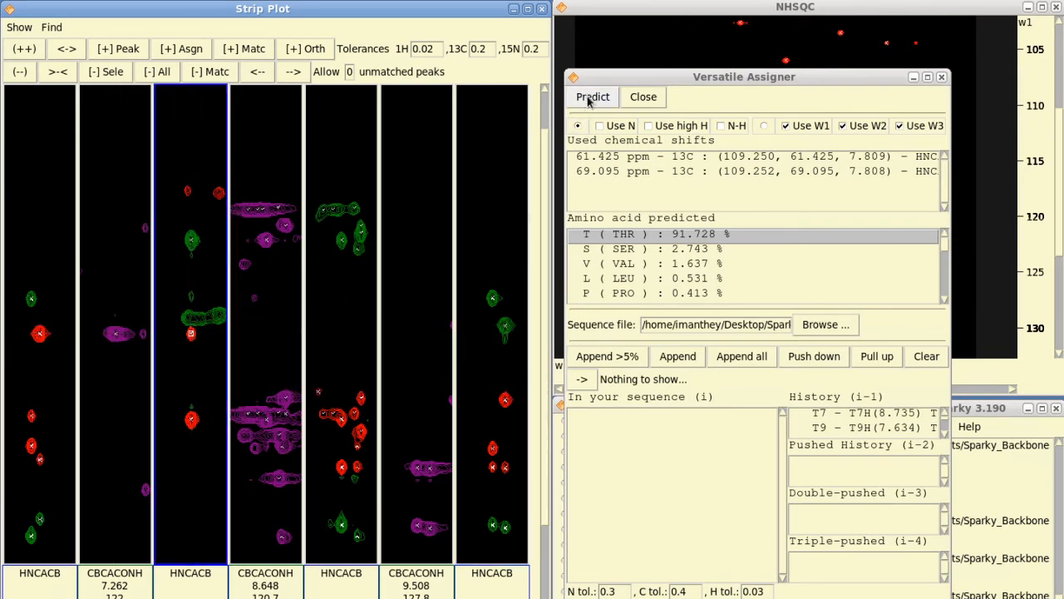
- Predict the new strips as glycine at 68%, matching T9-G10 at 1.00
click(592, 97)
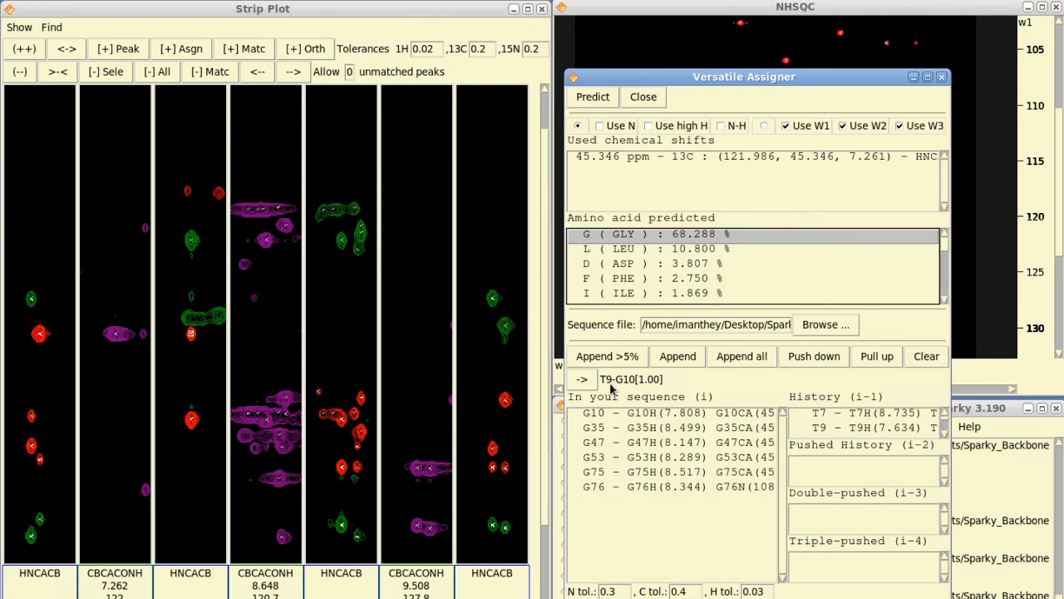
mouse_move(669, 269)
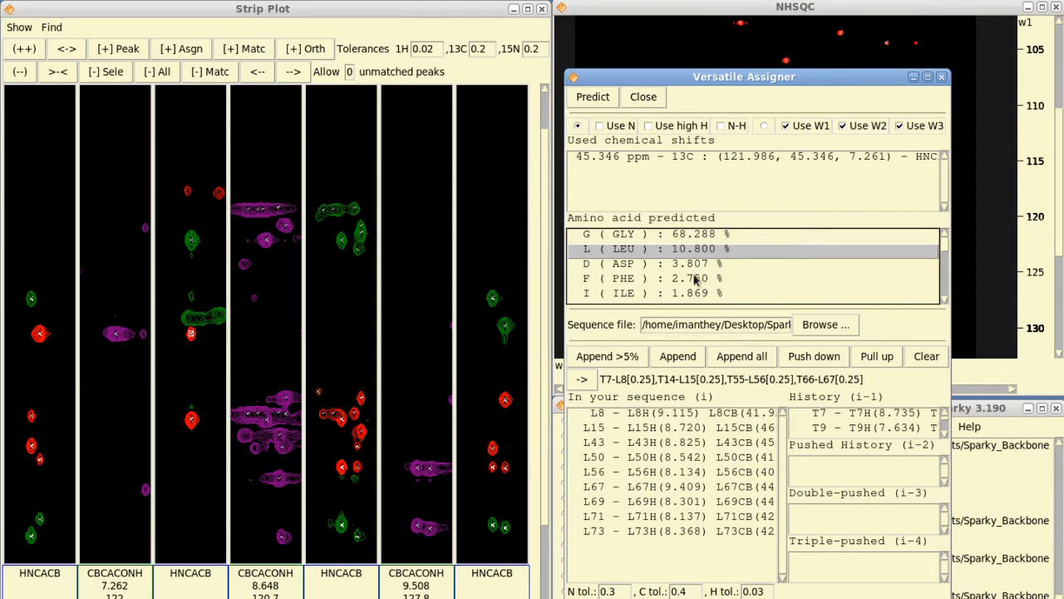
- Store G10 and G35 in i-1 history, pushing T7 and T9 down to i-2
click(631, 233)
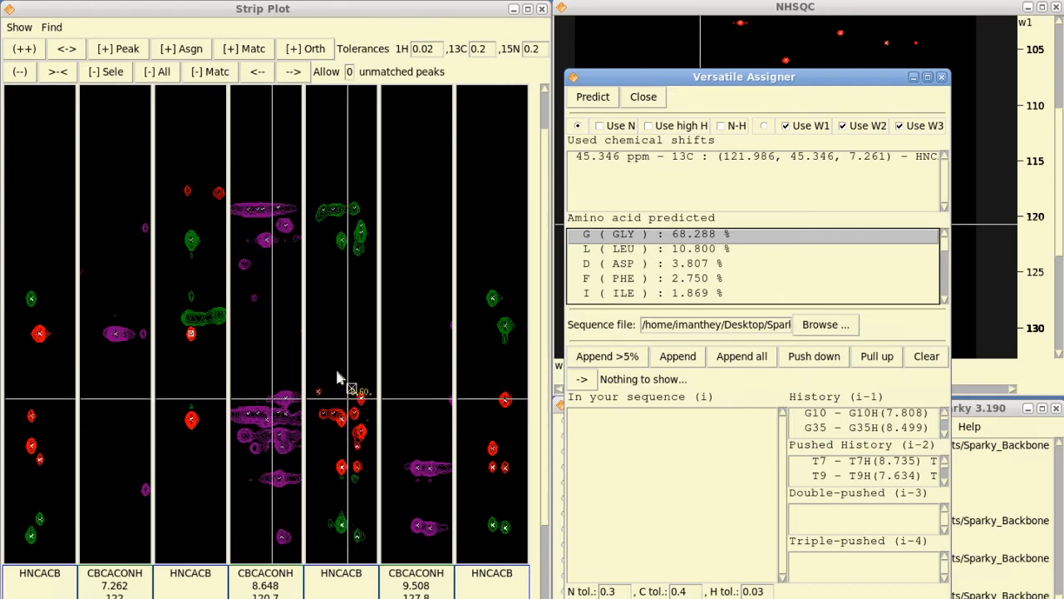
mouse_move(333, 241)
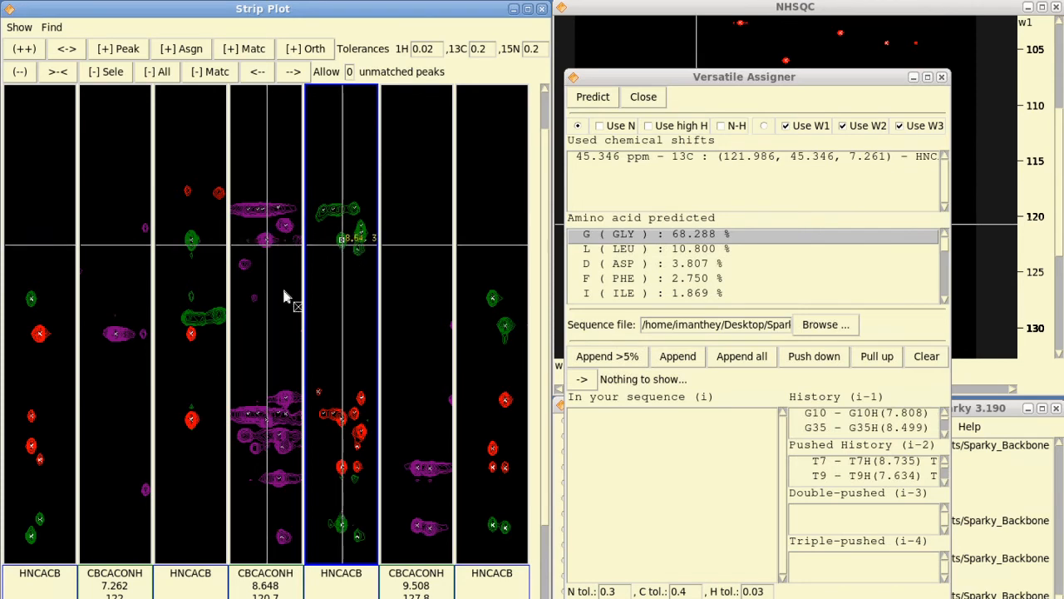
mouse_move(336, 422)
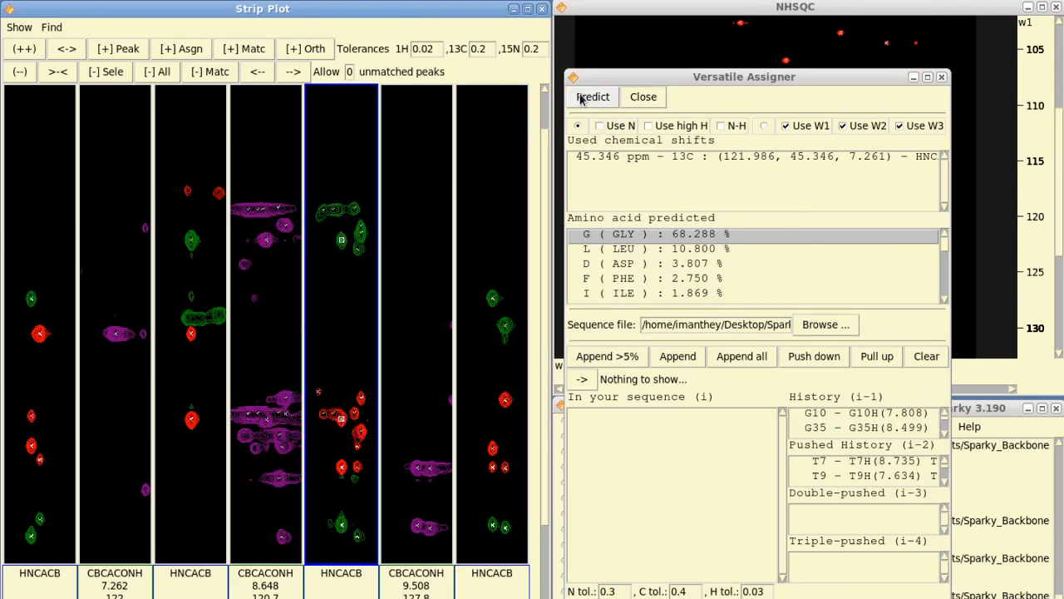
- Predict lysine at about 71% over glutamate, matching T9-G10-K11, then push the history down one level
click(592, 97)
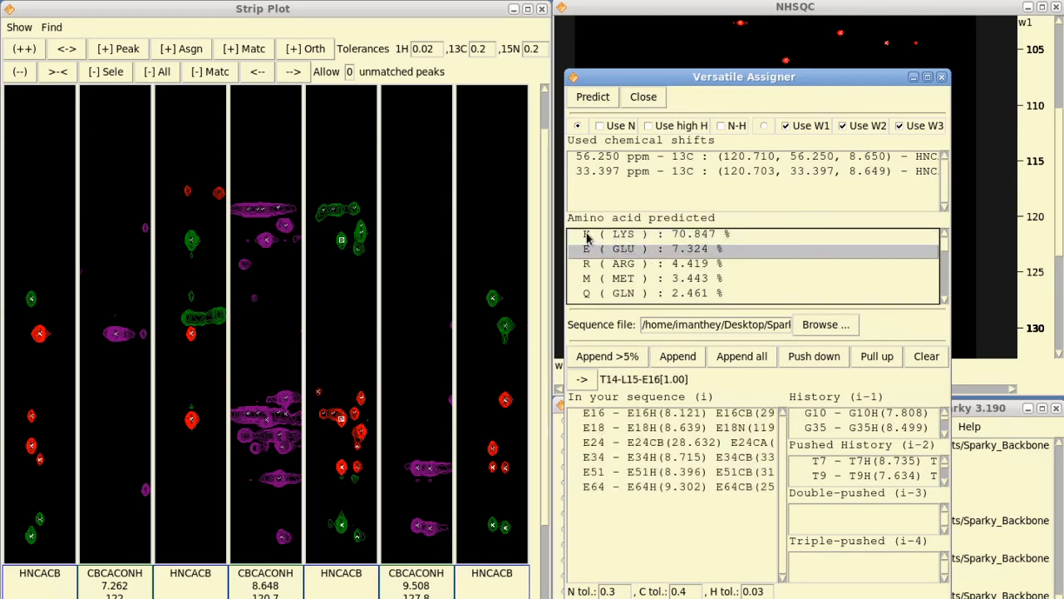
click(585, 232)
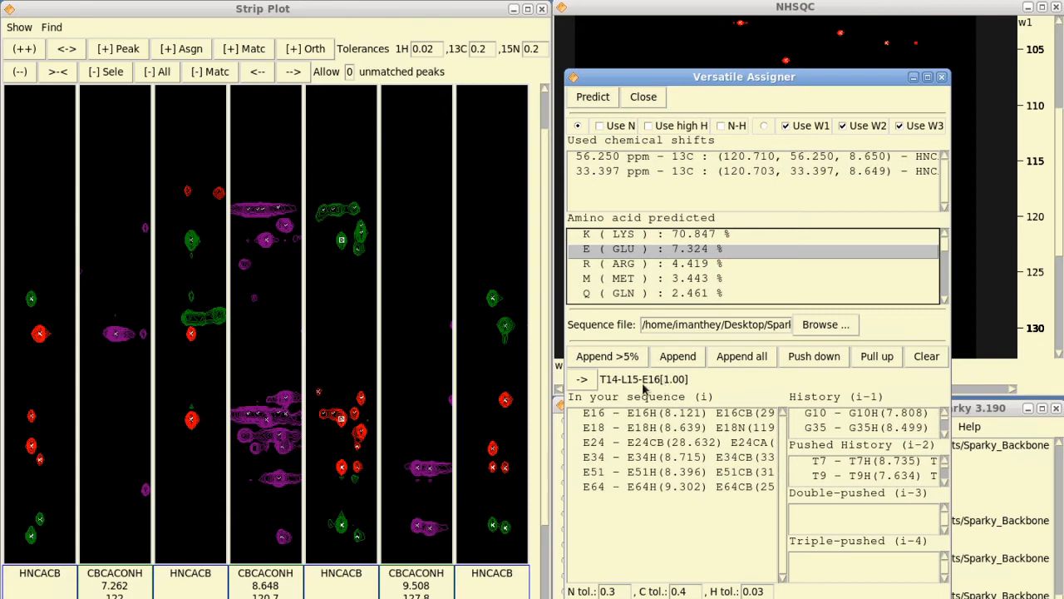
mouse_move(662, 240)
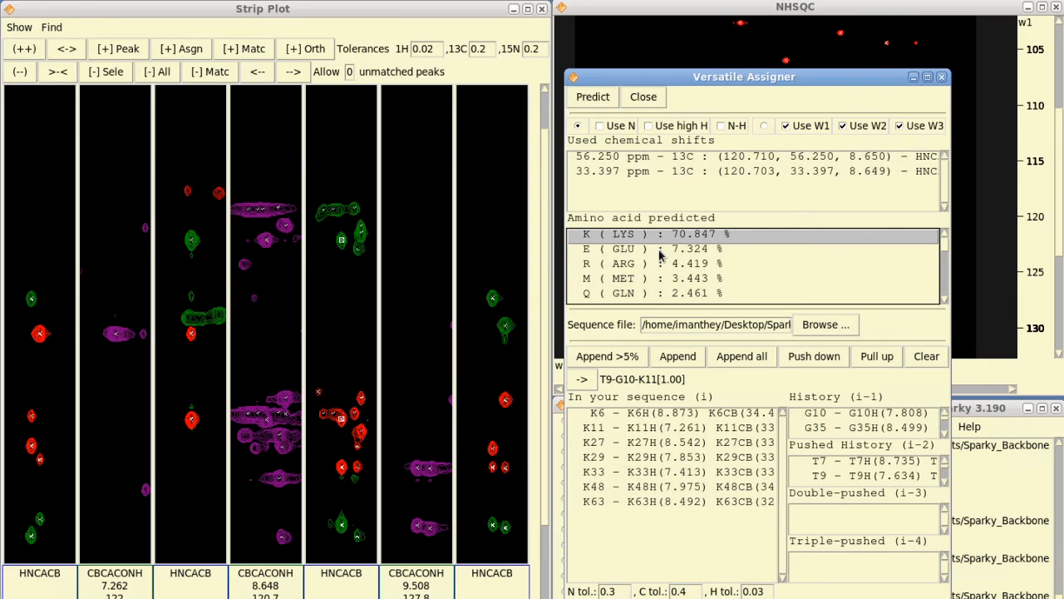
click(657, 249)
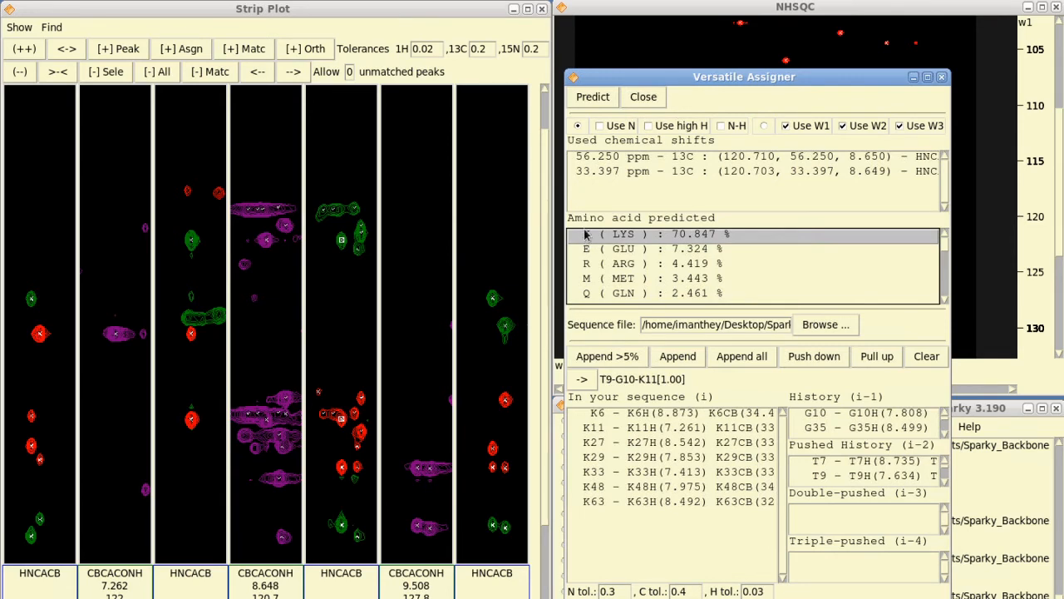
click(648, 249)
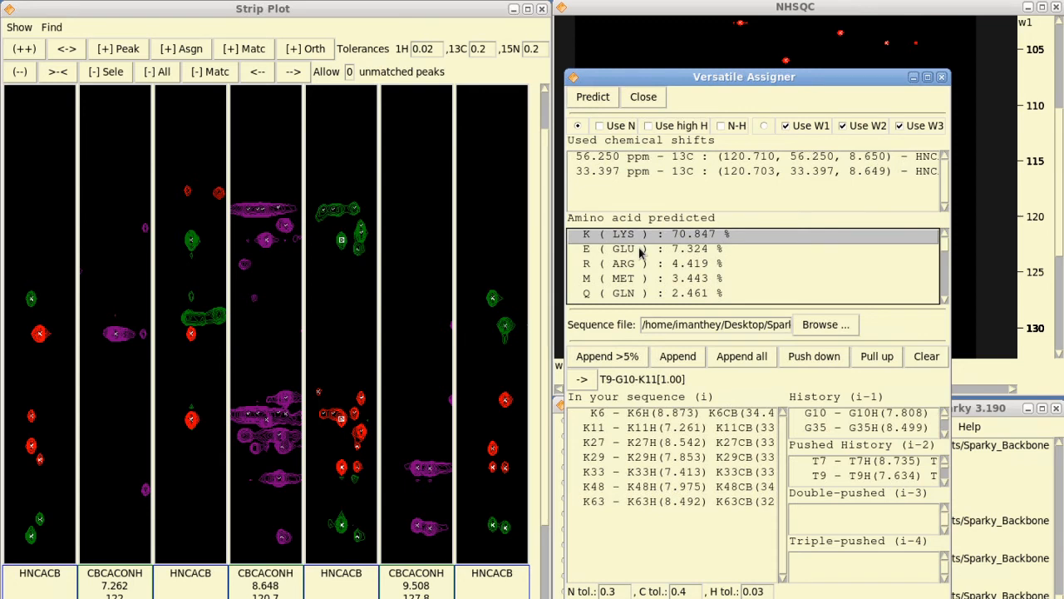
click(624, 250)
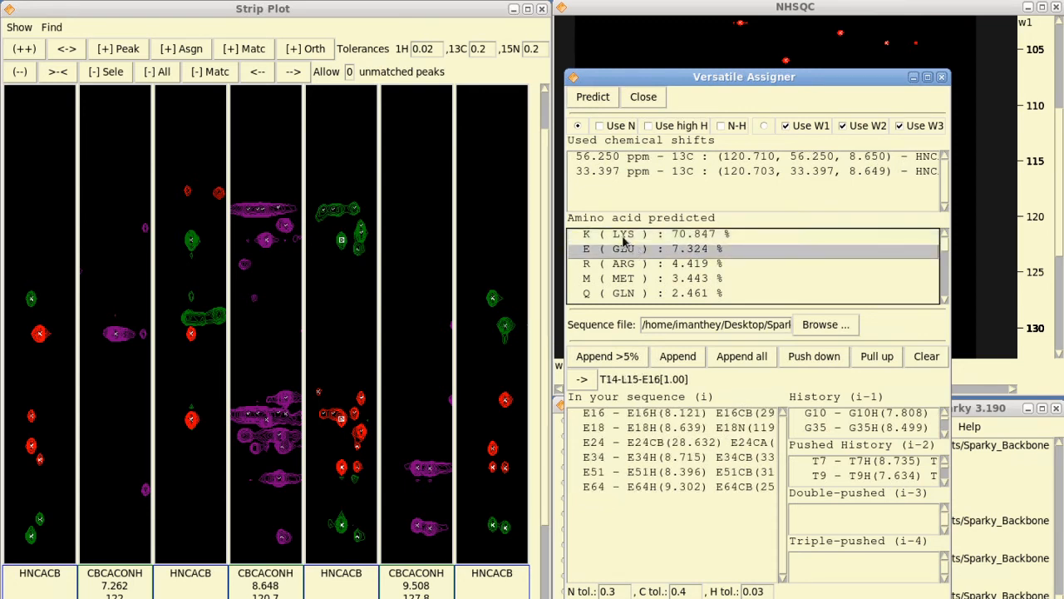
click(876, 356)
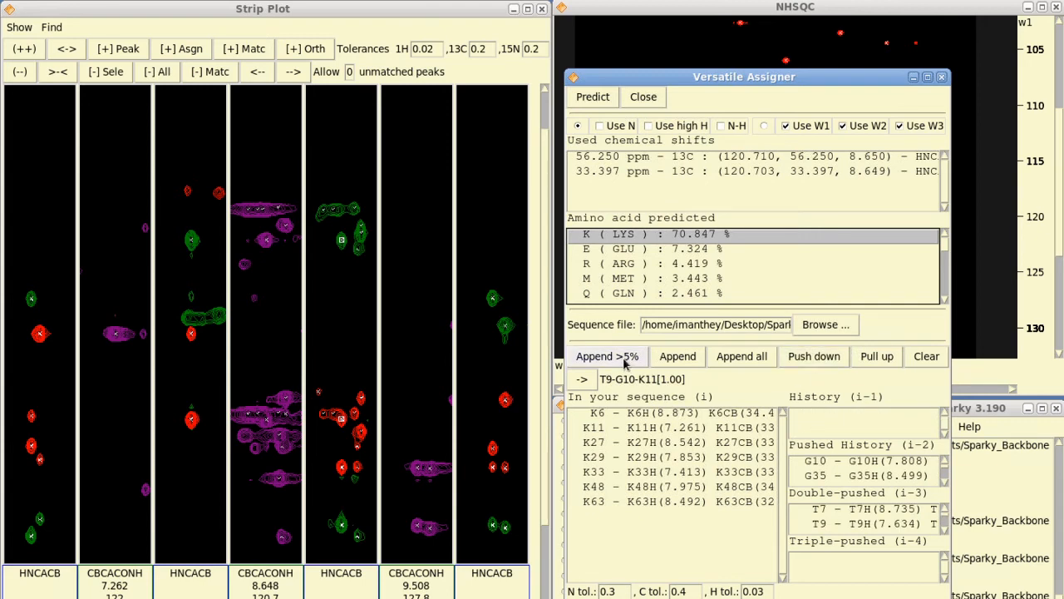
- Append K6 and K11 to history and predict the next strip as threonine at about 92%
click(607, 355)
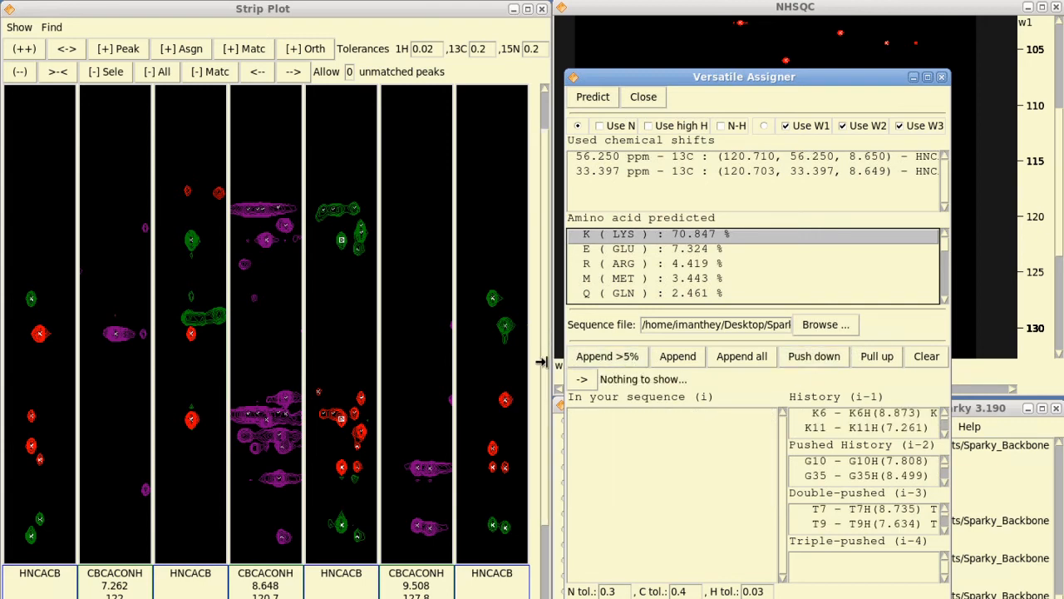
mouse_move(494, 472)
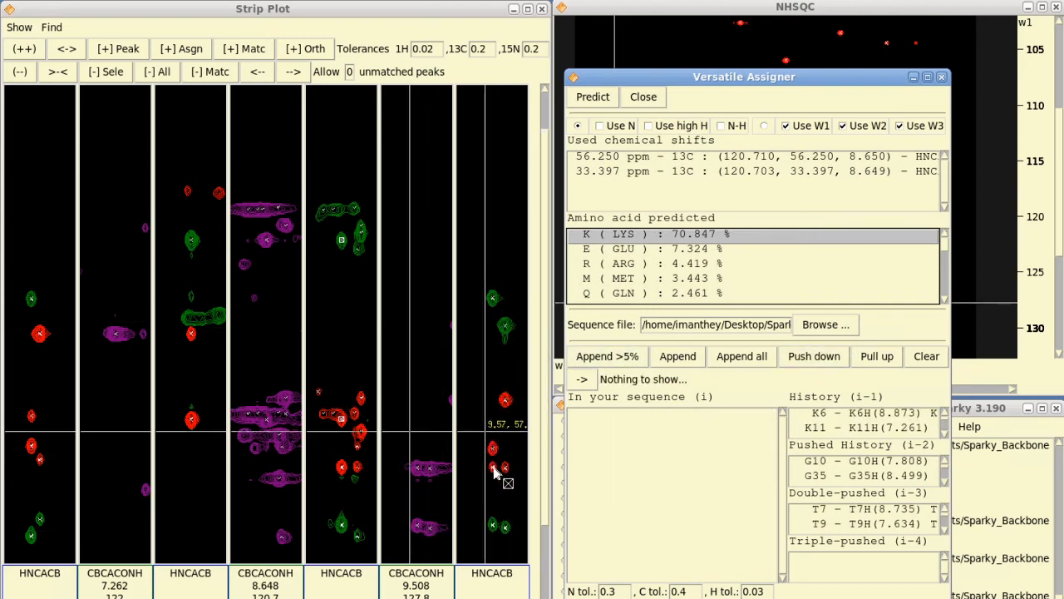
mouse_move(496, 474)
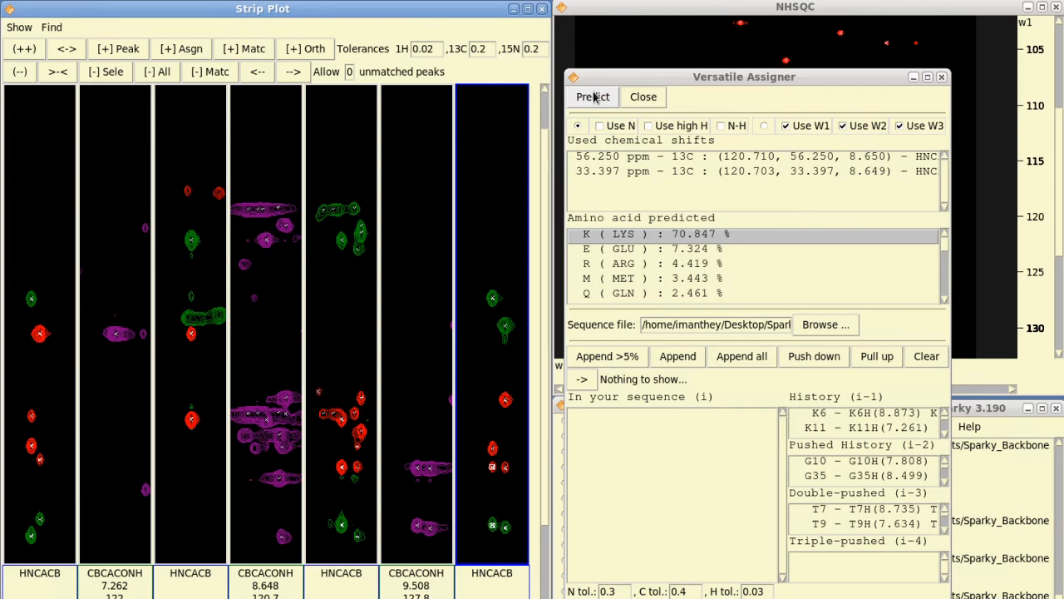
click(592, 96)
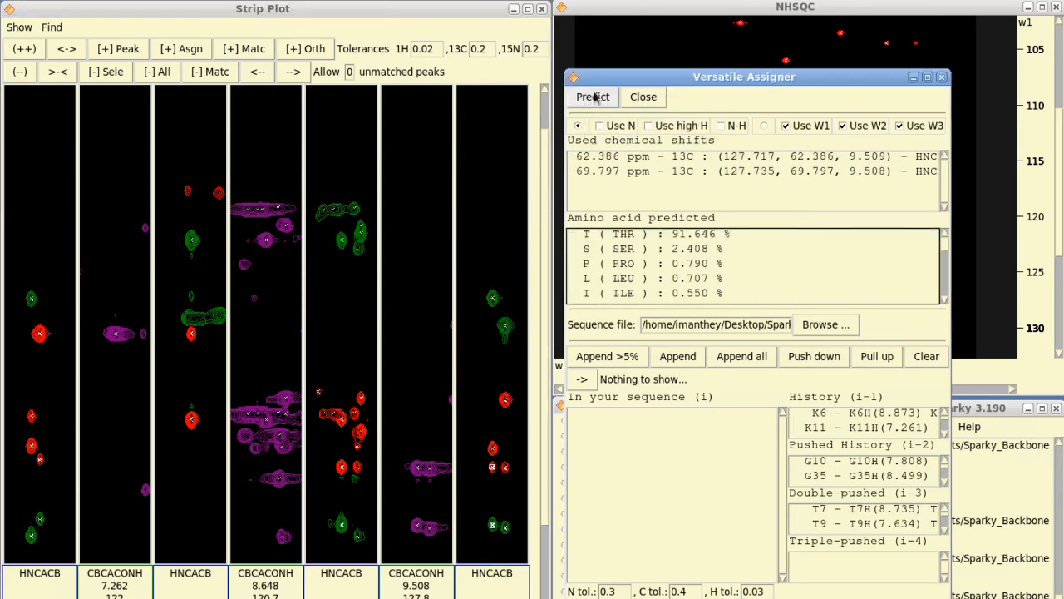
mouse_move(646, 234)
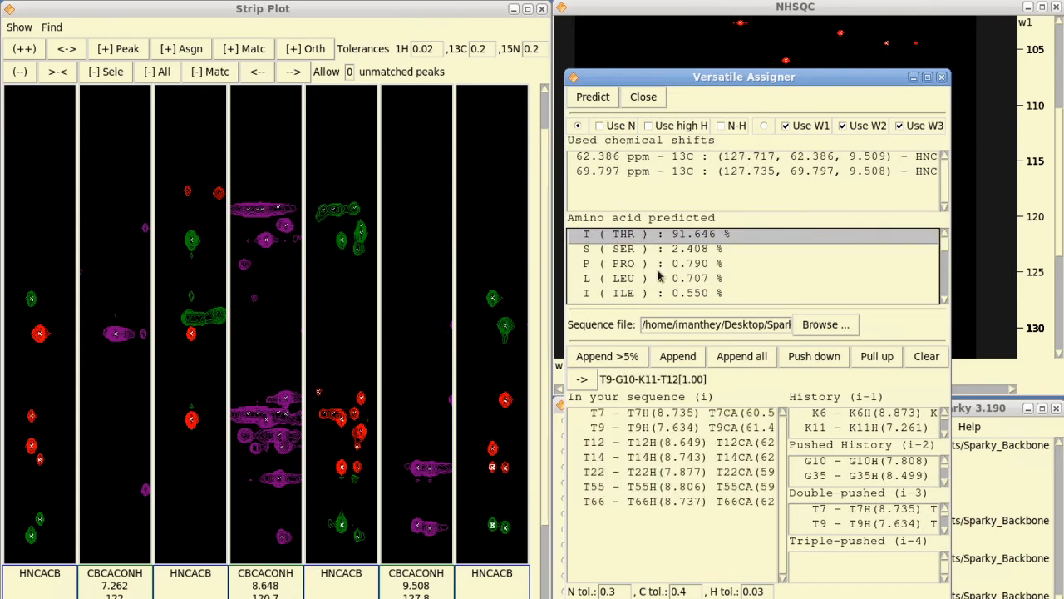
mouse_move(606, 390)
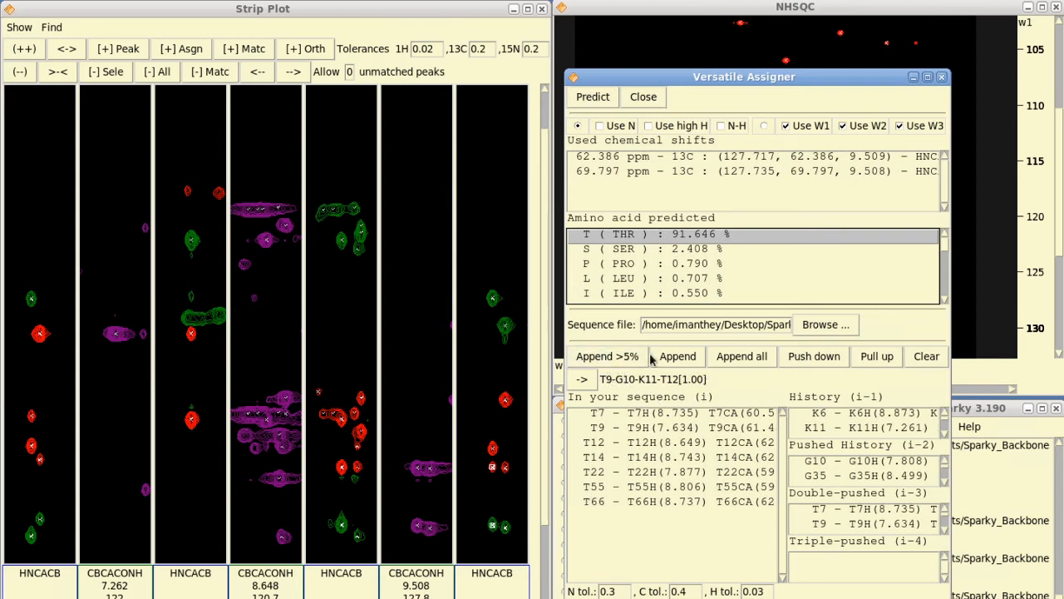
mouse_move(662, 384)
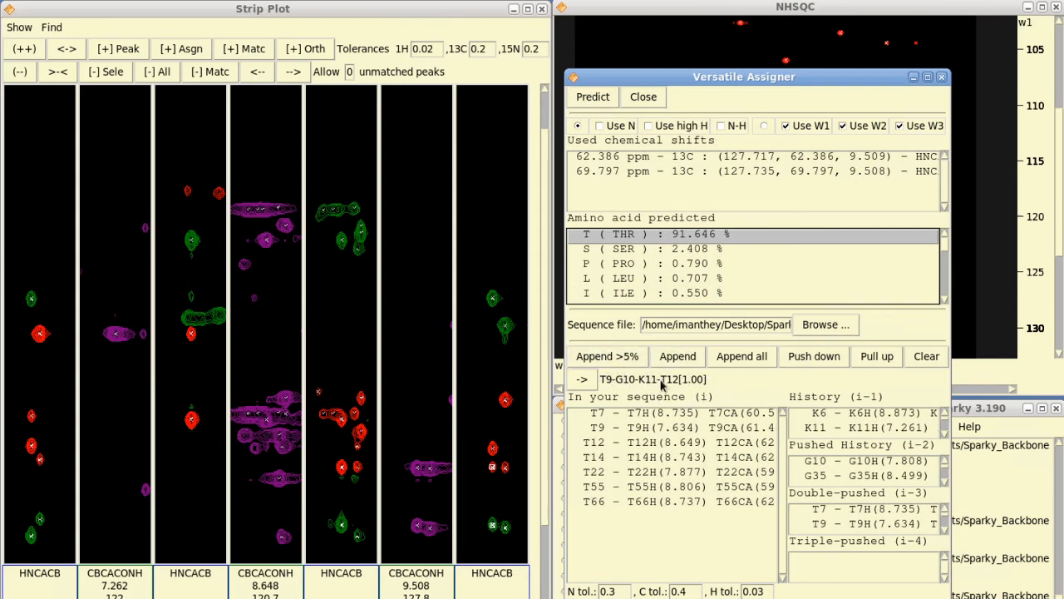
mouse_move(482, 448)
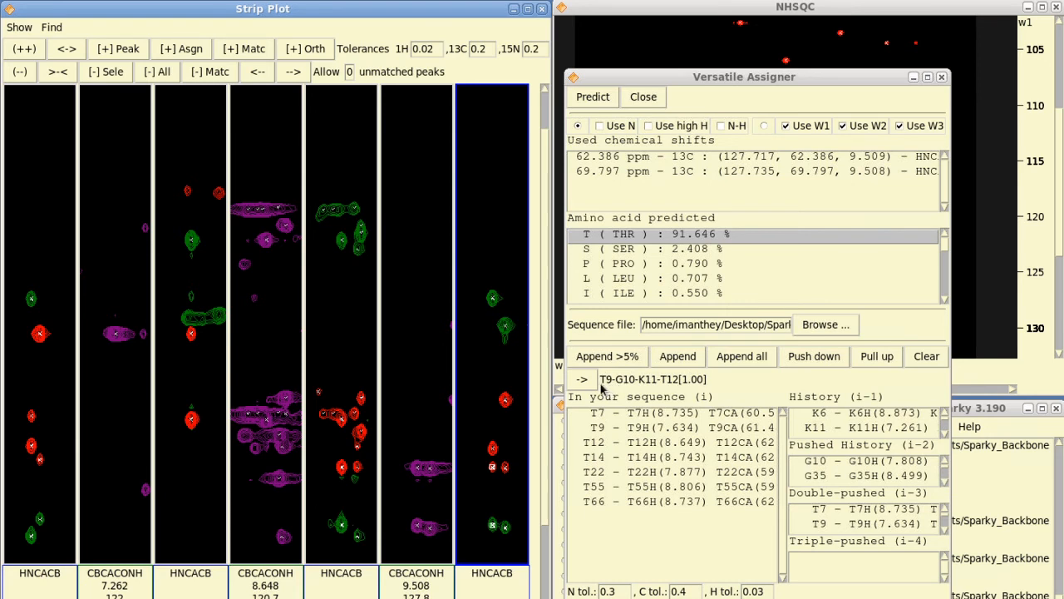
mouse_move(607, 391)
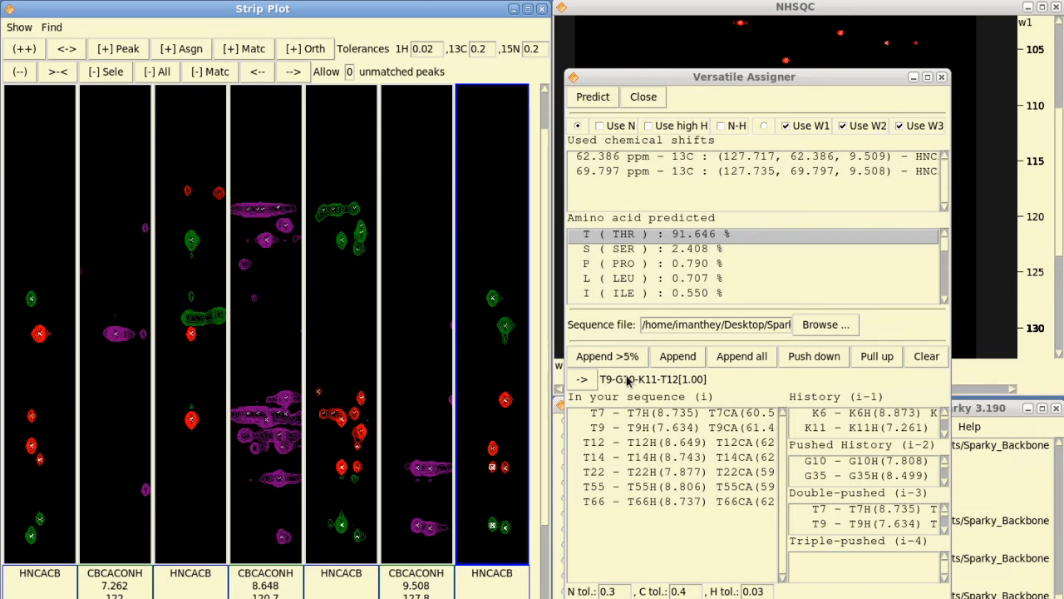
mouse_move(636, 379)
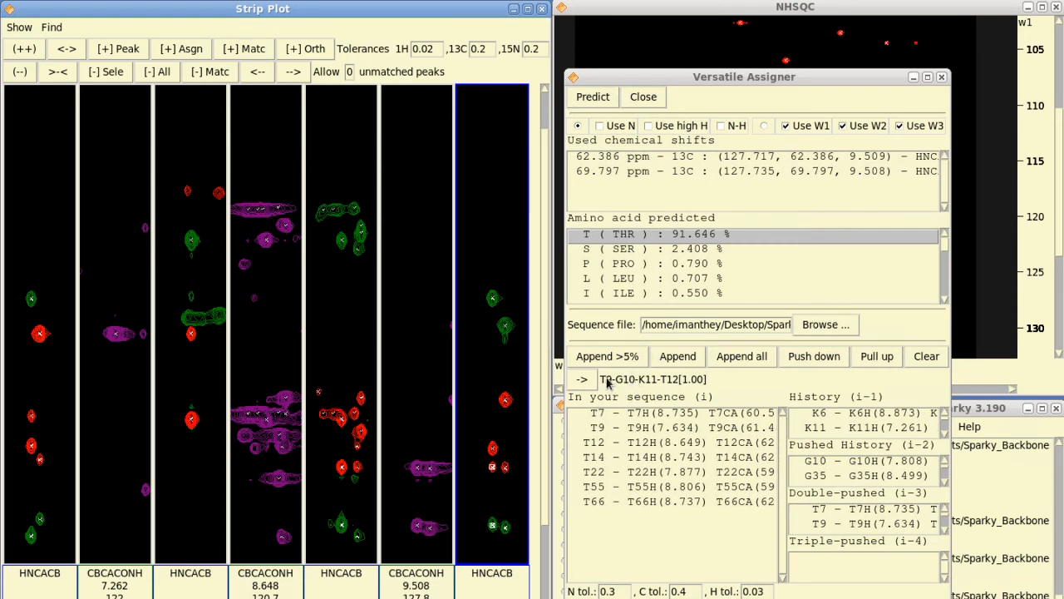
mouse_move(607, 384)
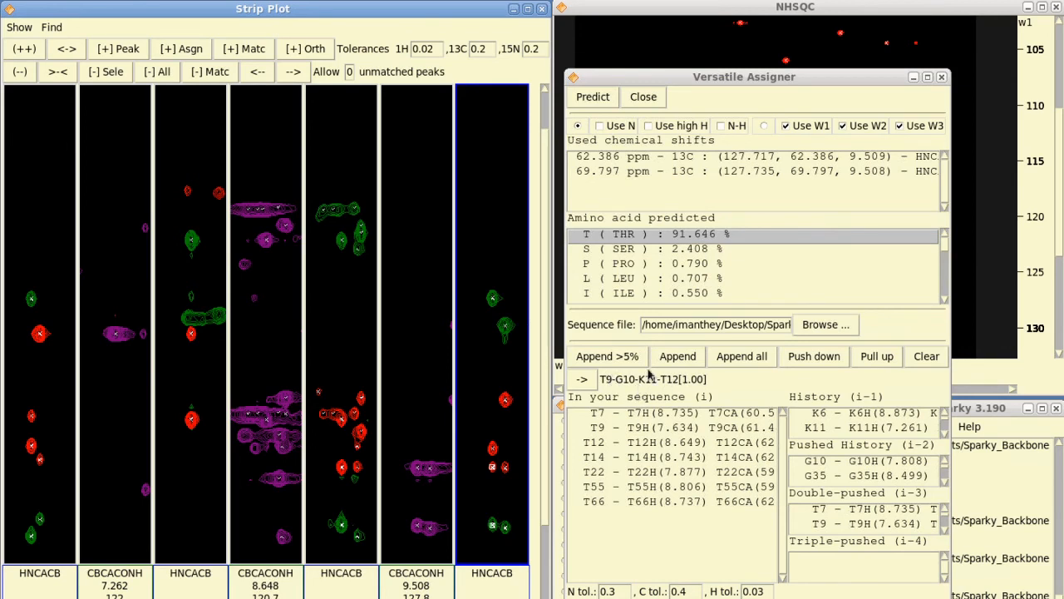
mouse_move(499, 308)
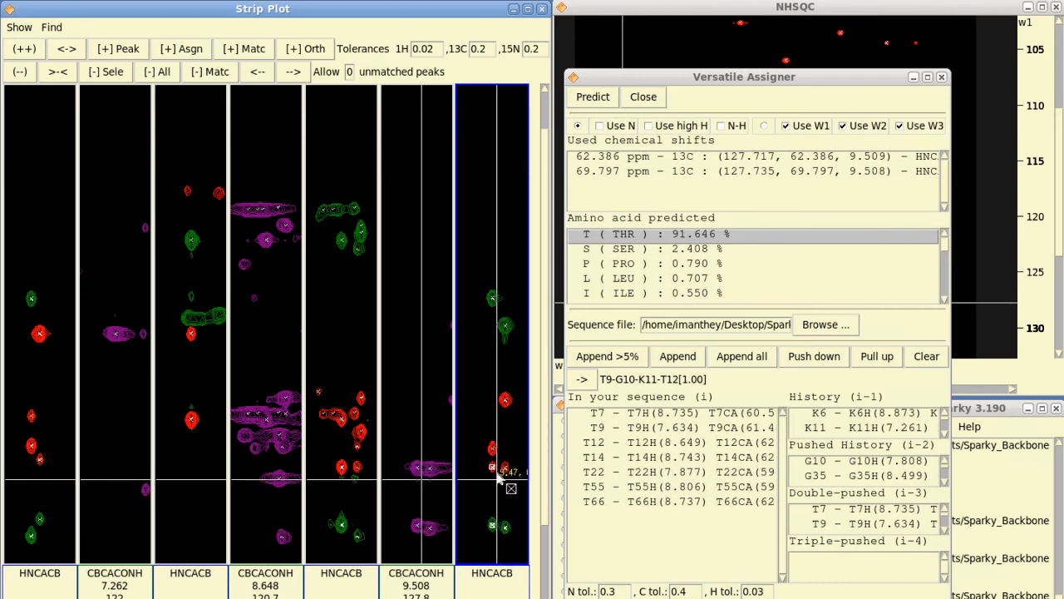
mouse_move(499, 498)
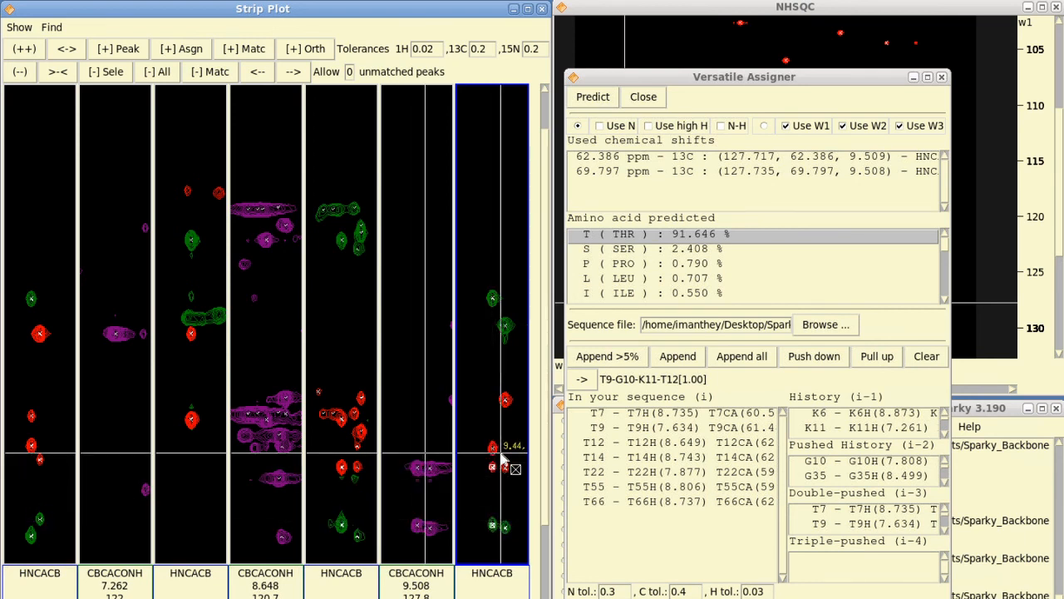
mouse_move(599, 419)
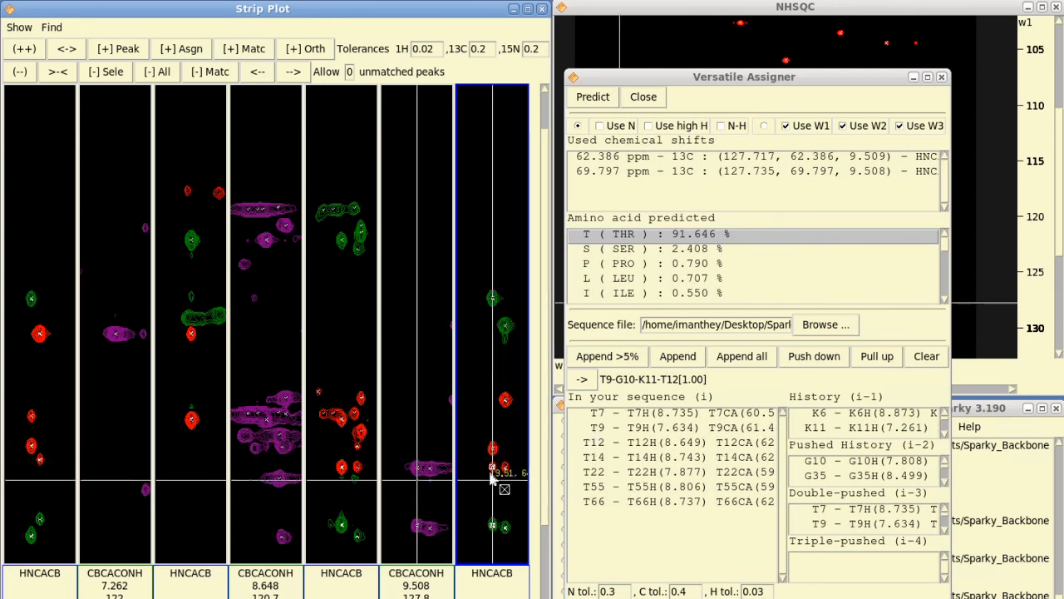
mouse_move(605, 445)
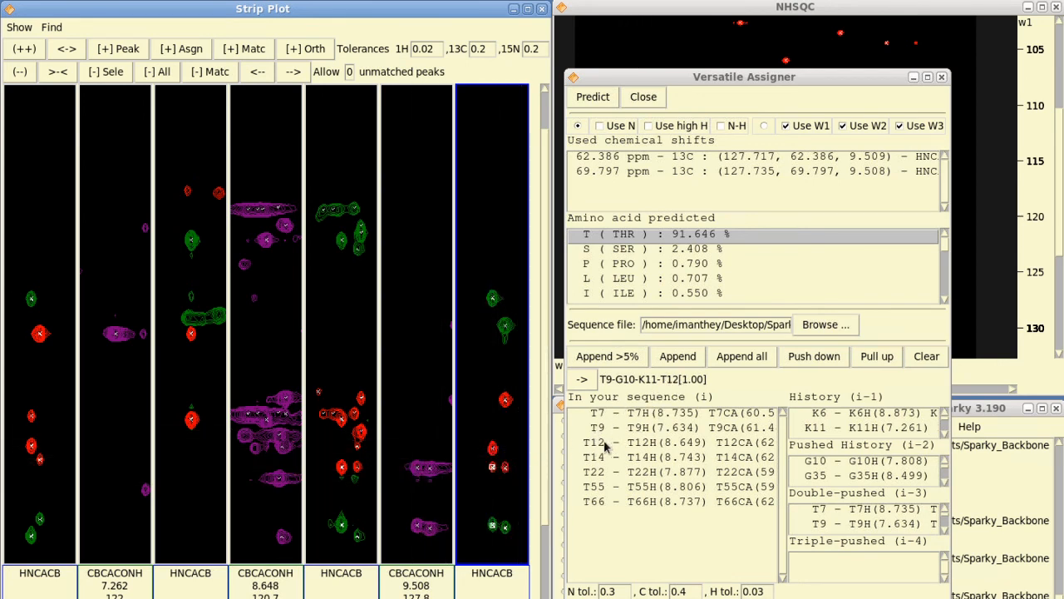
- Assign the last strip's peaks to T12 (T12CA, T12CB) and move the Assigner aside
click(665, 442)
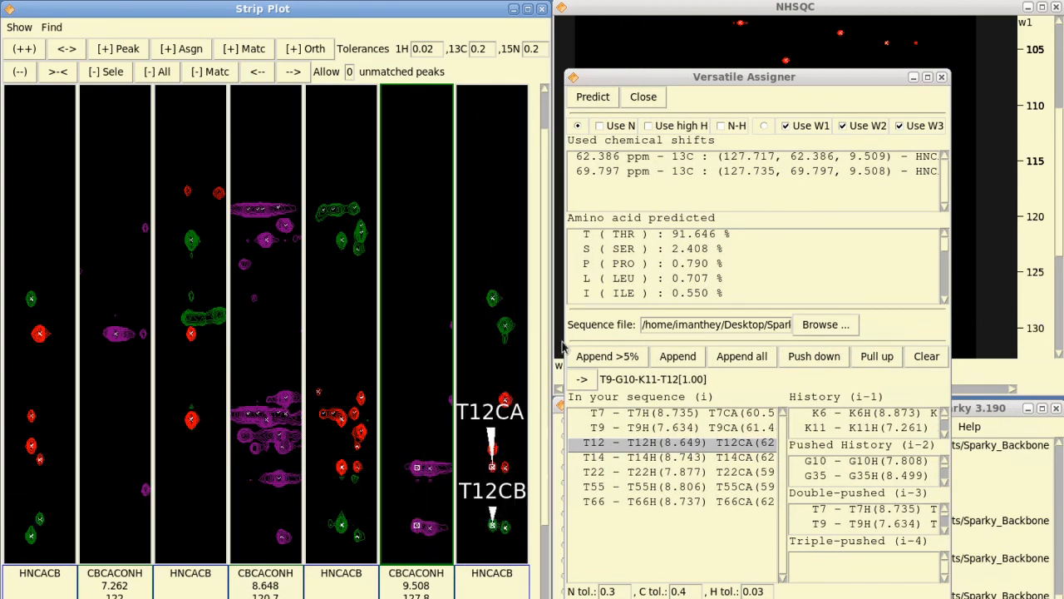
mouse_move(607, 445)
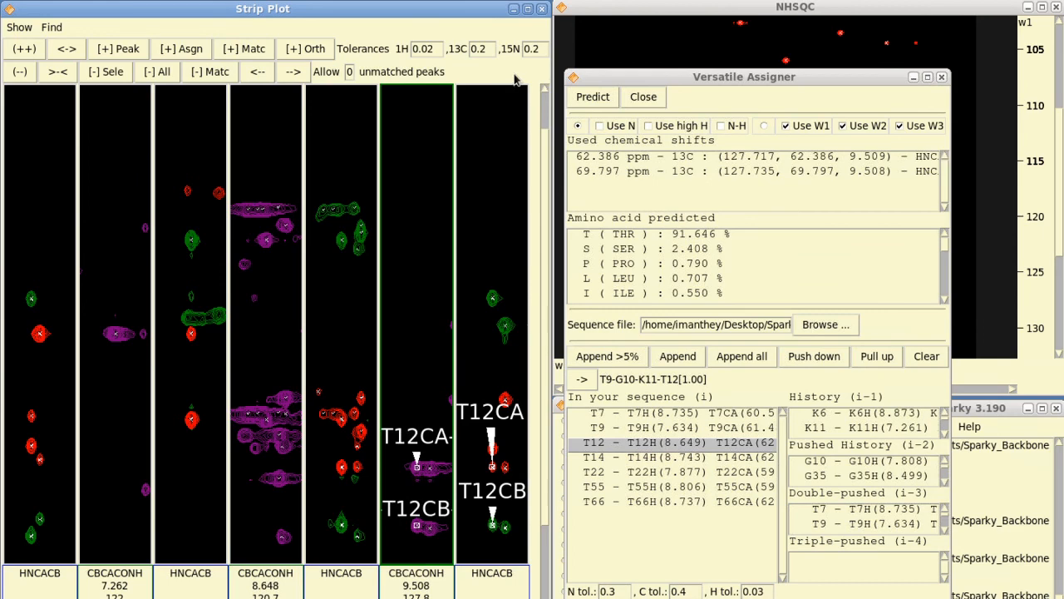
drag(745, 76, 322, 78)
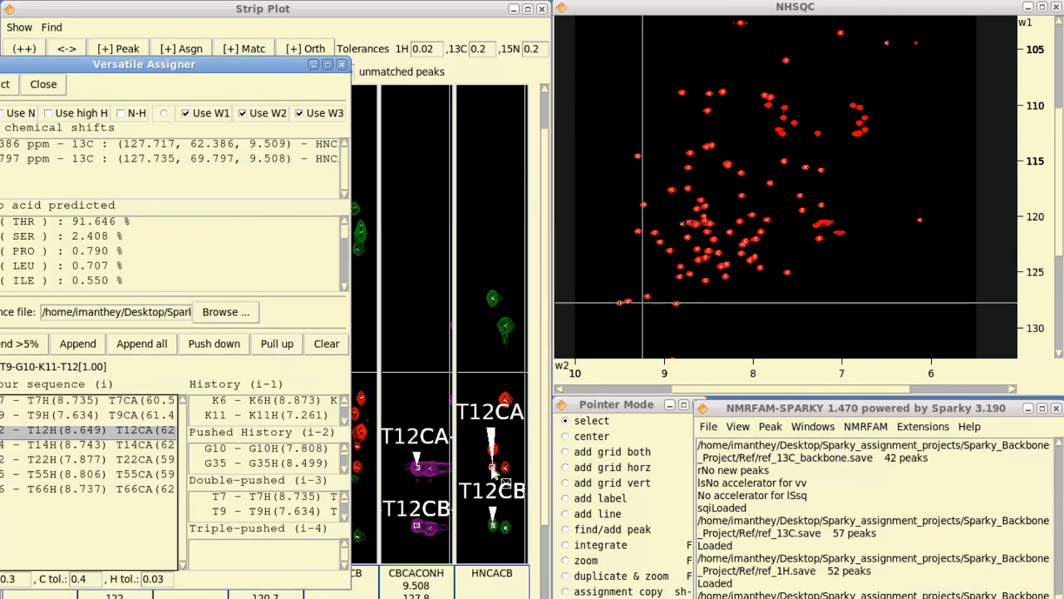
mouse_move(621, 310)
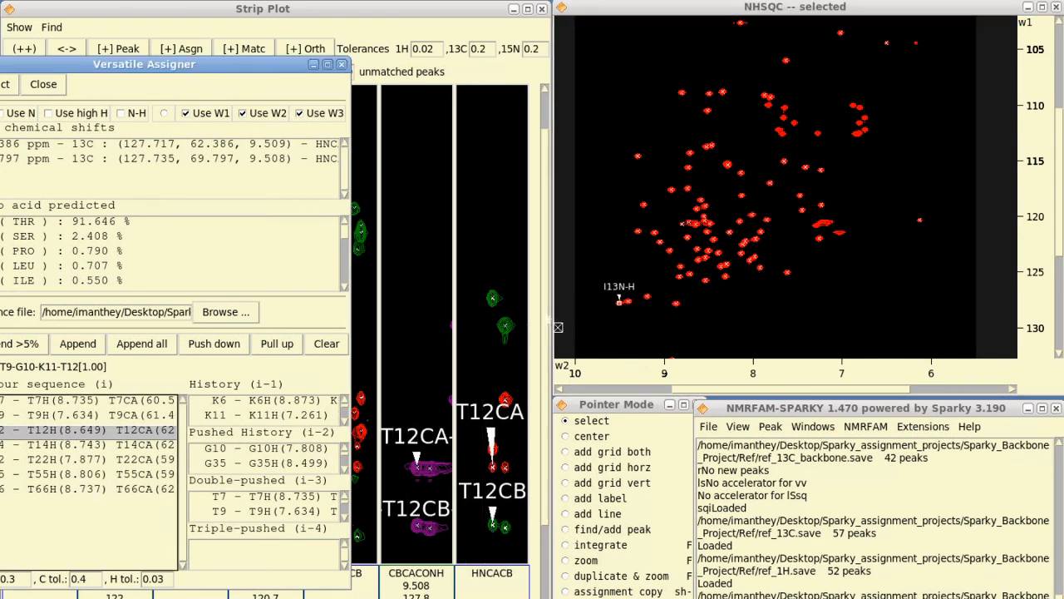
mouse_move(656, 313)
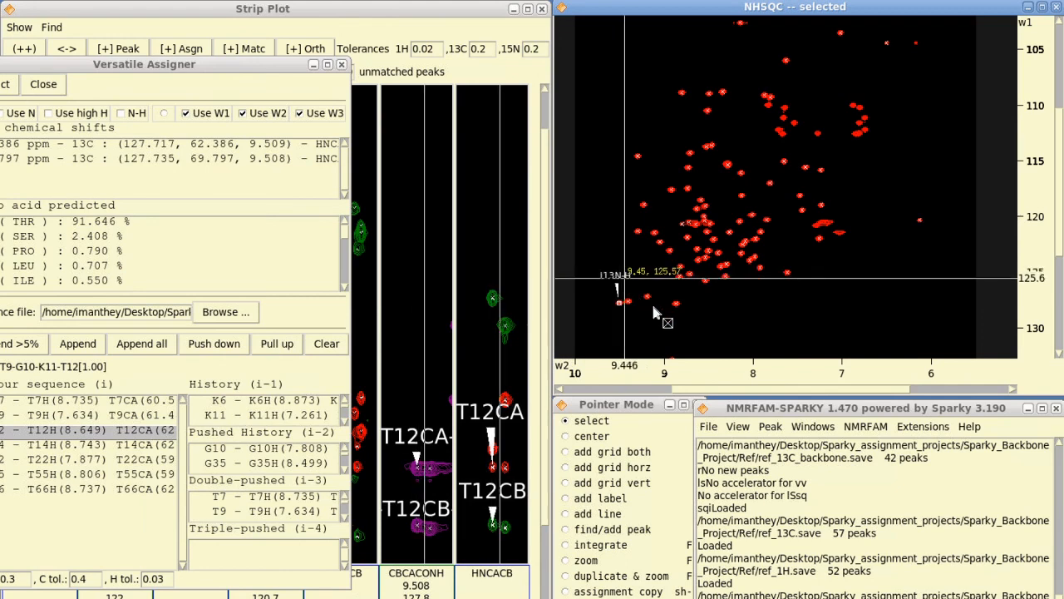
mouse_move(612, 286)
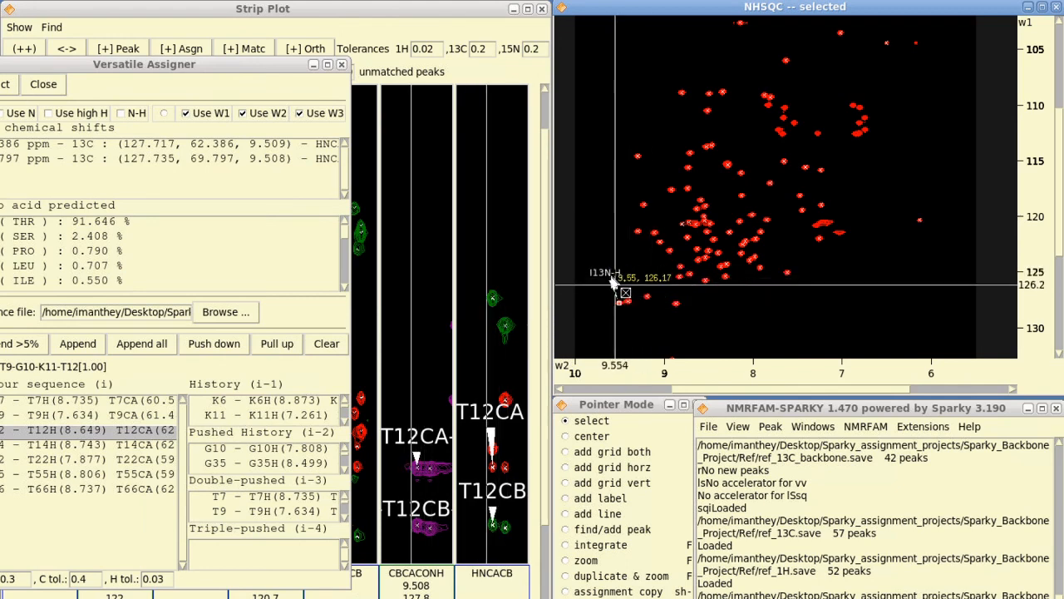
mouse_move(611, 272)
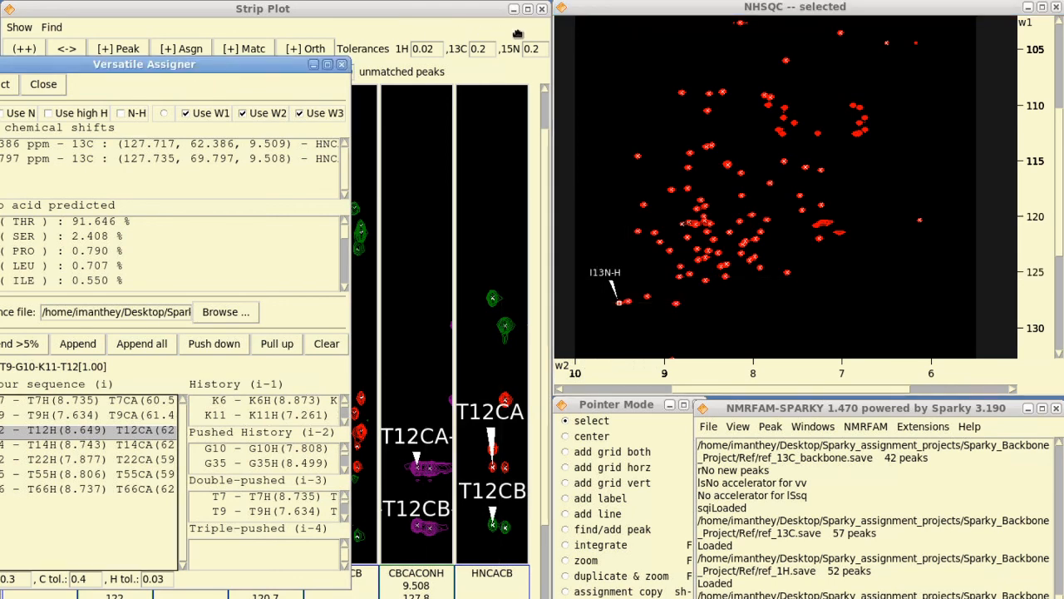
- After labeling the I13N-H peak, move the Versatile Assigner back over the strips
drag(143, 63, 326, 39)
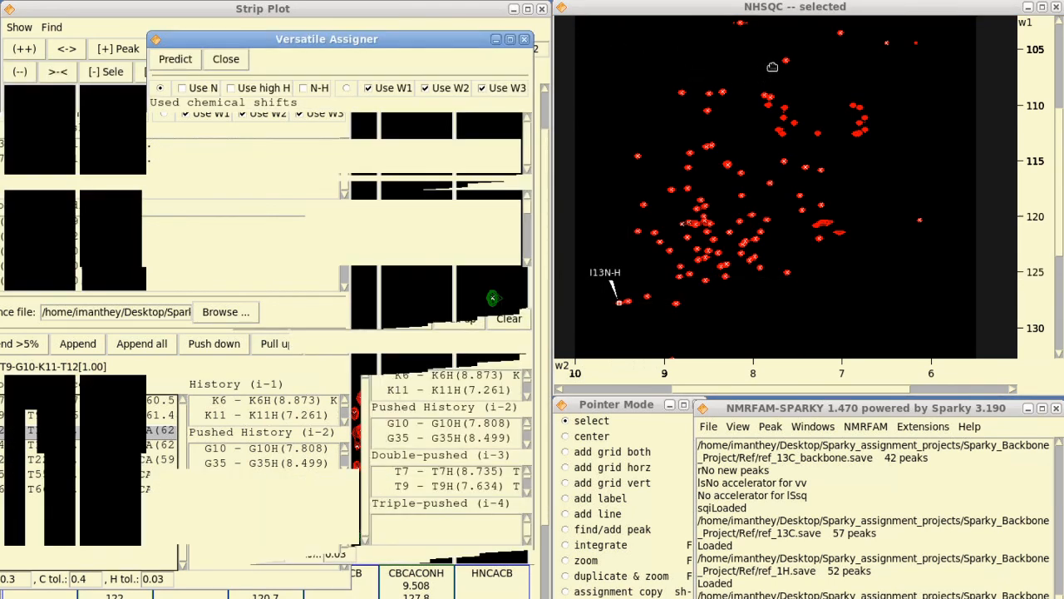